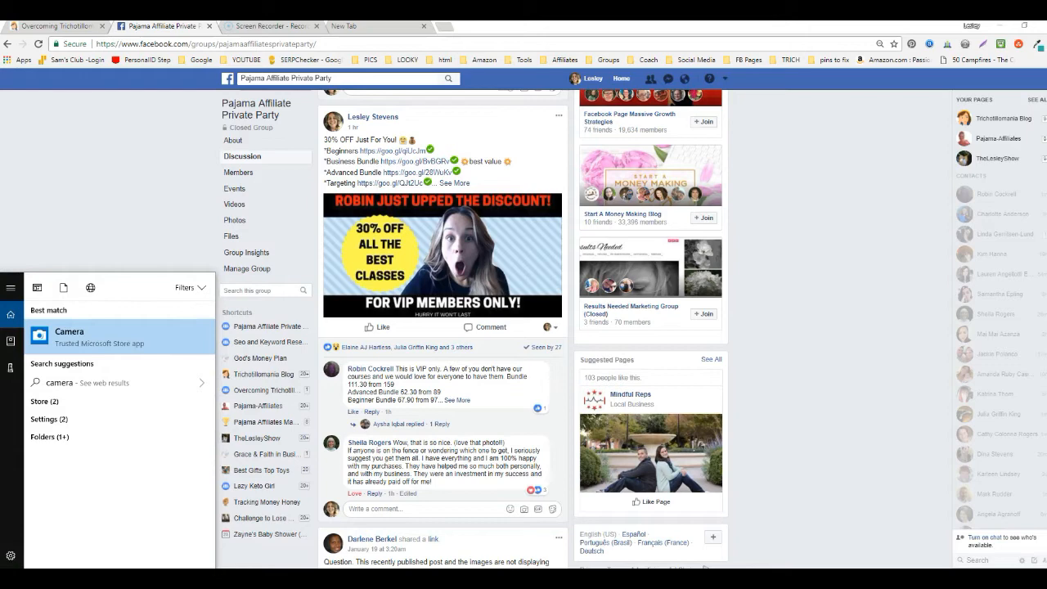
Step: Launch the Camera app for the webcam selfie, then close the Camera window
left_click(68, 337)
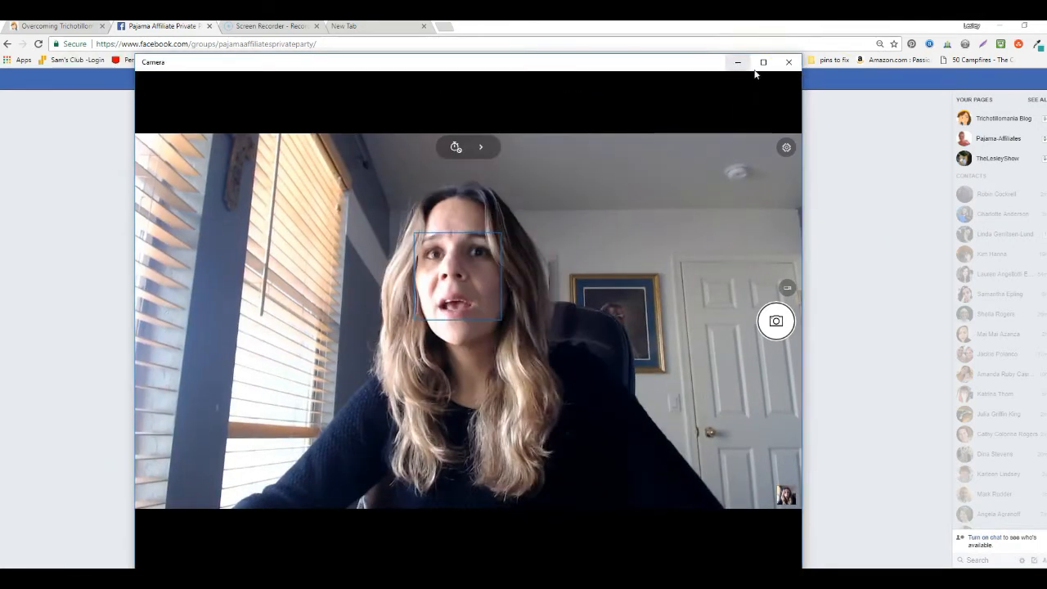
left_click(788, 63)
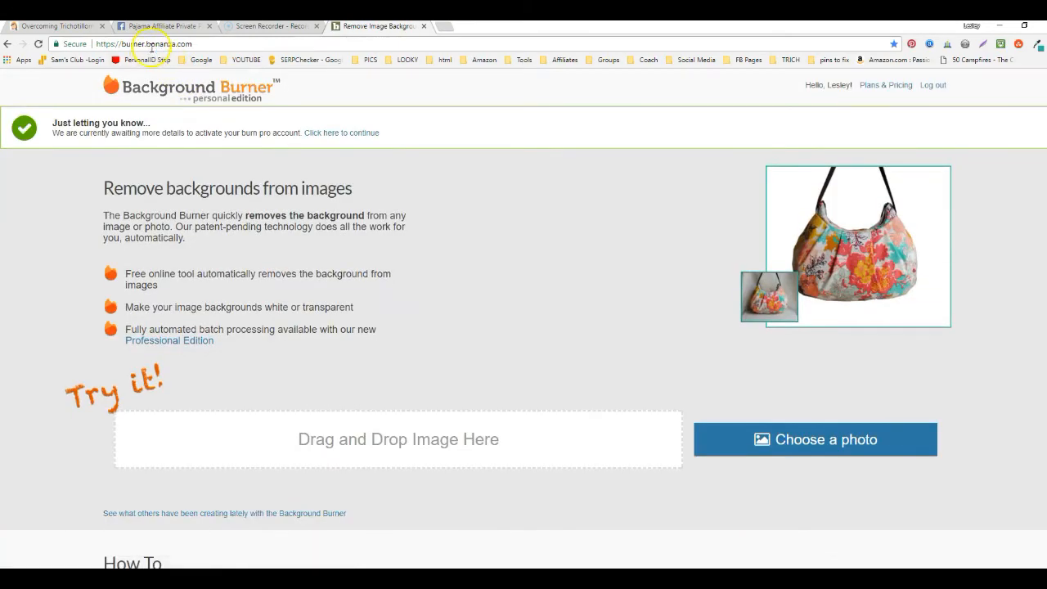
mouse_move(849, 478)
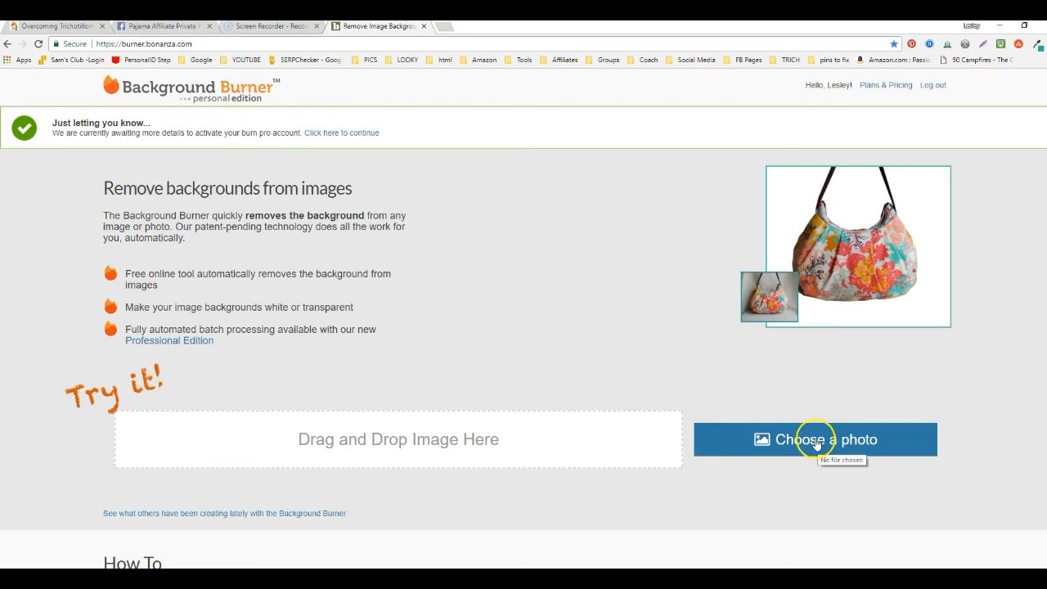
Step: Upload the first selfie from Pictures > Camera Roll to Background Burner
left_click(815, 439)
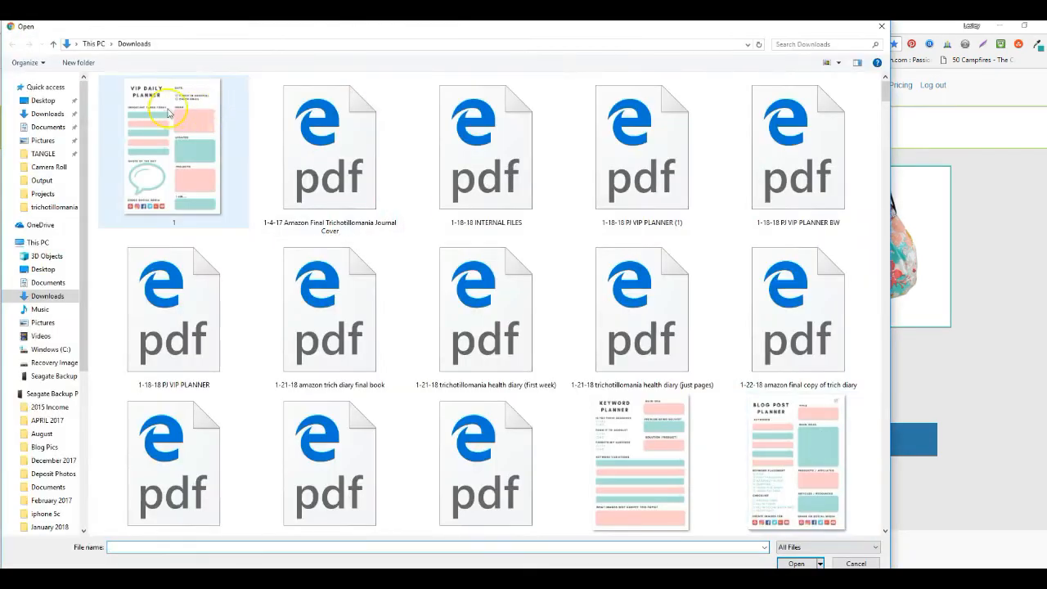
left_click(50, 166)
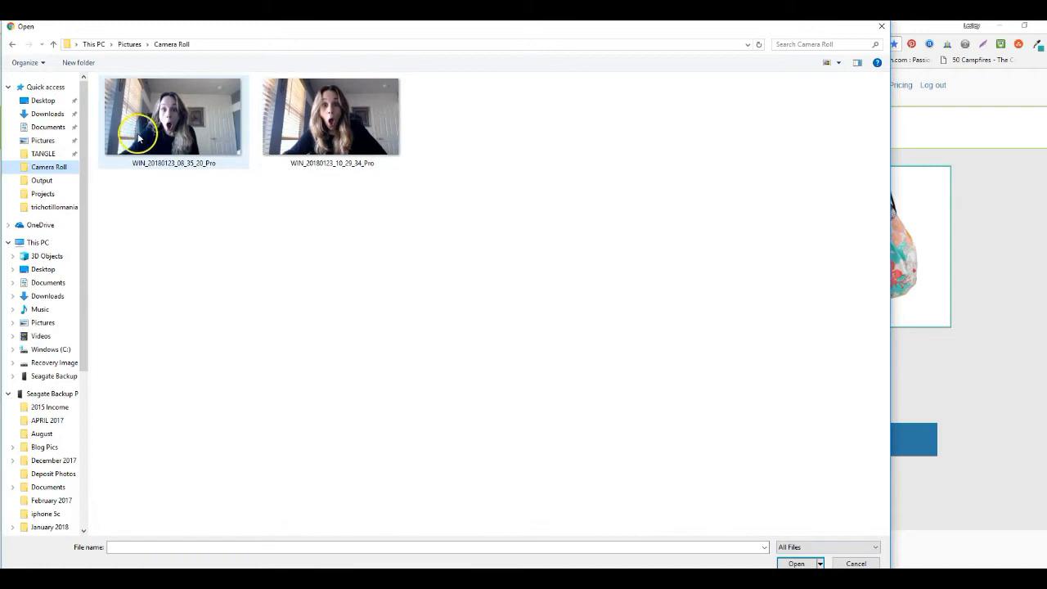
left_click(795, 563)
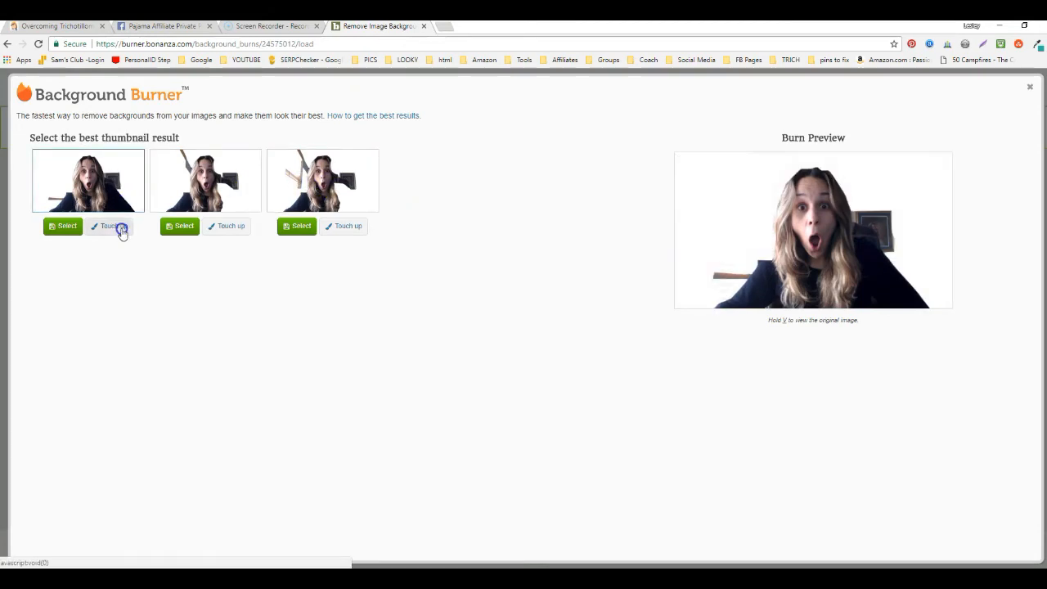
Step: Choose to touch up the first result, then view the blog's Related Behaviors page and return
left_click(108, 226)
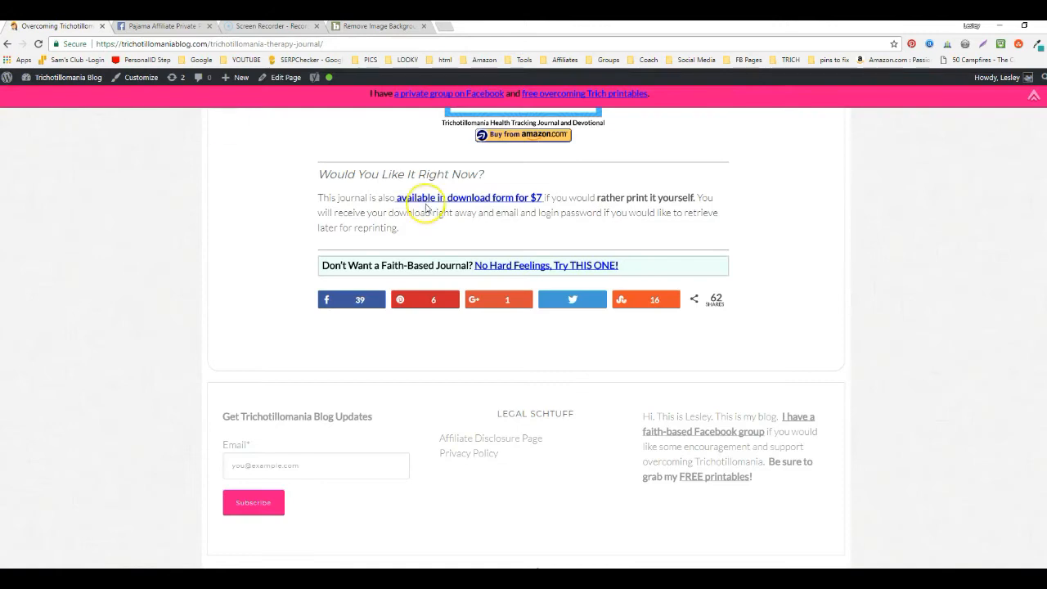
scroll("up", 3)
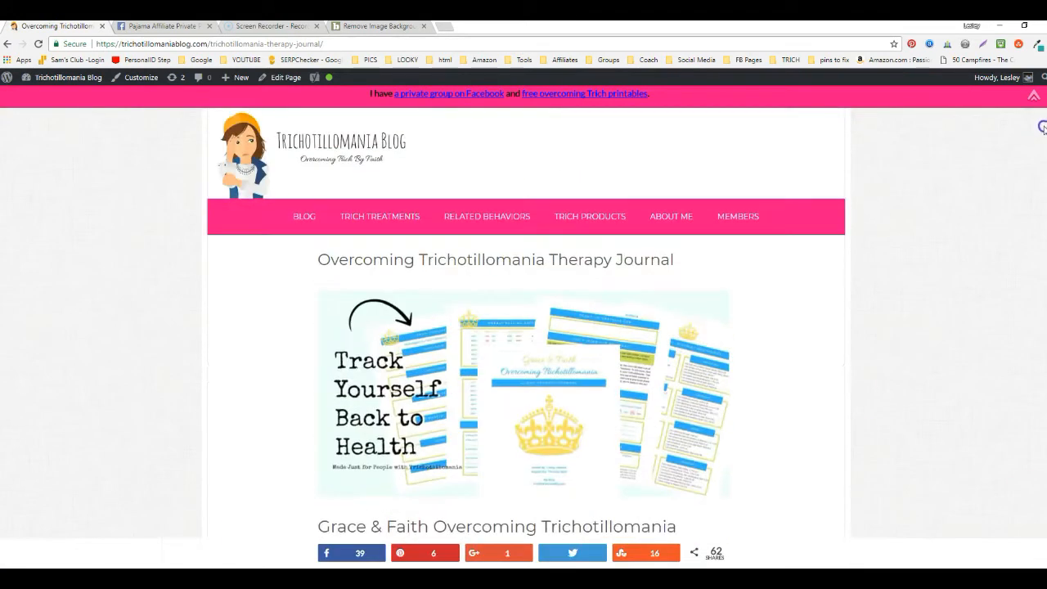
mouse_move(485, 226)
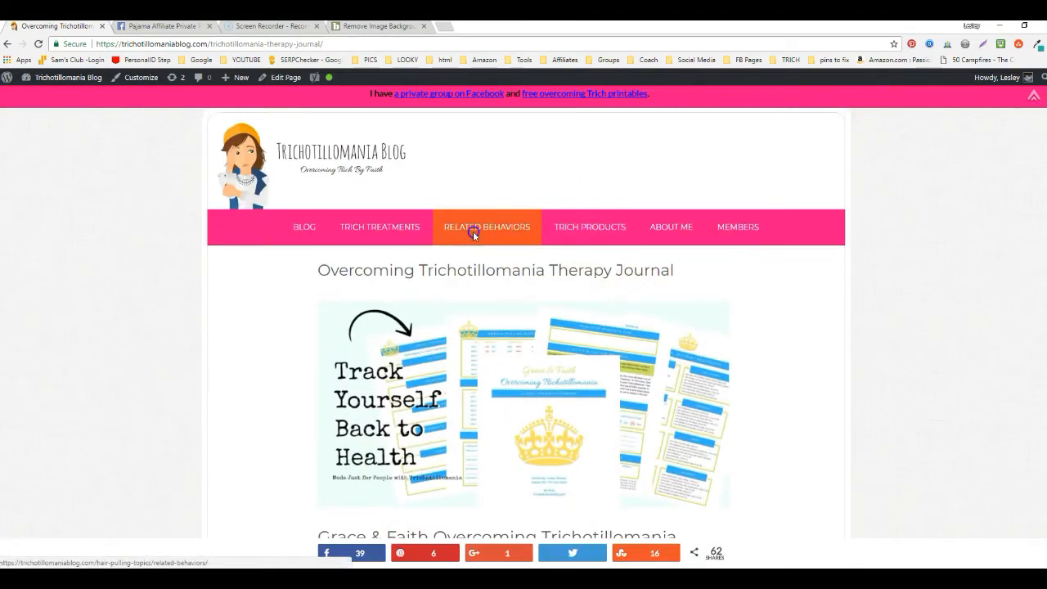
left_click(486, 225)
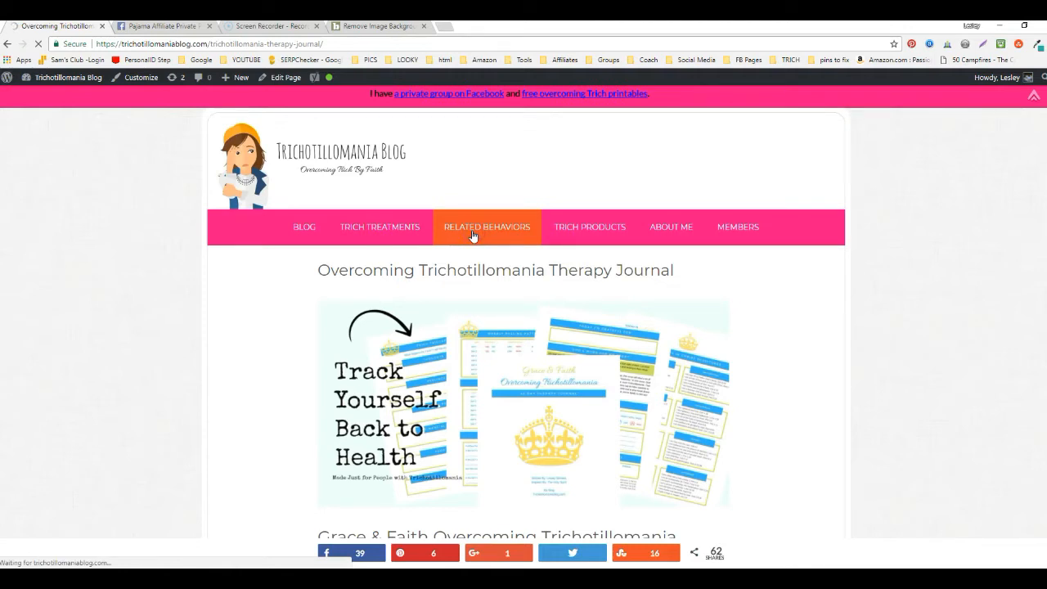
left_click(486, 226)
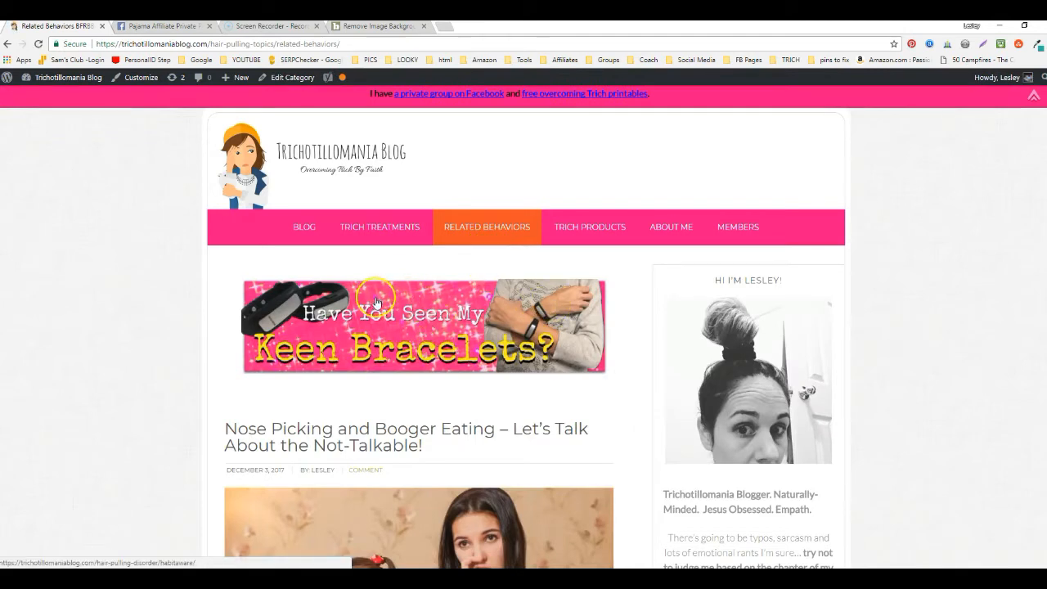
mouse_move(378, 301)
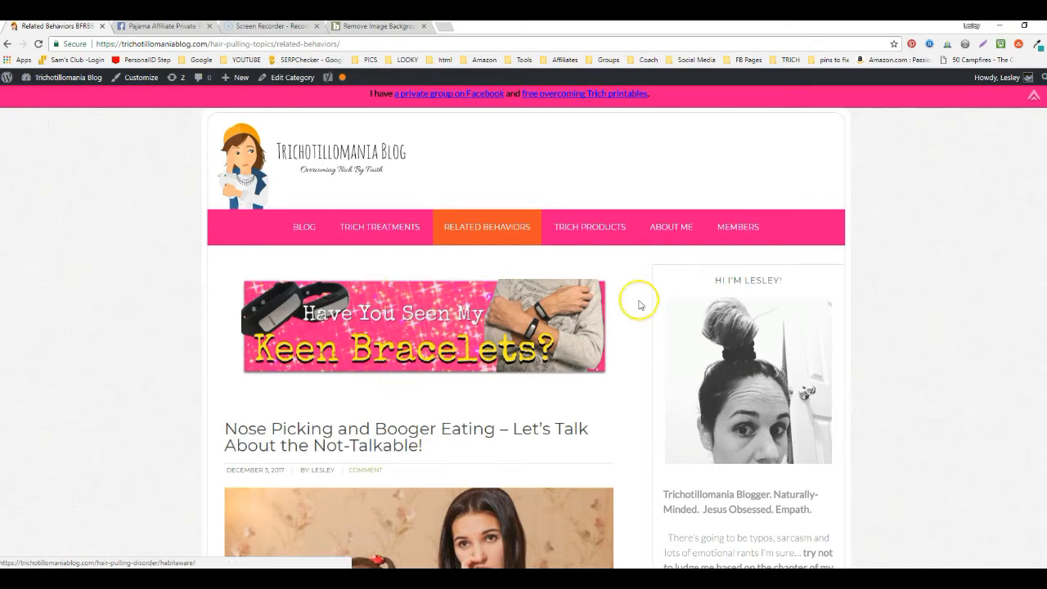
mouse_move(454, 349)
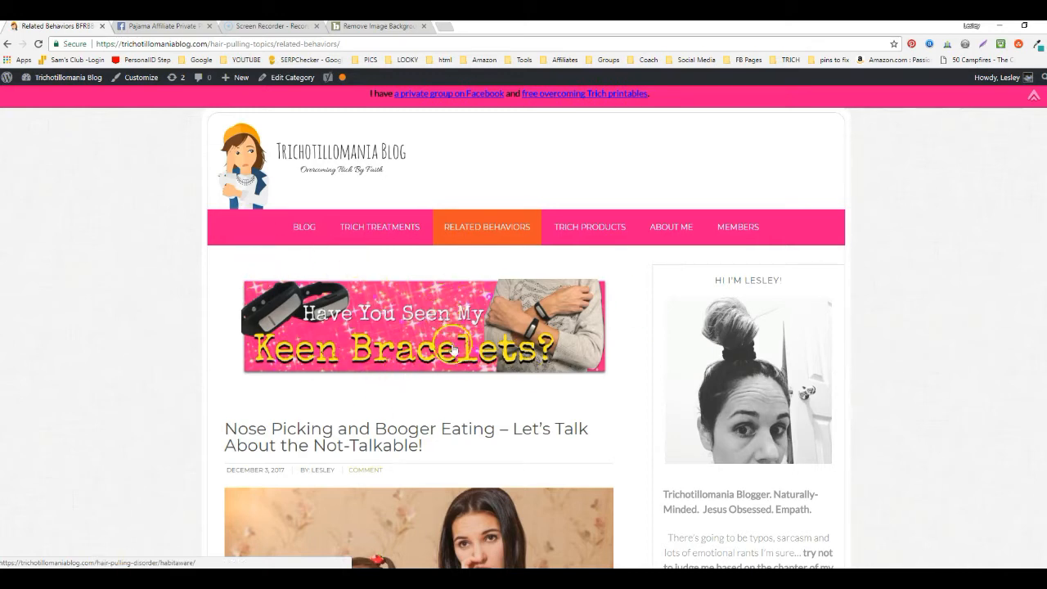
scroll("down", 3)
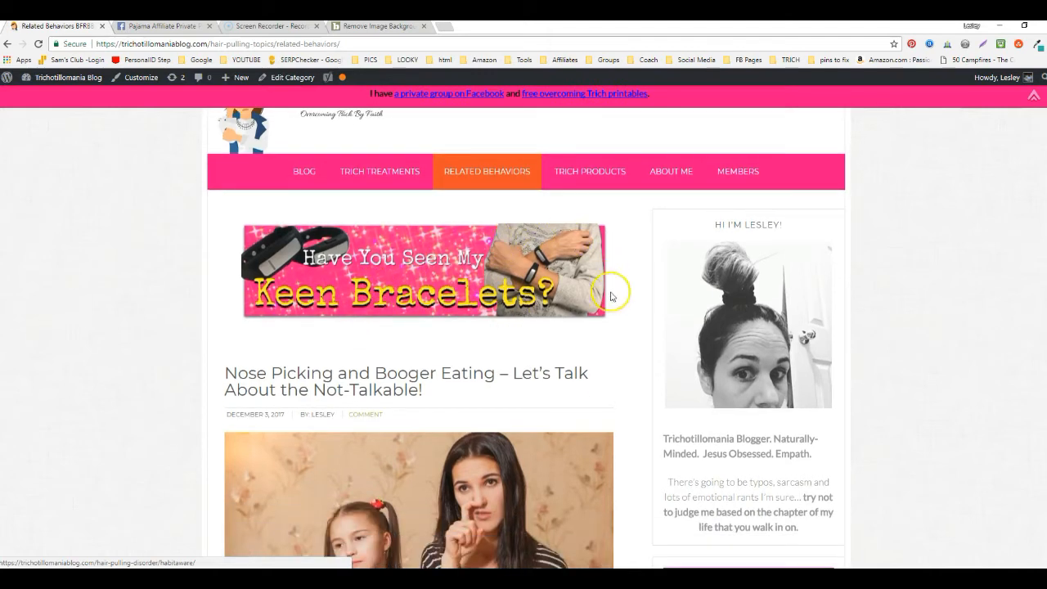
mouse_move(291, 259)
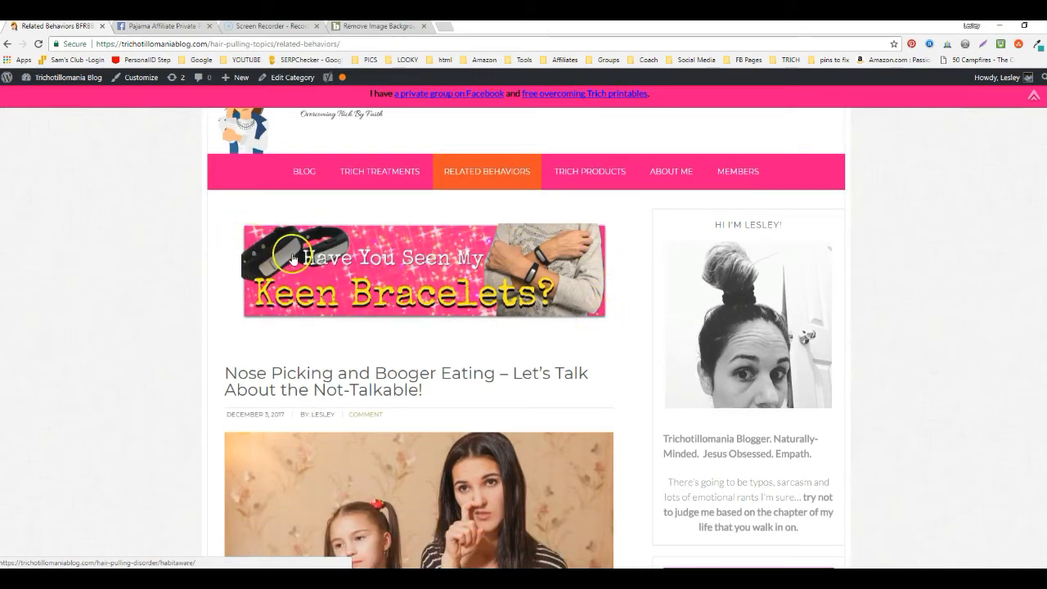
left_click(378, 27)
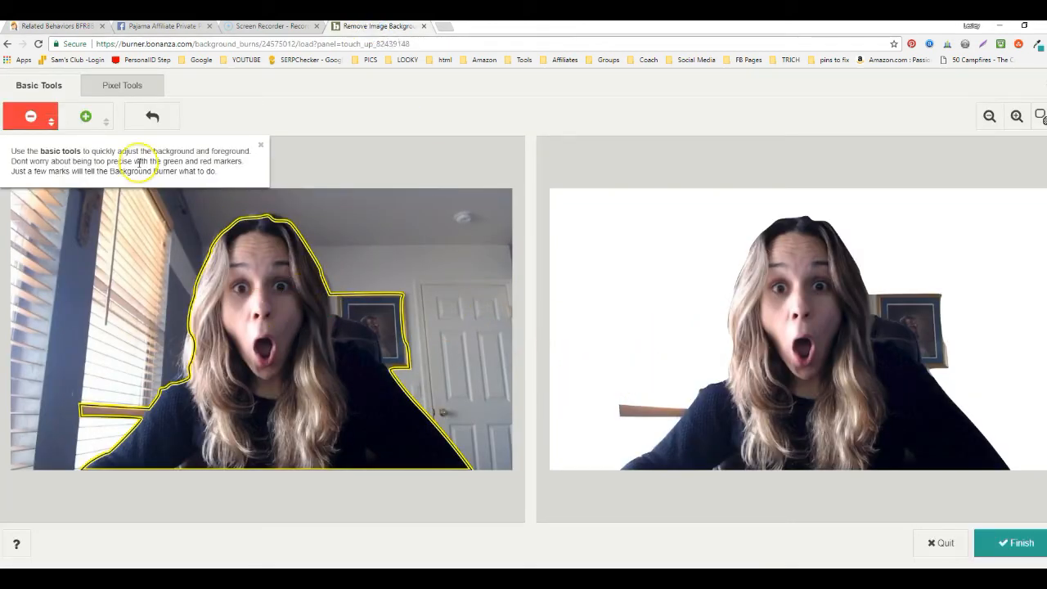
Step: With the Pixel Tools background brush, erase the picture frame and chair behind her
left_click(263, 353)
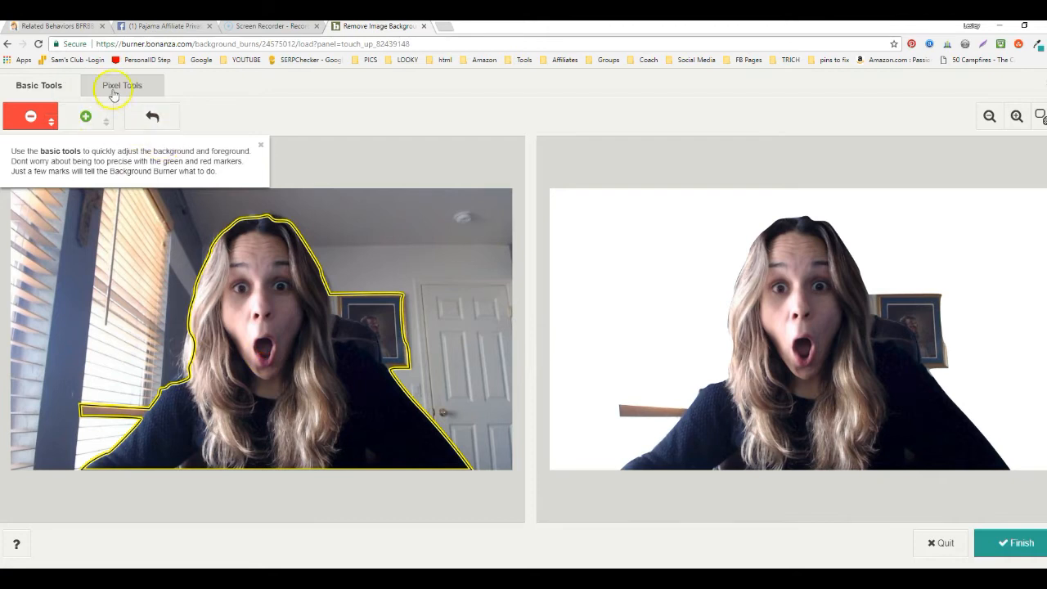
left_click(121, 85)
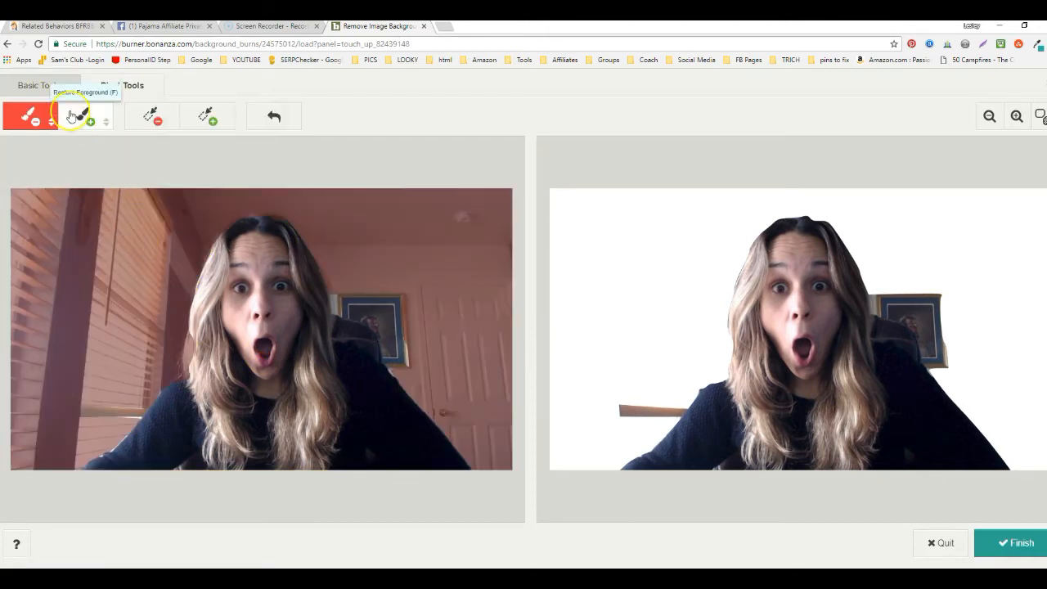
mouse_move(445, 309)
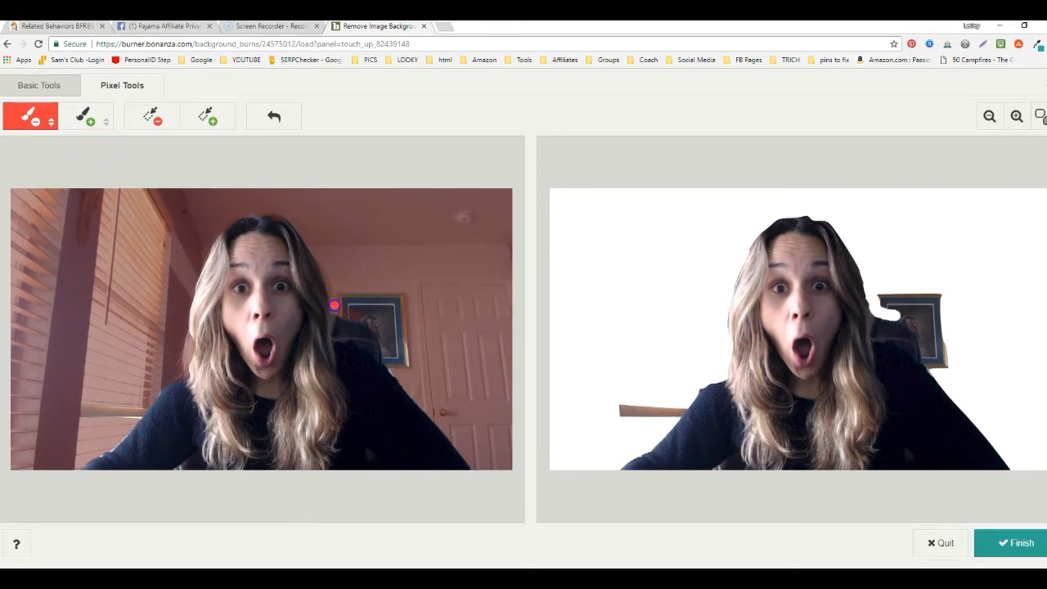
left_click_drag(334, 307, 383, 363)
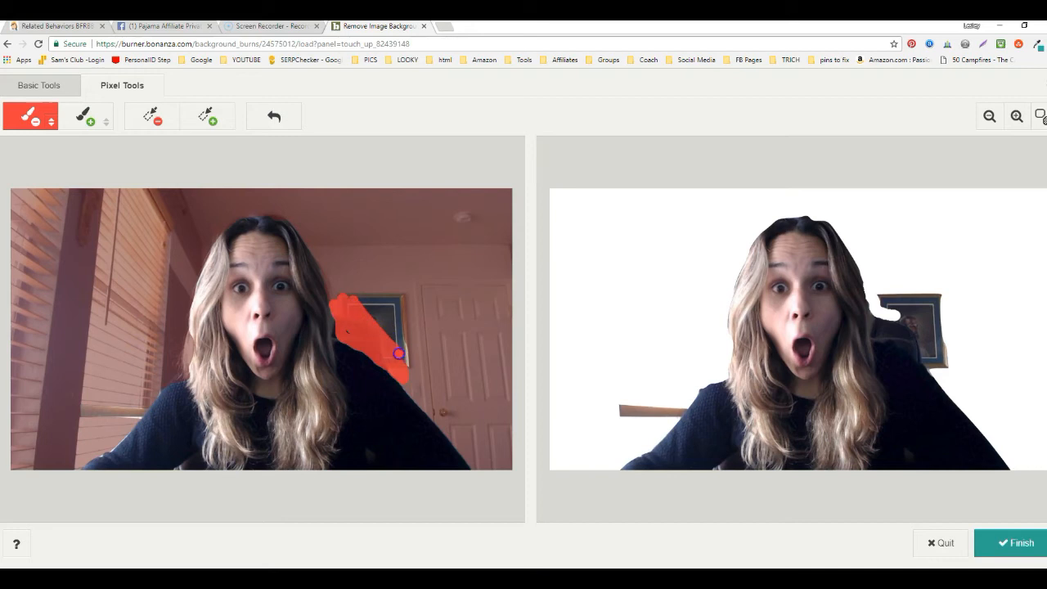
left_click_drag(399, 353, 353, 288)
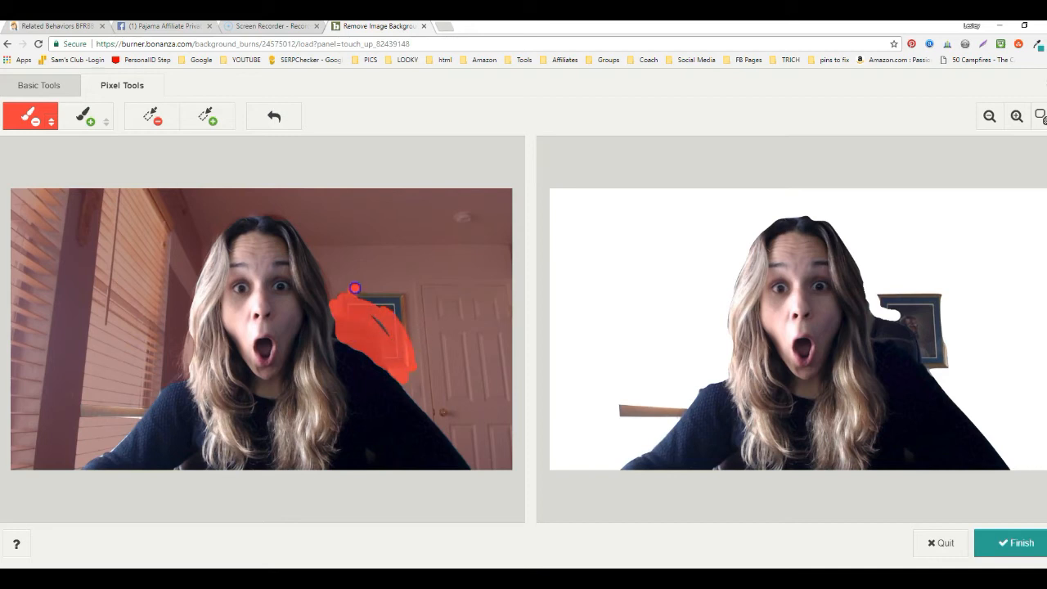
left_click_drag(355, 287, 392, 288)
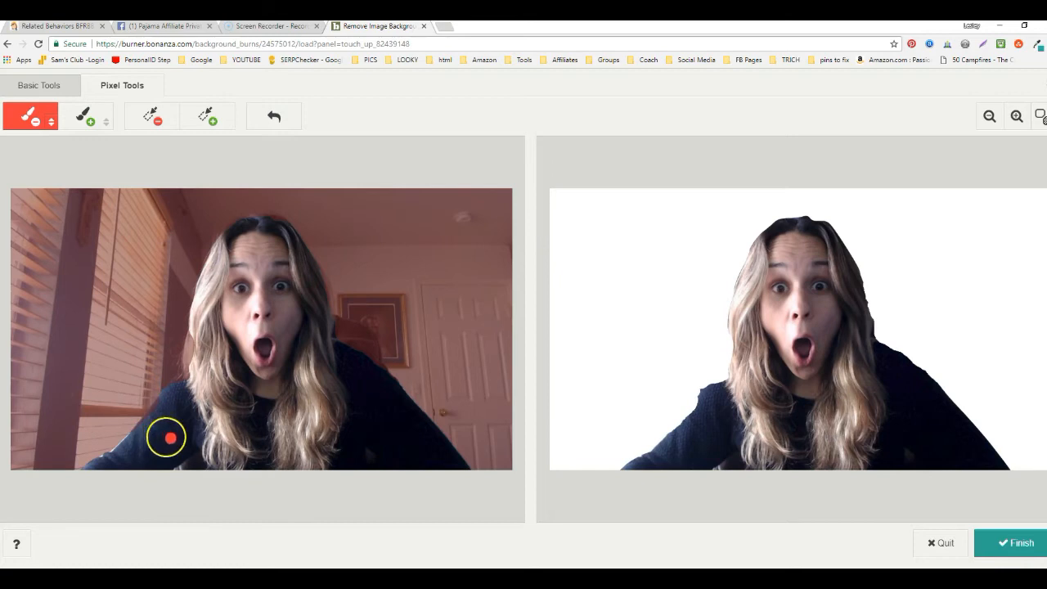
mouse_move(91, 455)
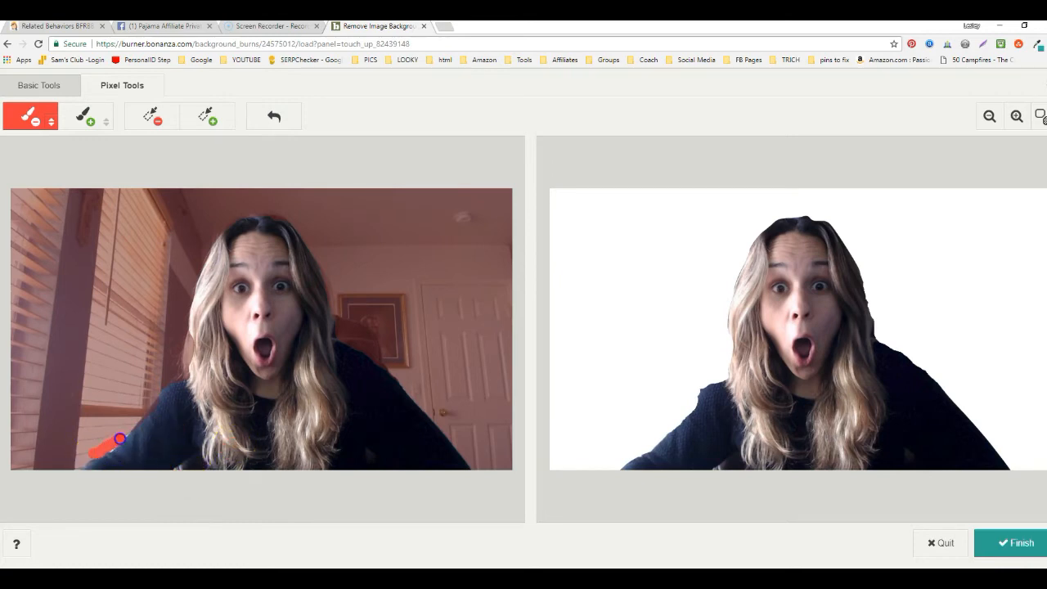
mouse_move(297, 382)
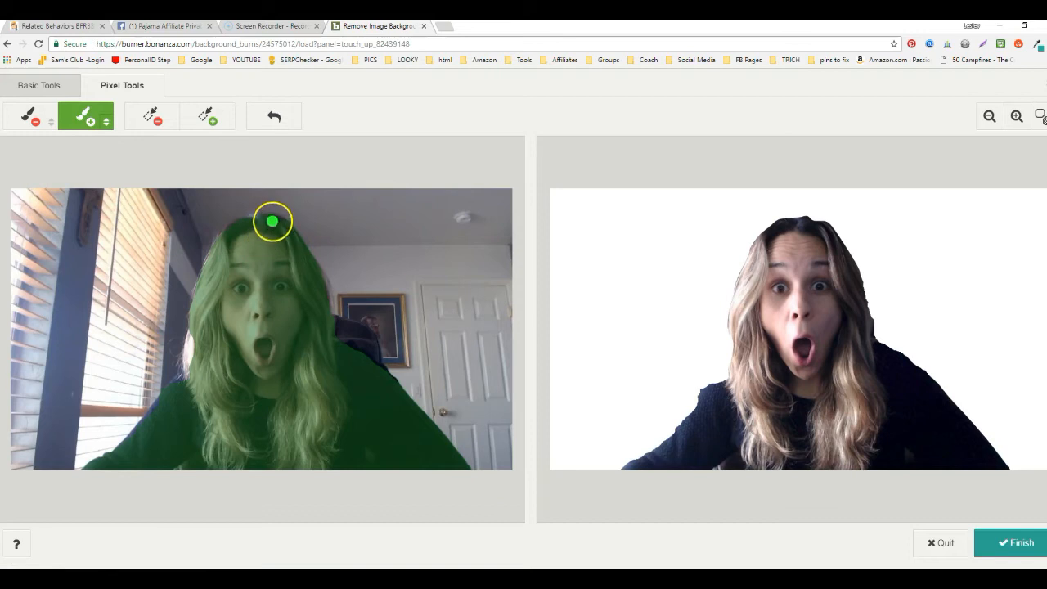
Step: Restore the top of her hair and the left hair edge as foreground, then switch back to background marking
left_click_drag(272, 221, 301, 242)
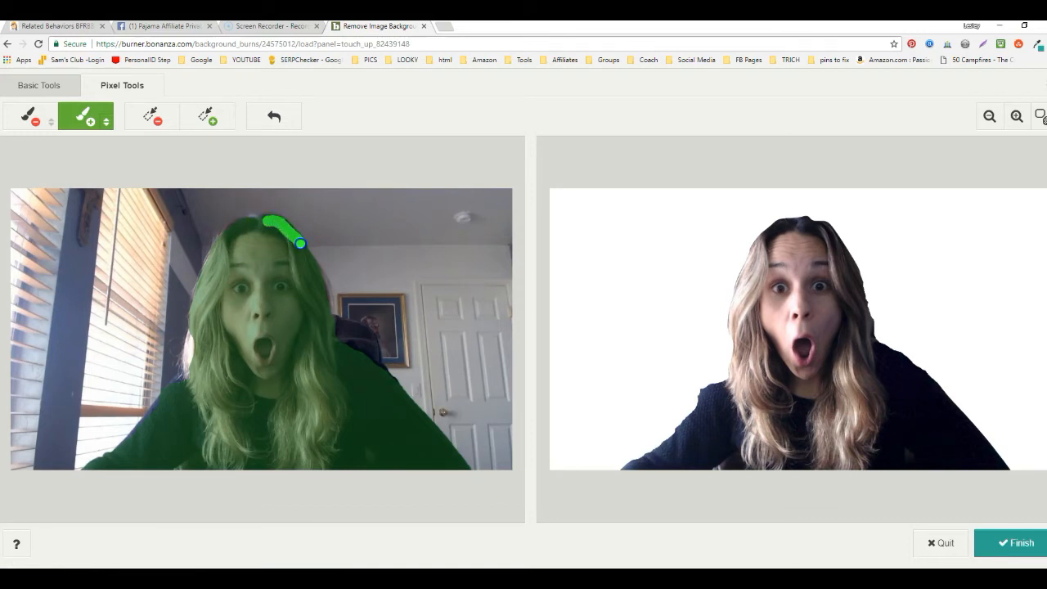
left_click_drag(297, 242, 328, 329)
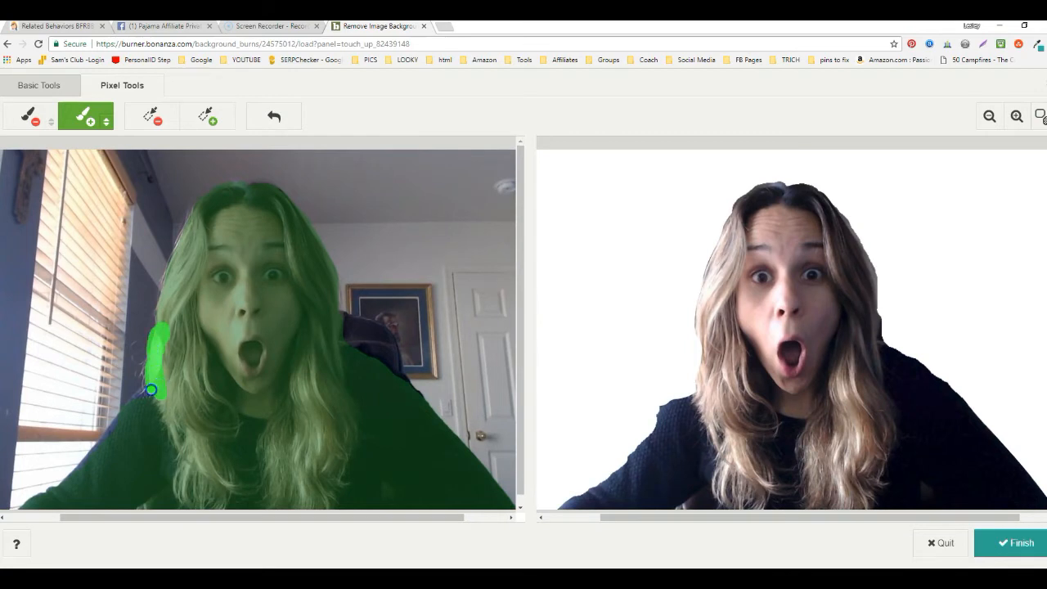
left_click_drag(151, 391, 82, 471)
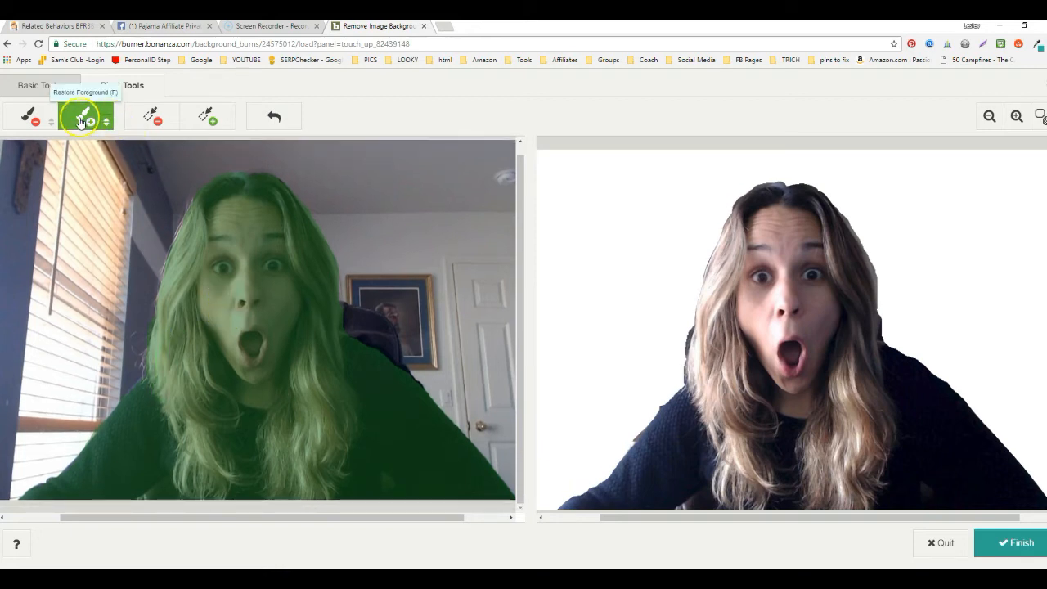
left_click(33, 116)
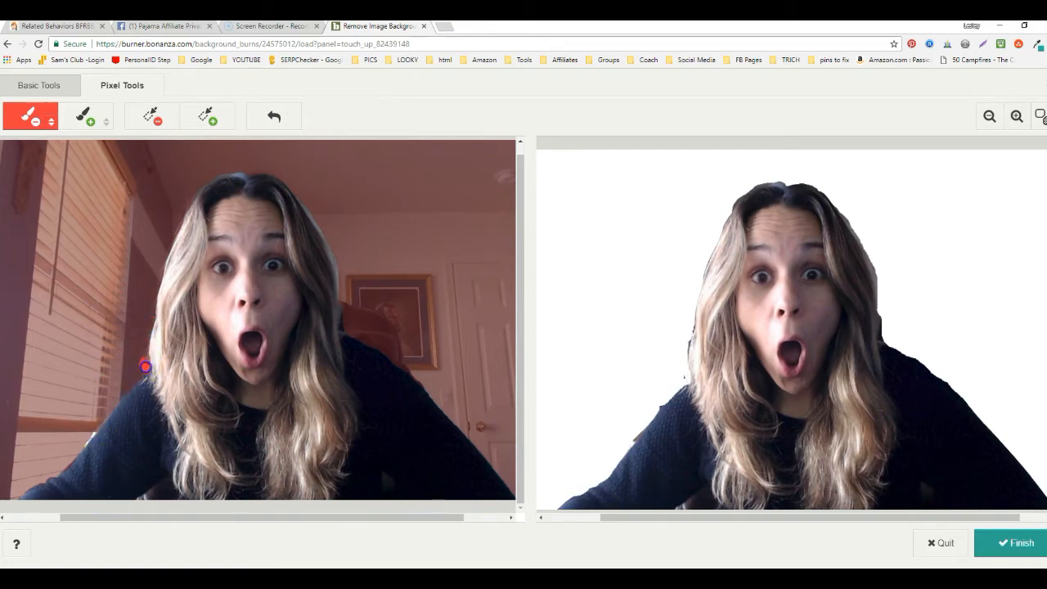
mouse_move(85, 445)
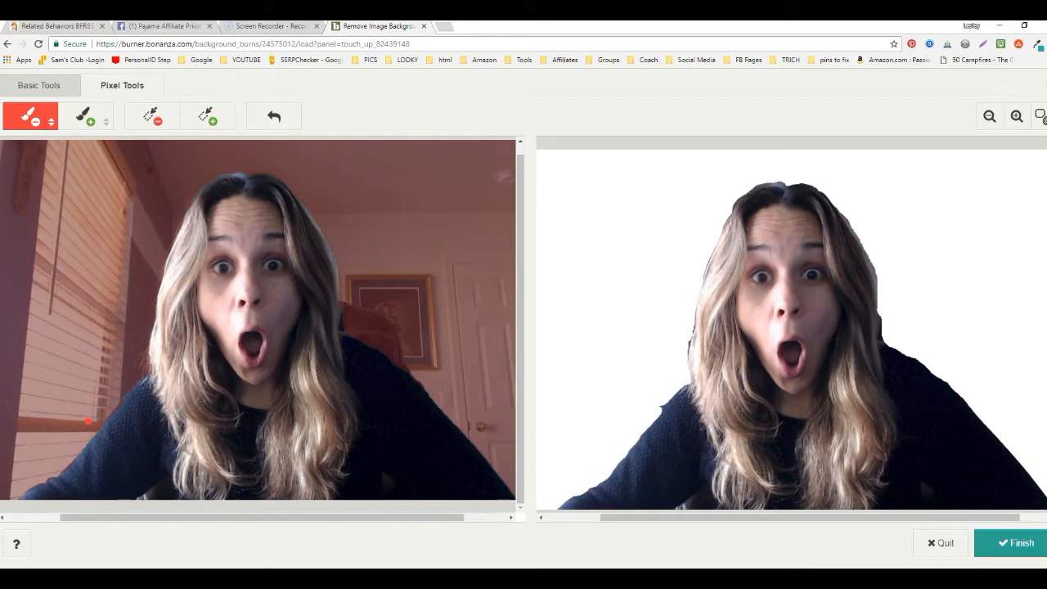
mouse_move(130, 393)
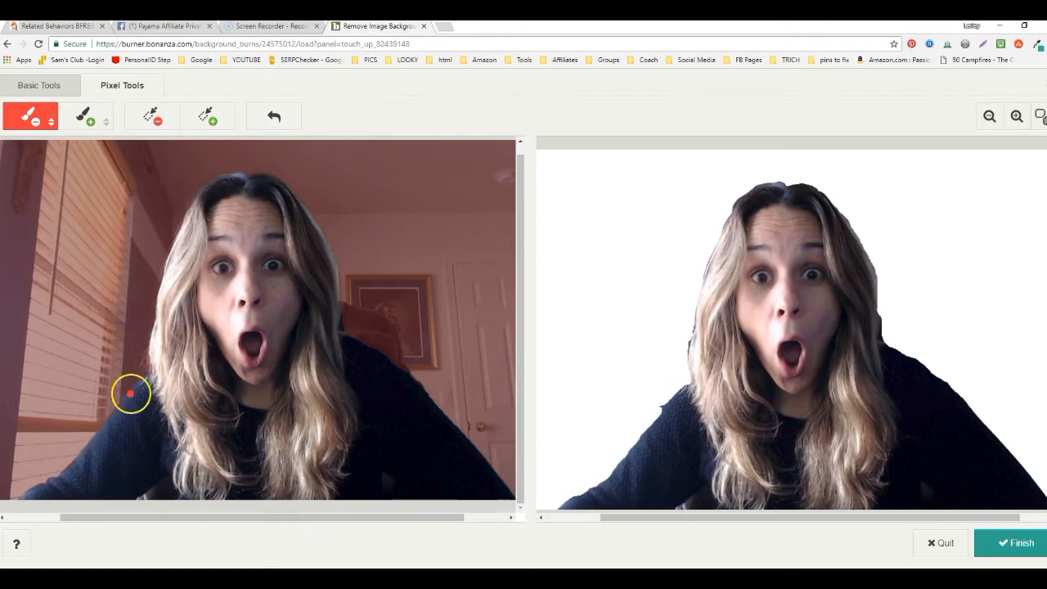
left_click_drag(130, 401, 146, 379)
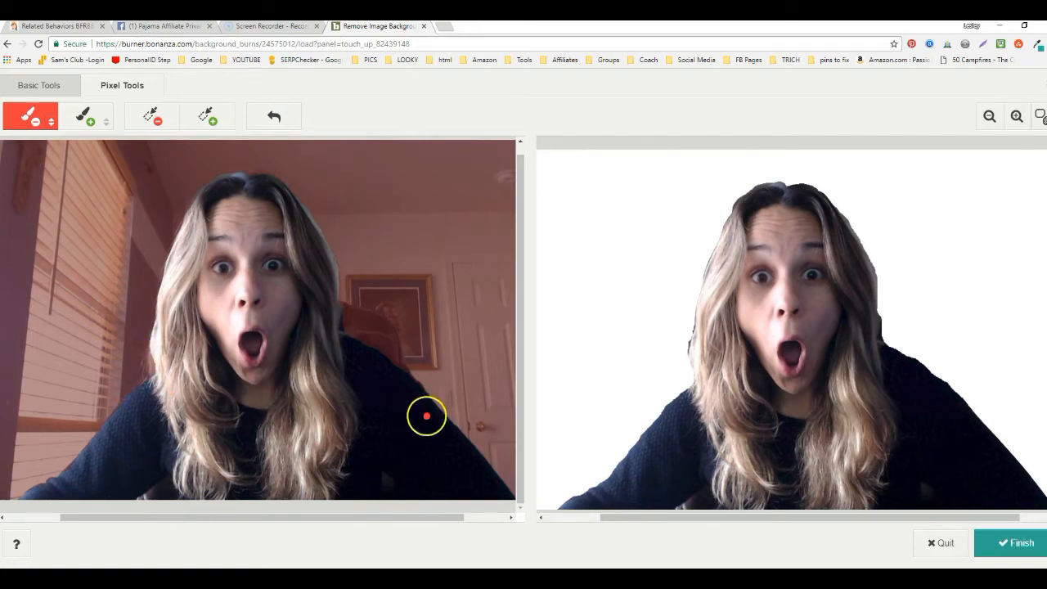
mouse_move(515, 386)
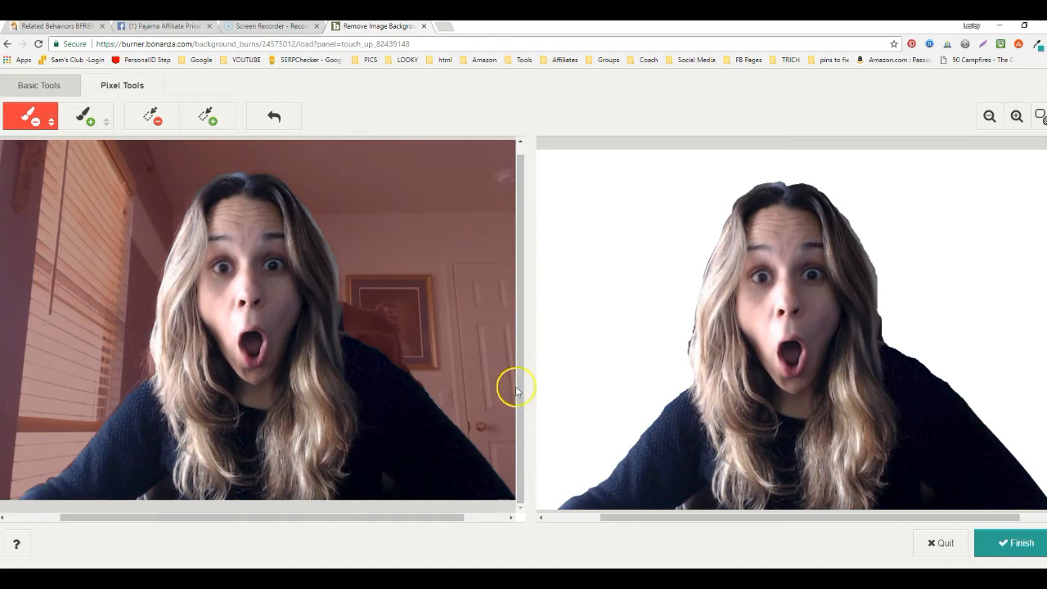
mouse_move(988, 116)
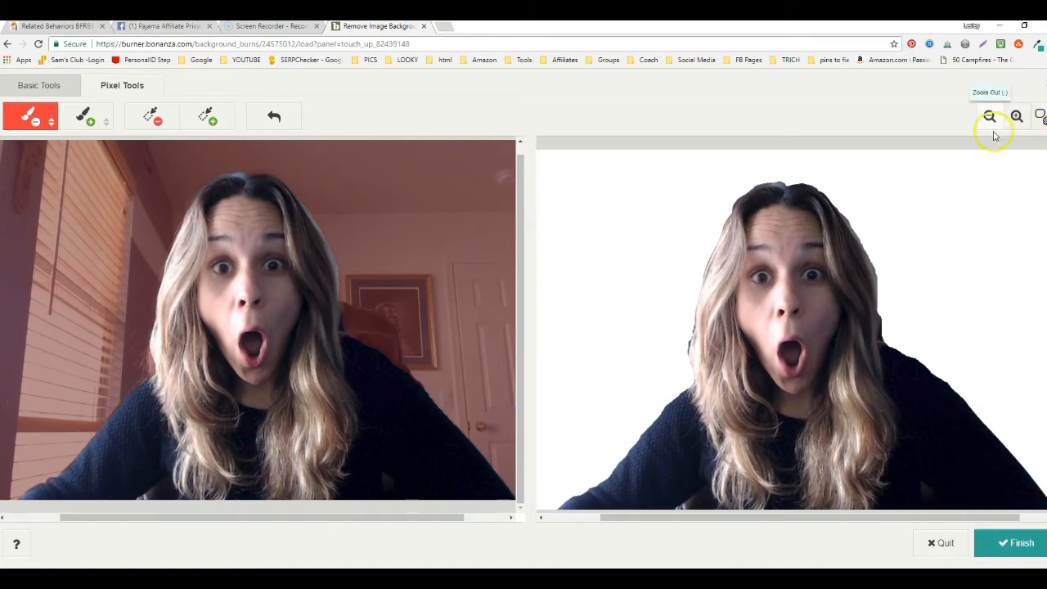
left_click(989, 116)
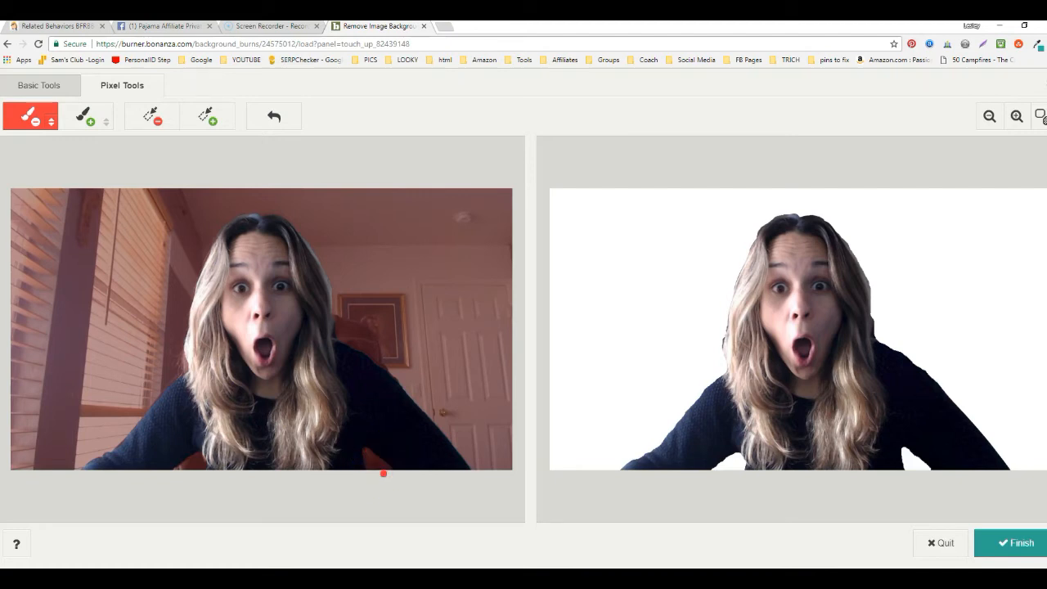
mouse_move(968, 517)
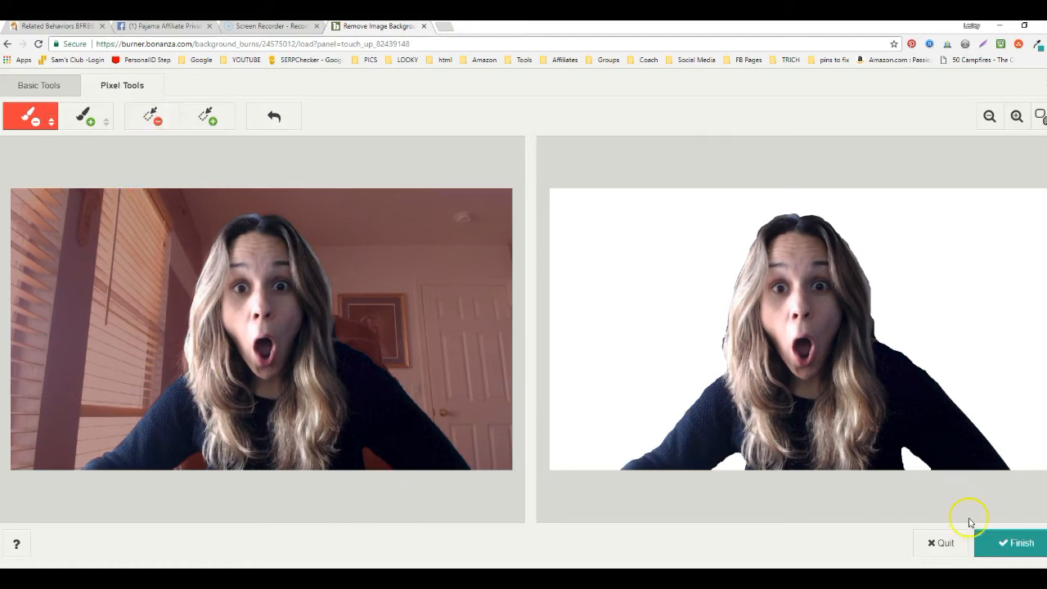
Step: Finish the touch-up and show the download format choices on the results page
left_click(1014, 543)
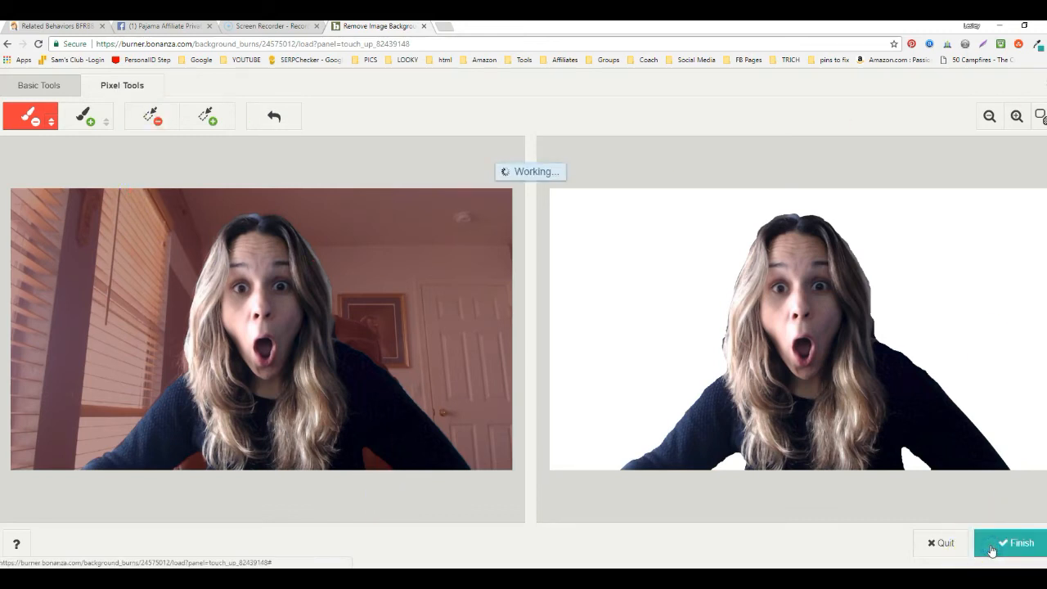
left_click(1014, 543)
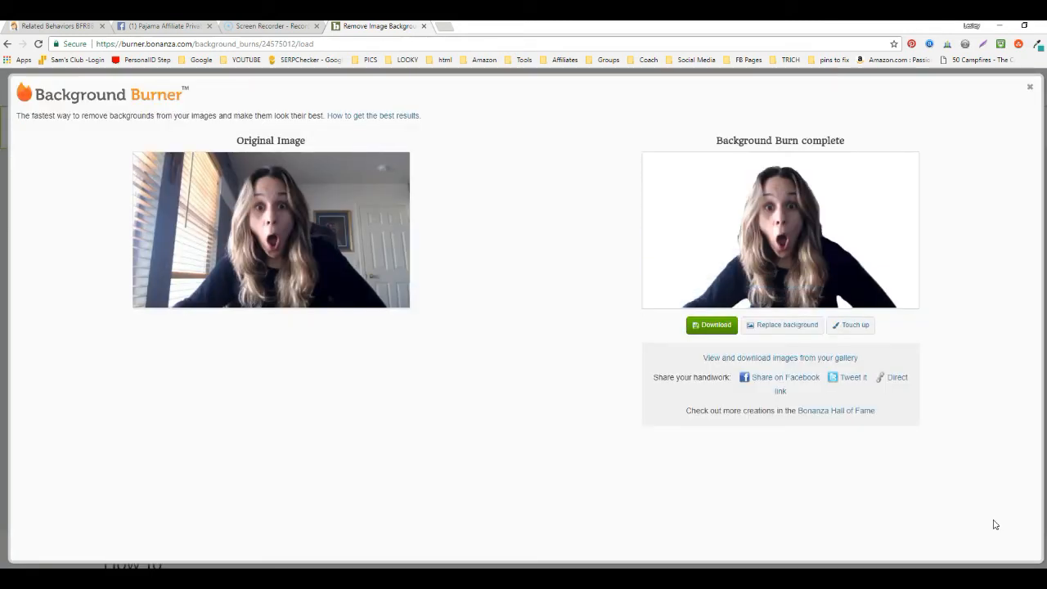
left_click(711, 324)
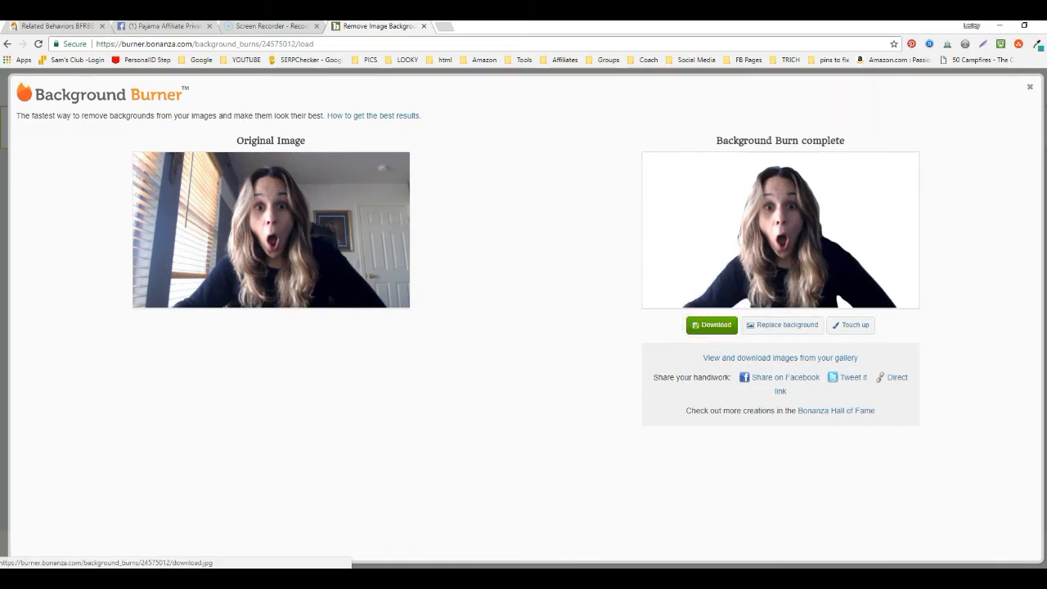
mouse_move(821, 167)
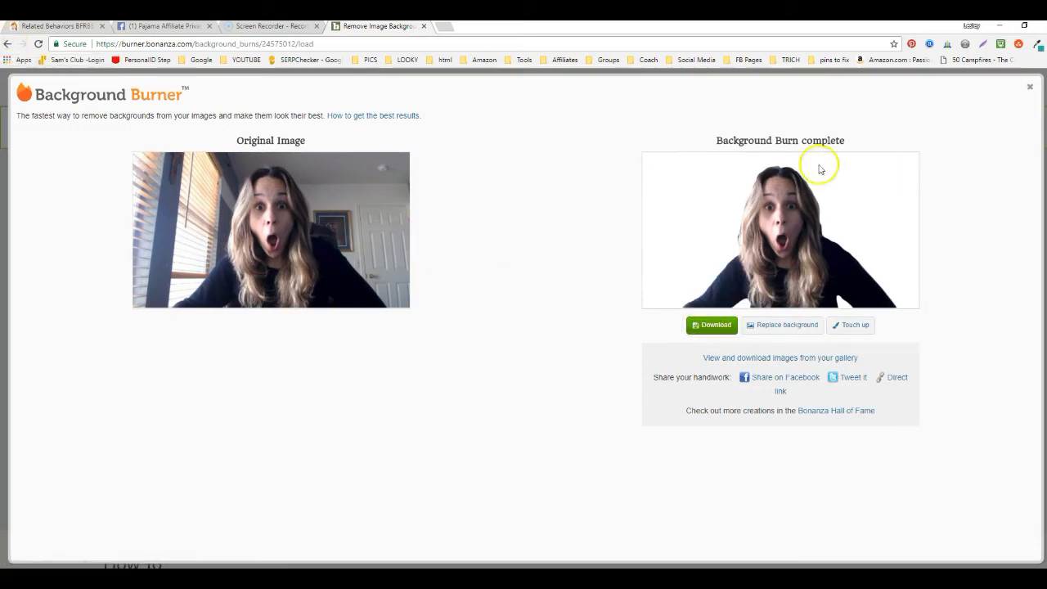
mouse_move(638, 296)
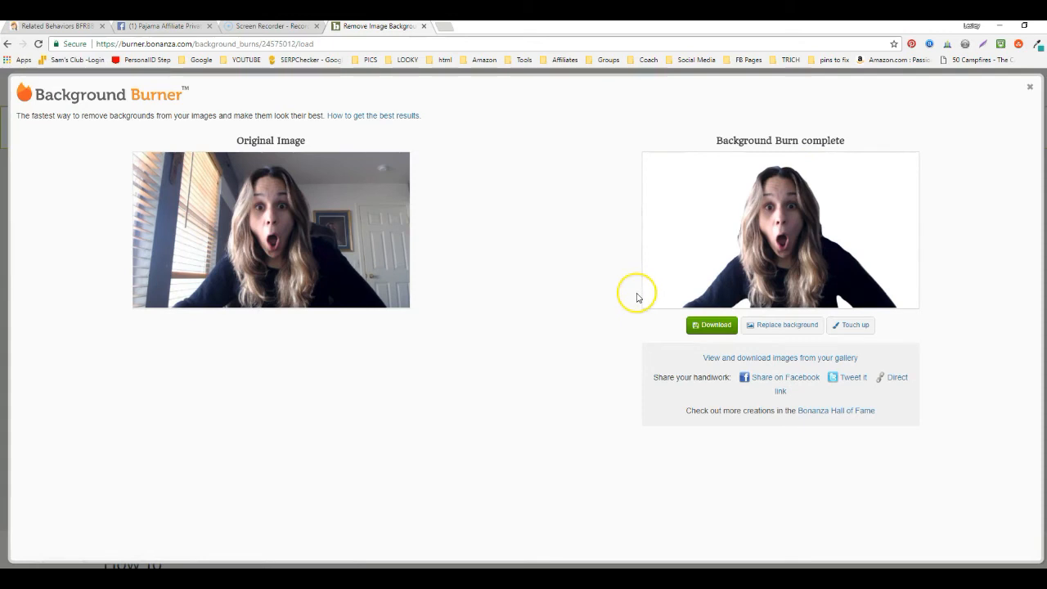
left_click(710, 323)
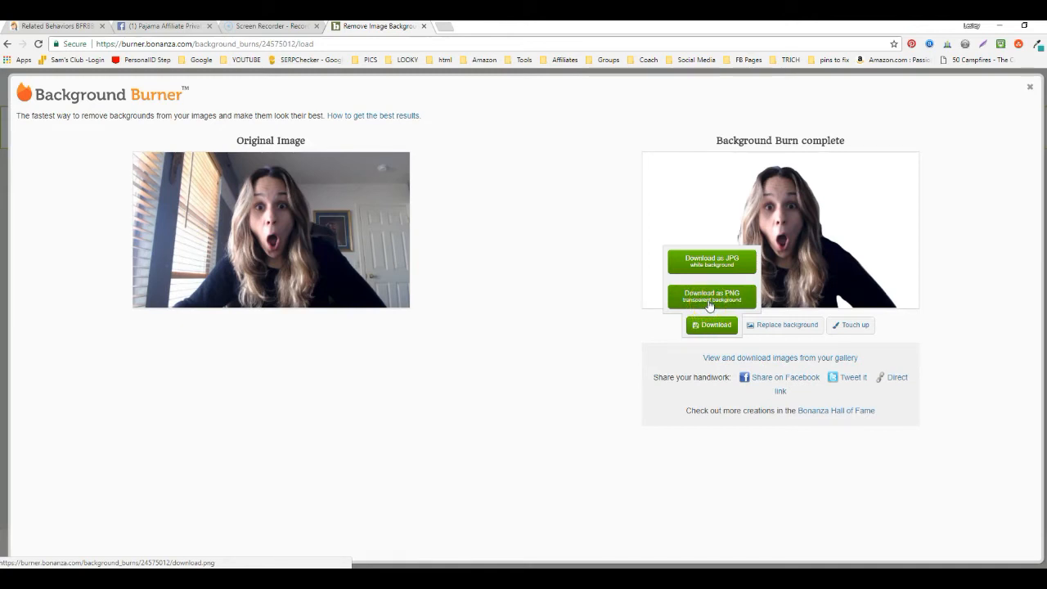
Step: Download the cutout as a transparent-background PNG and start a new browser tab
left_click(710, 296)
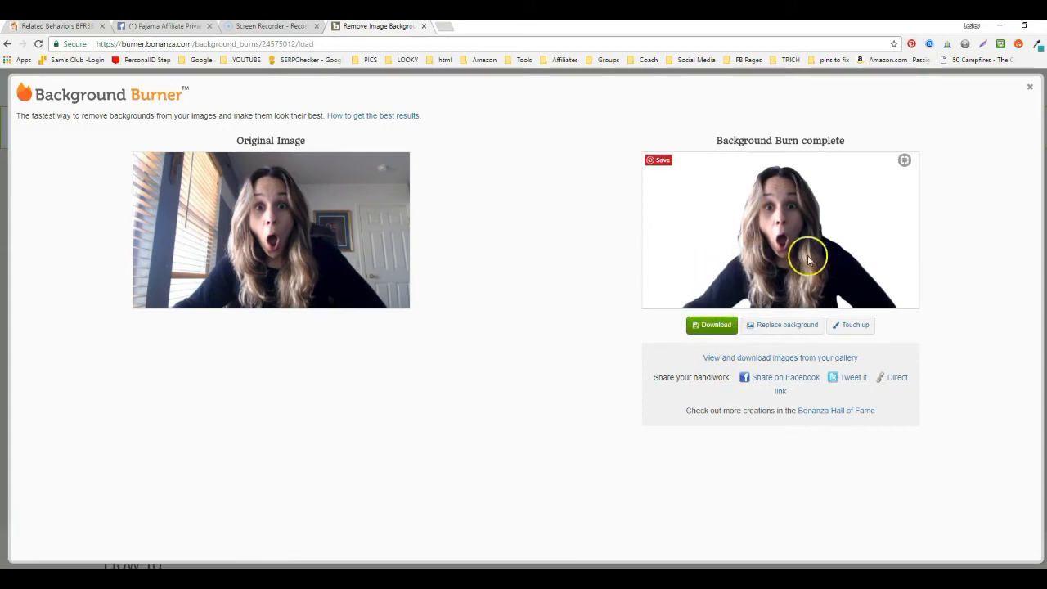
left_click(710, 324)
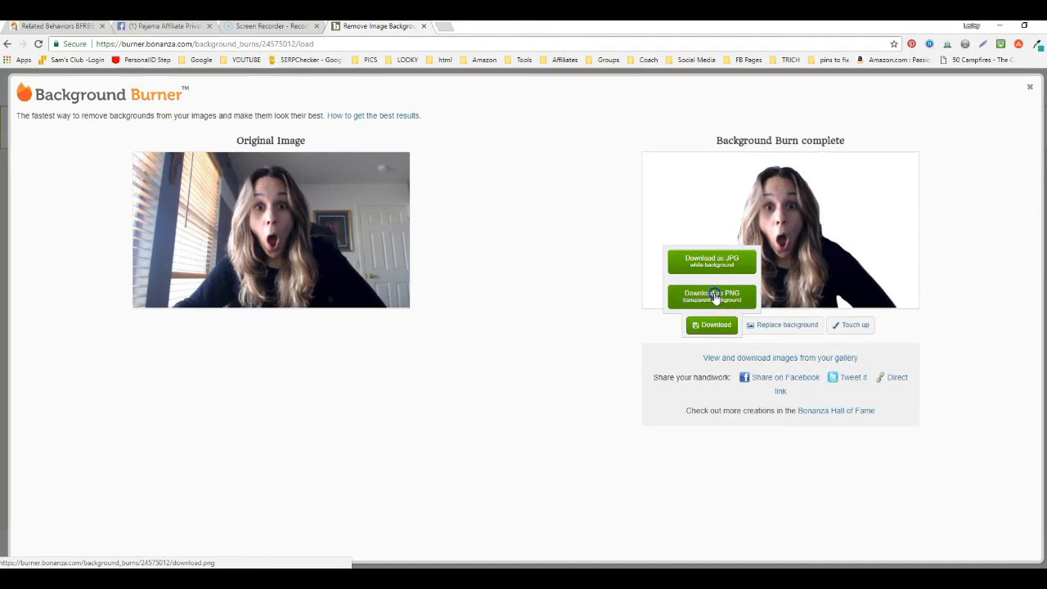
left_click(711, 294)
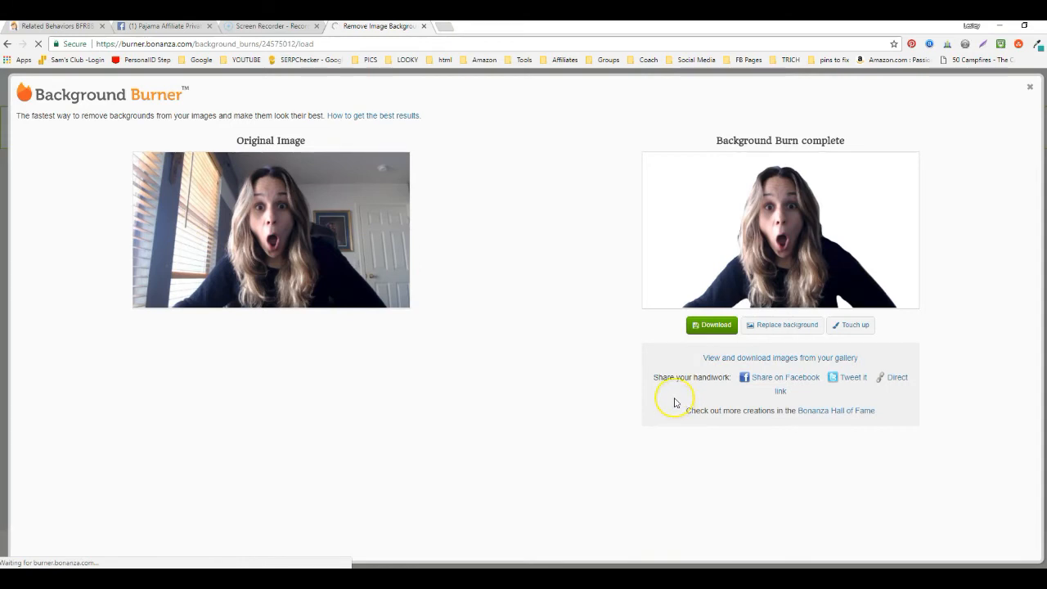
mouse_move(651, 408)
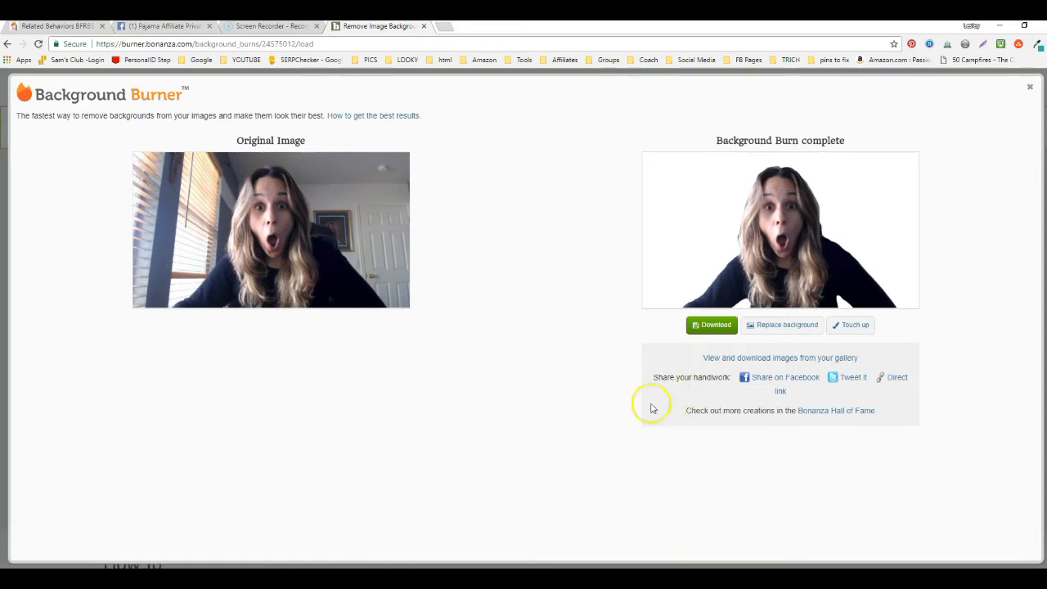
mouse_move(448, 29)
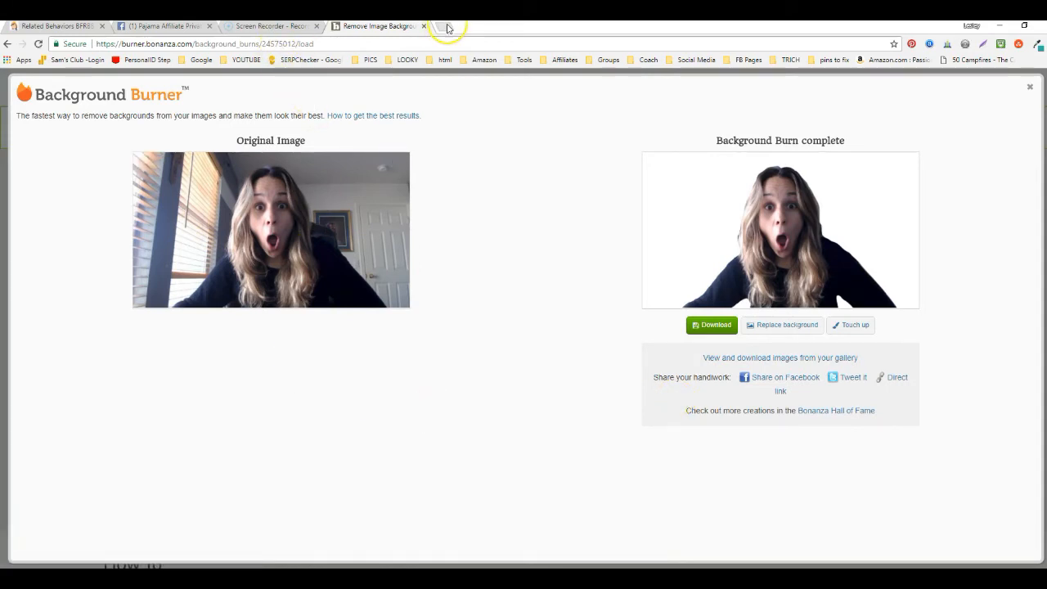
left_click(448, 26)
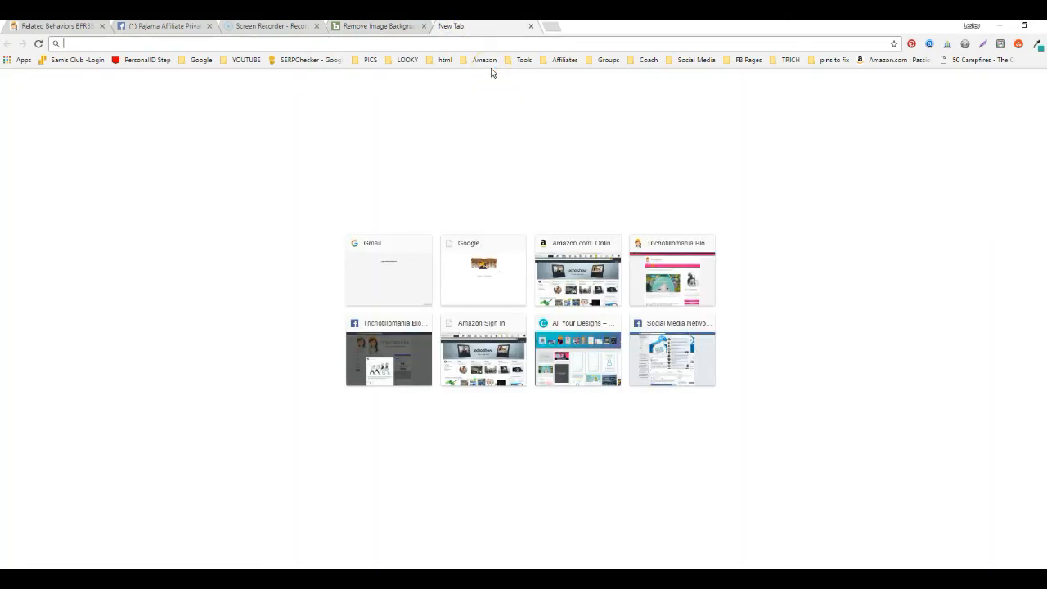
Step: Go to PicMonkey and choose Design > Custom size for a new canvas
type("canva.com")
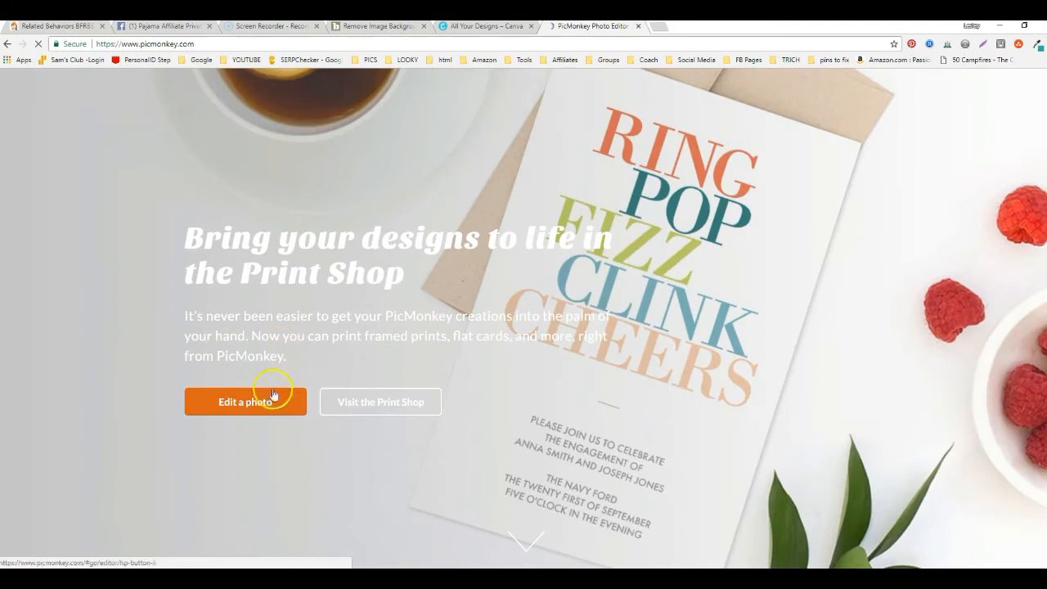
left_click(245, 401)
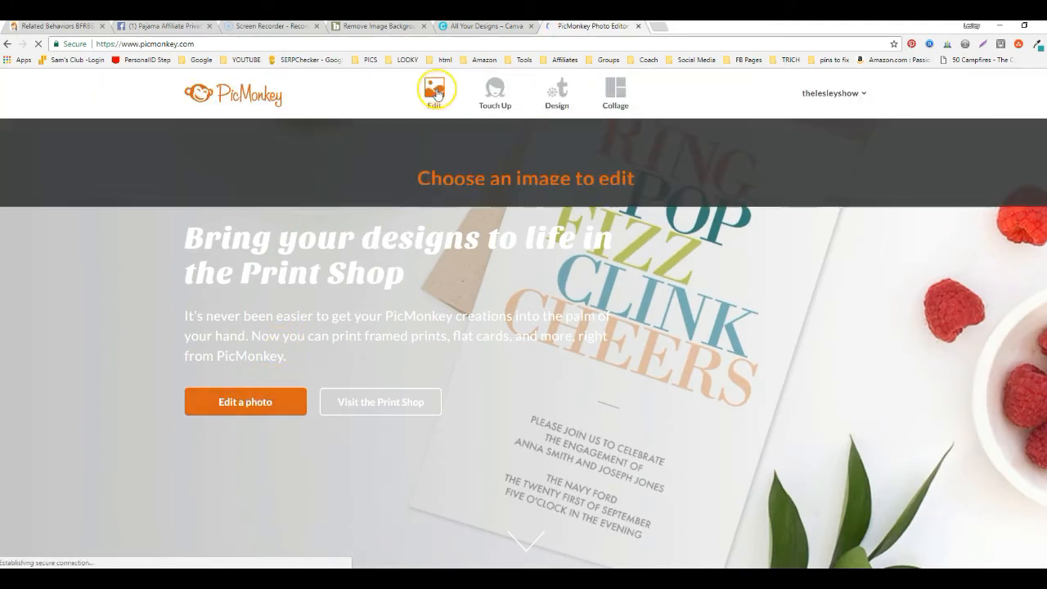
left_click(556, 92)
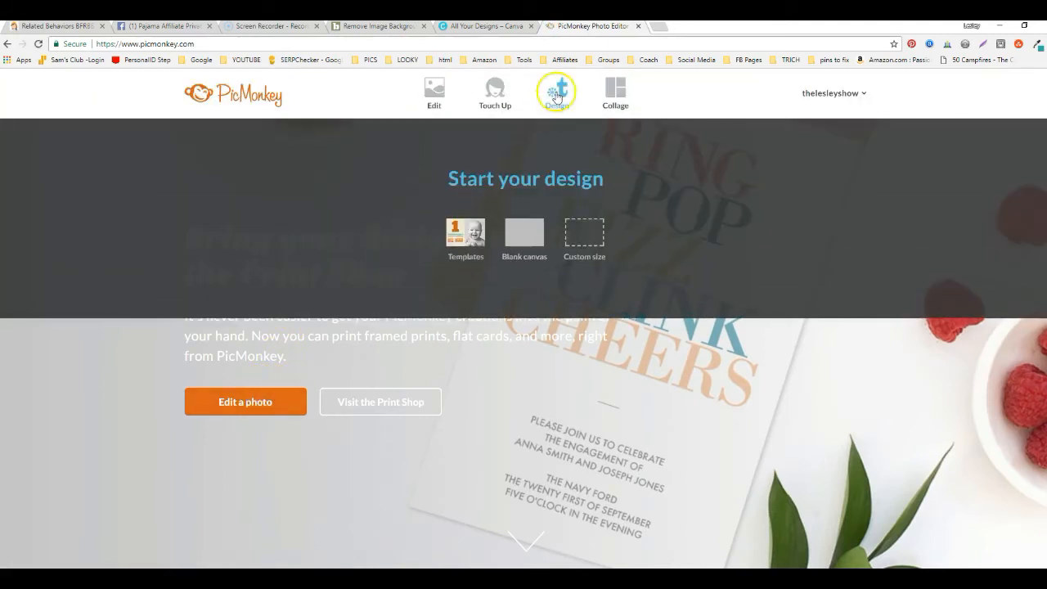
left_click(584, 237)
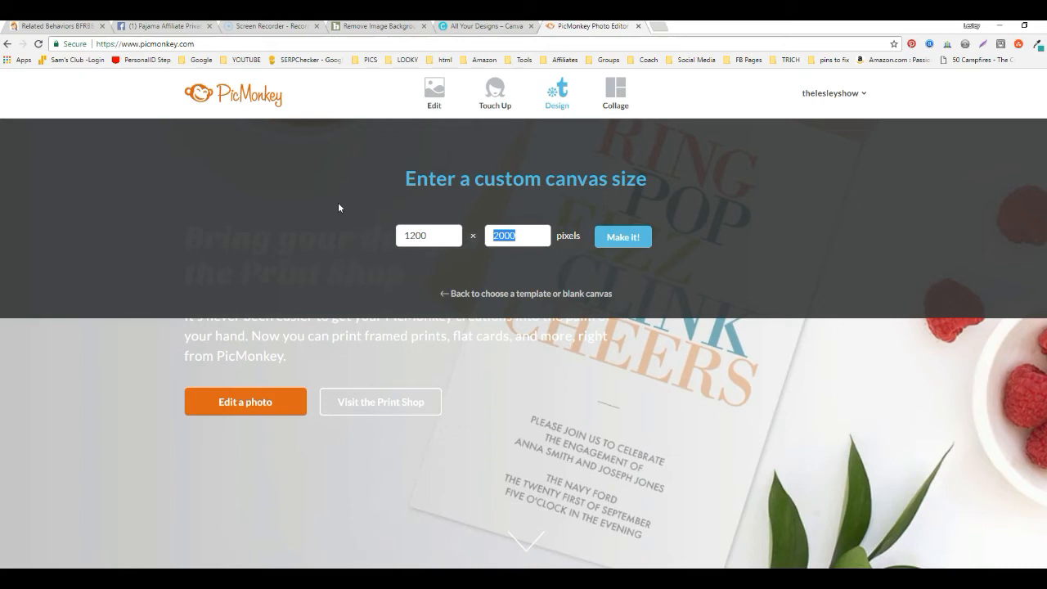
Step: Create a blank 1200 × 628 pixel canvas
type("6")
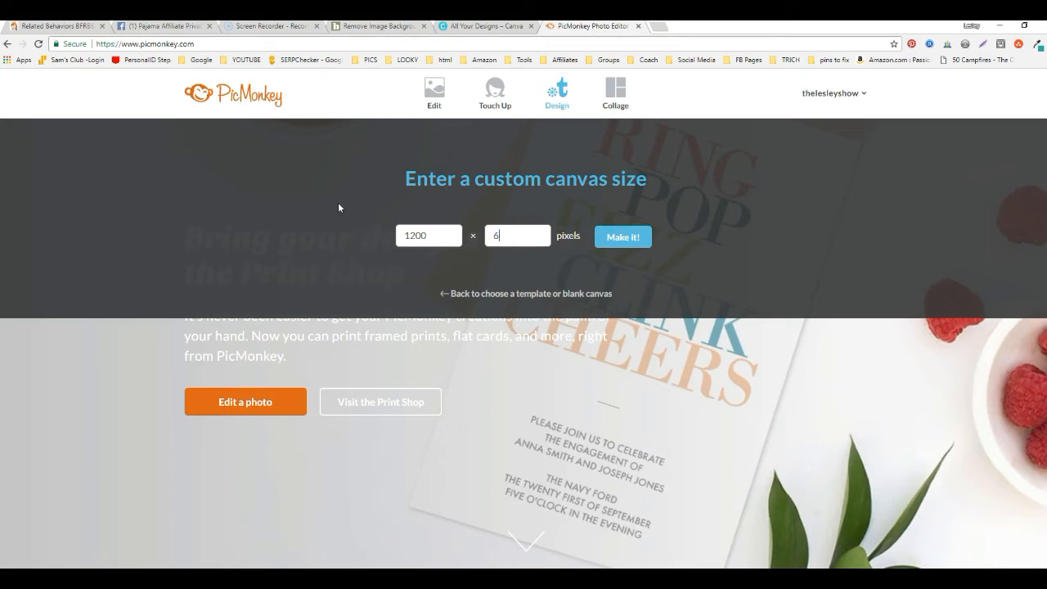
type("28")
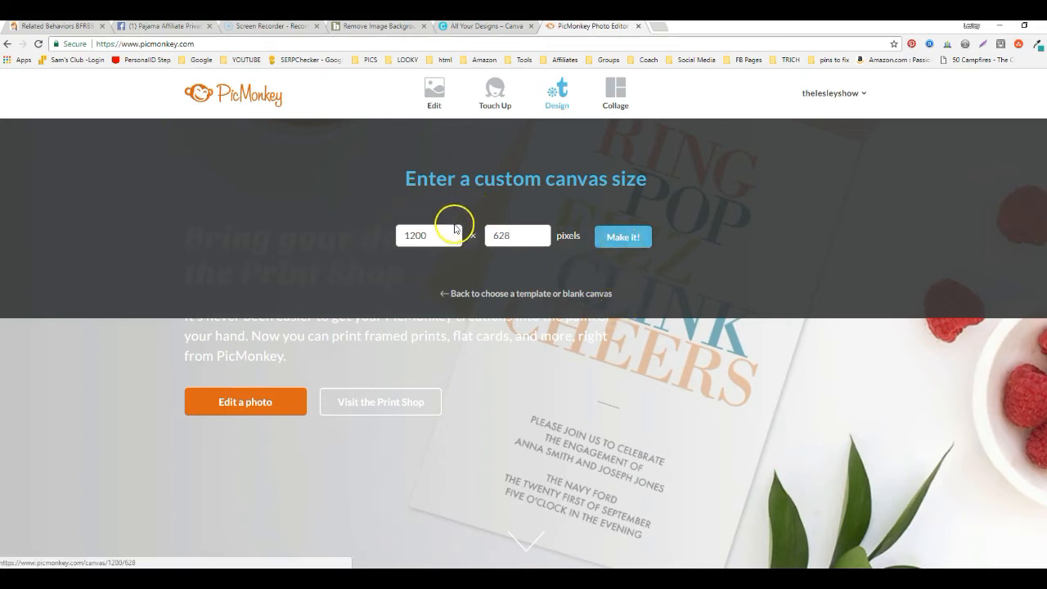
left_click(621, 236)
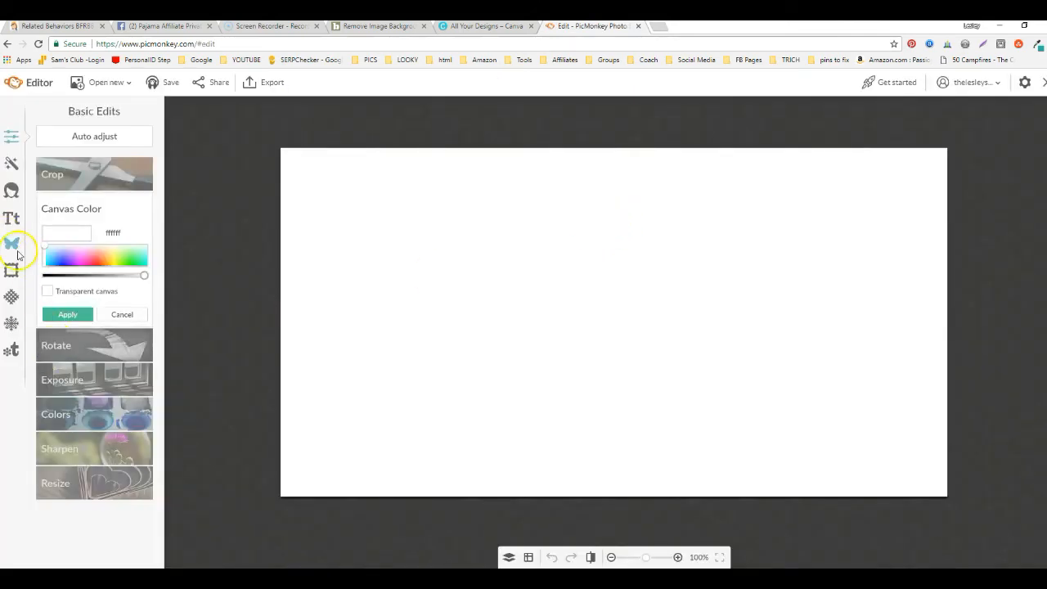
Step: Start adding your own overlay image and browse to the Downloads folder
left_click(12, 243)
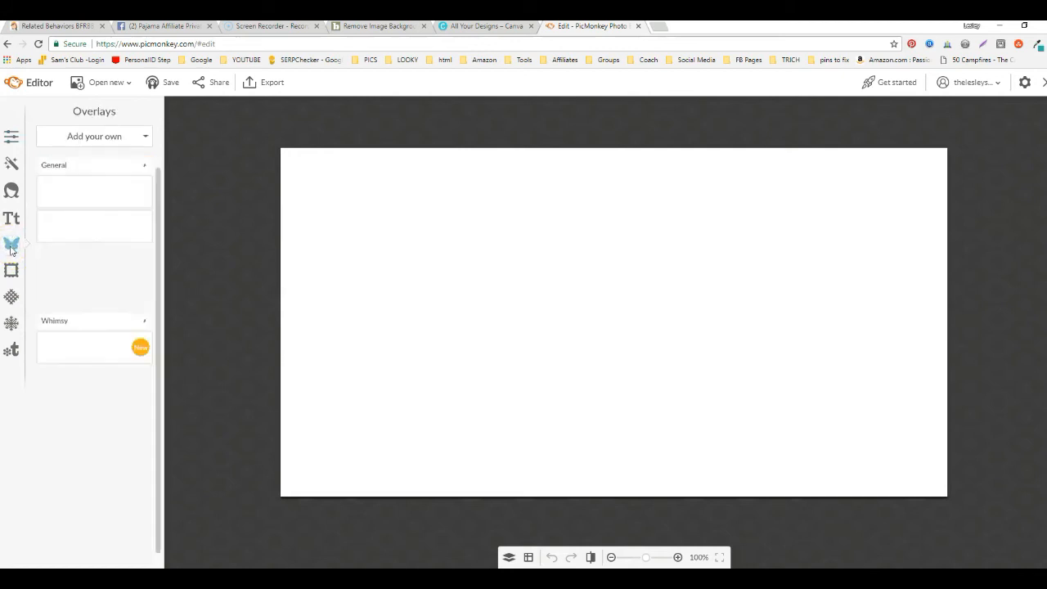
left_click(144, 135)
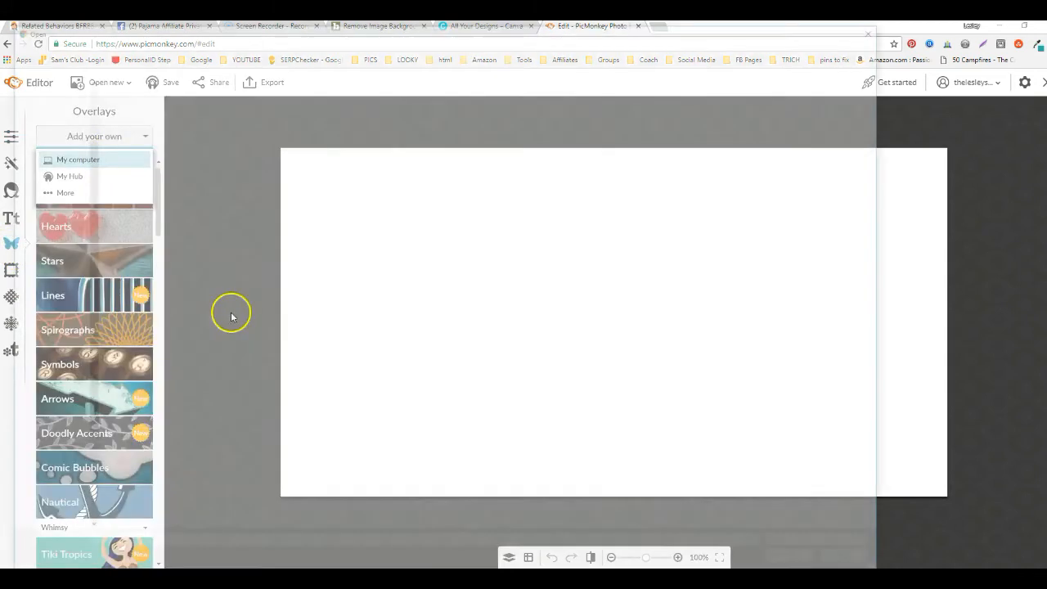
left_click(78, 160)
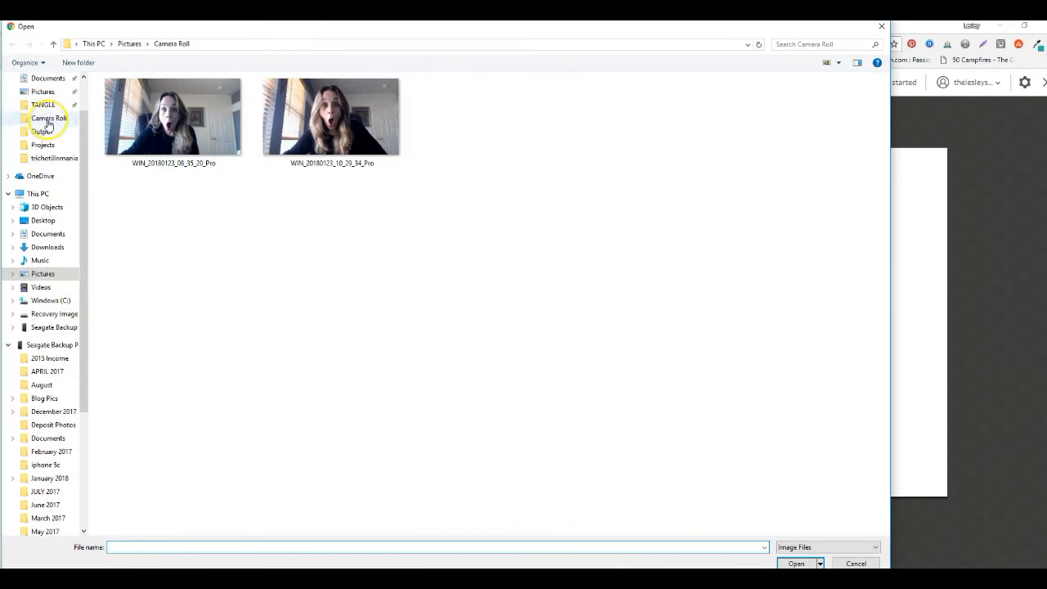
left_click(48, 79)
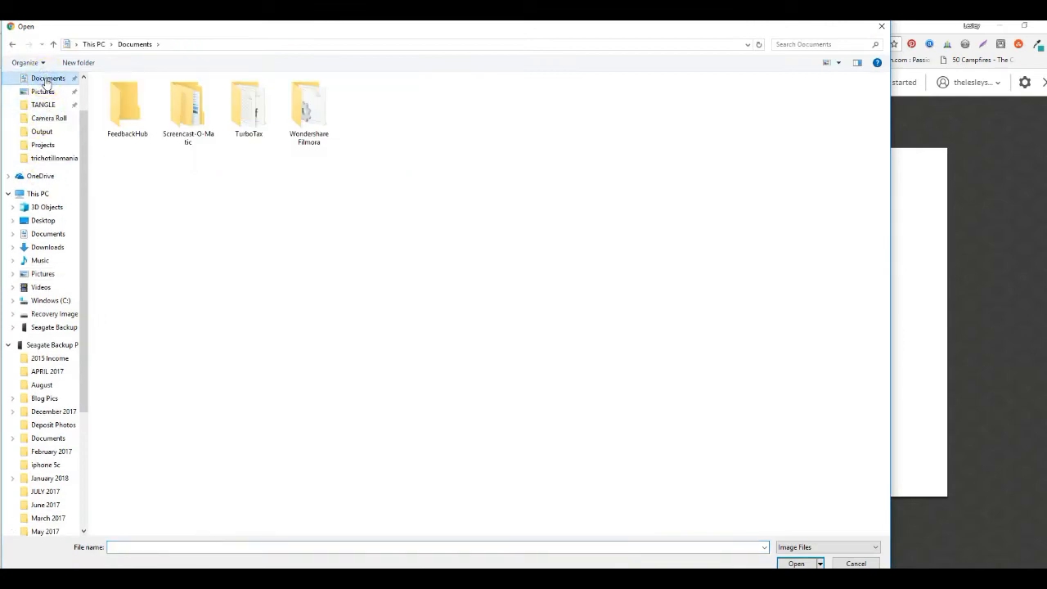
left_click(45, 112)
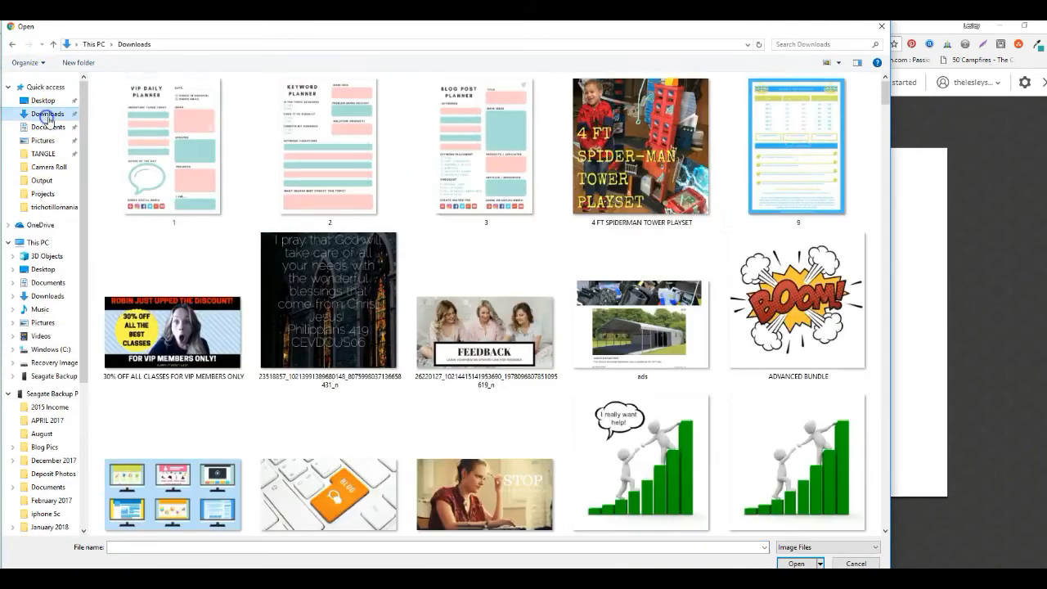
Step: Place the background-removed selfie file on the canvas as an overlay and deselect it
scroll("down", 3)
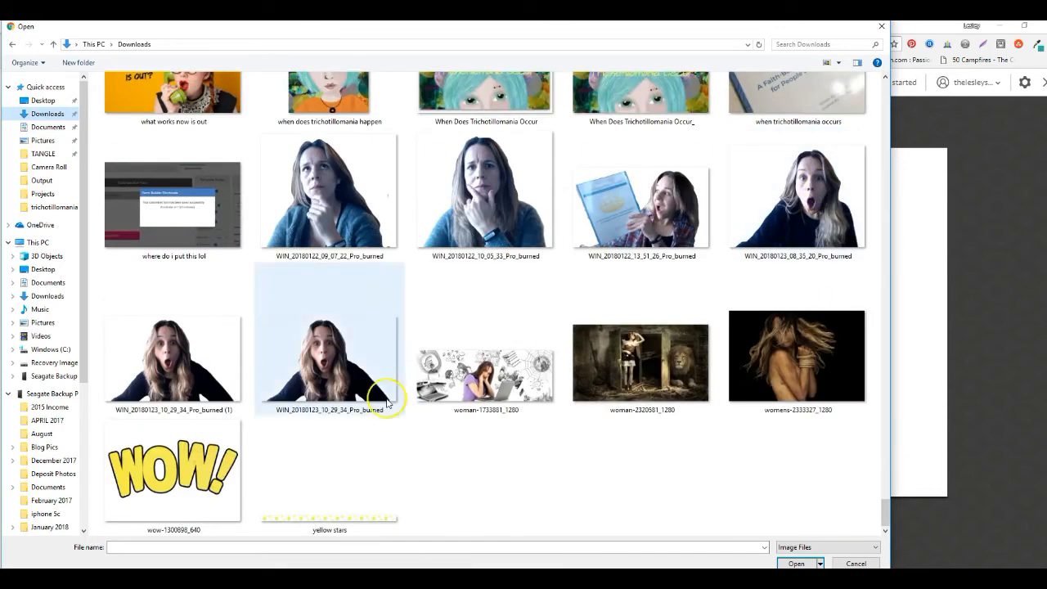
left_click(172, 356)
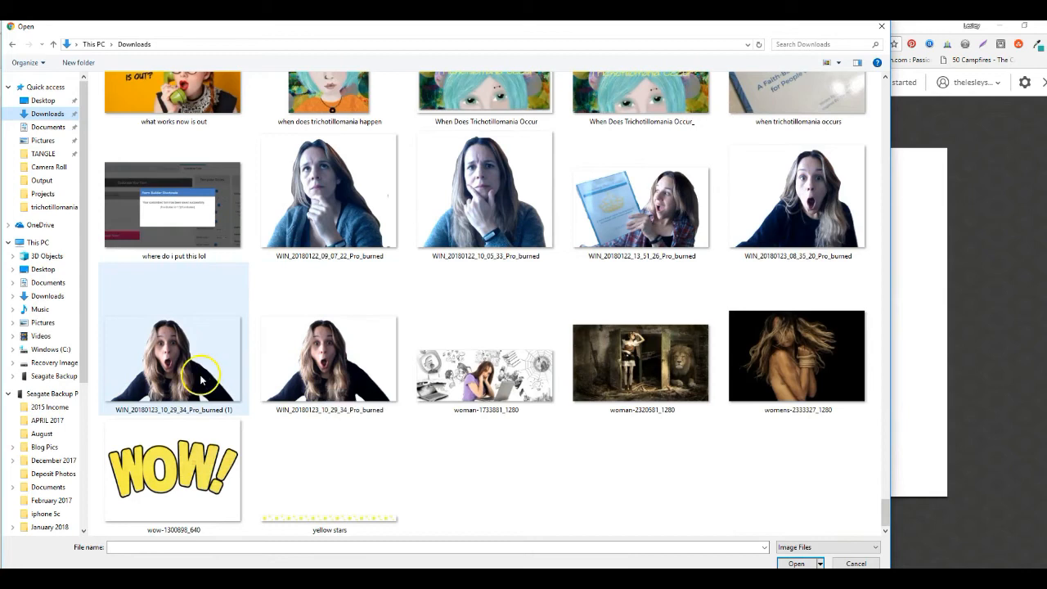
left_click(794, 562)
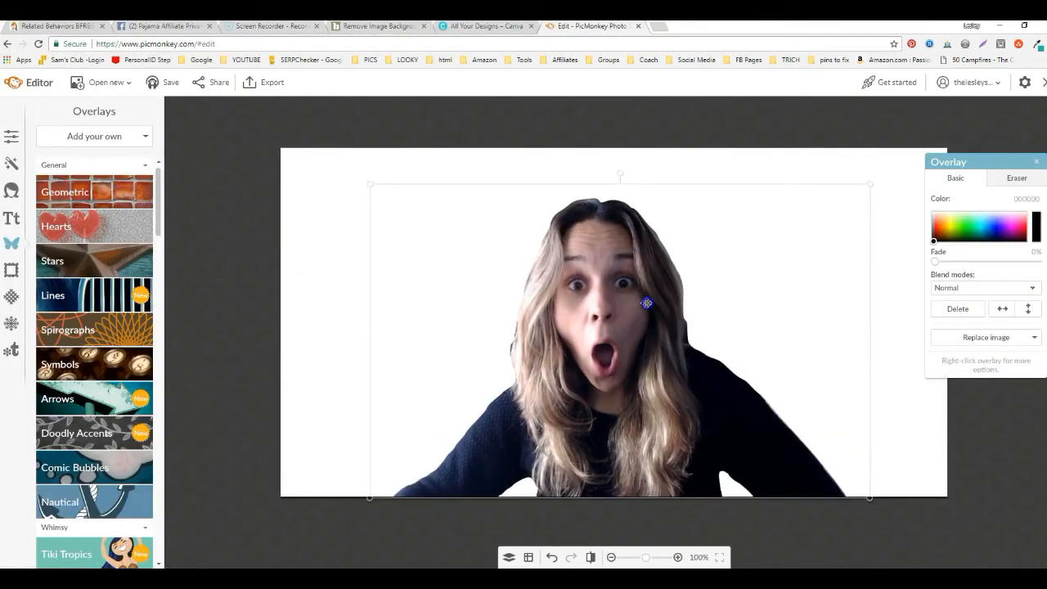
left_click(189, 232)
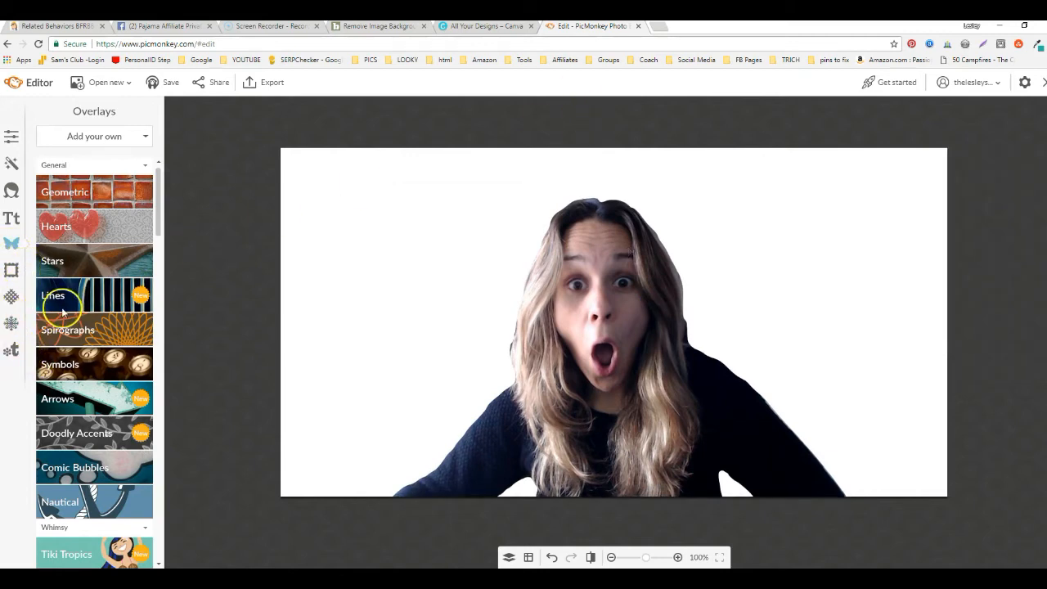
mouse_move(13, 270)
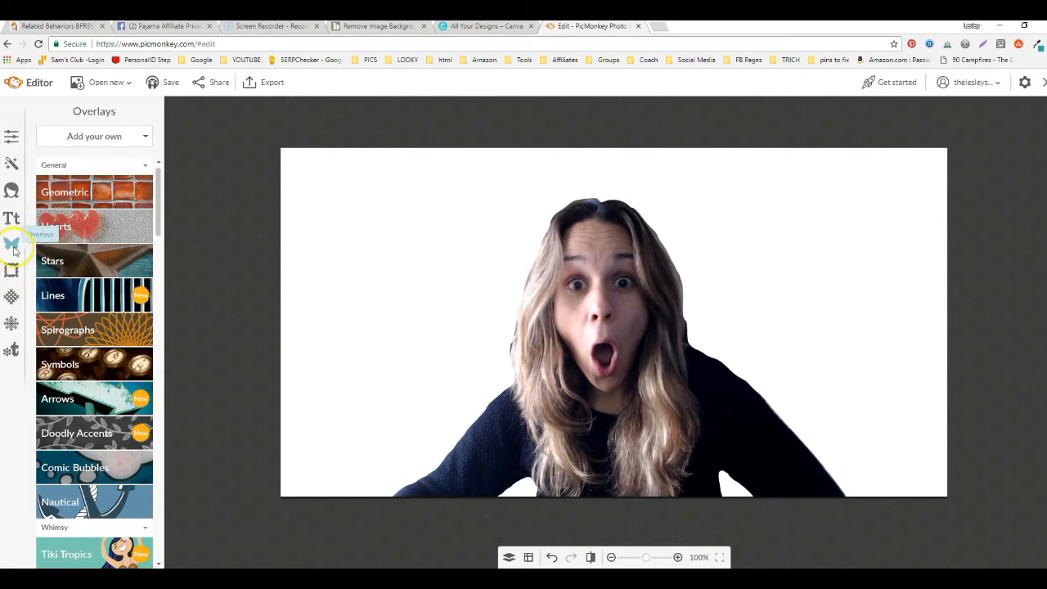
Step: Recolor the canvas from white to hot pink via Basic Edits > Canvas Color
left_click(11, 297)
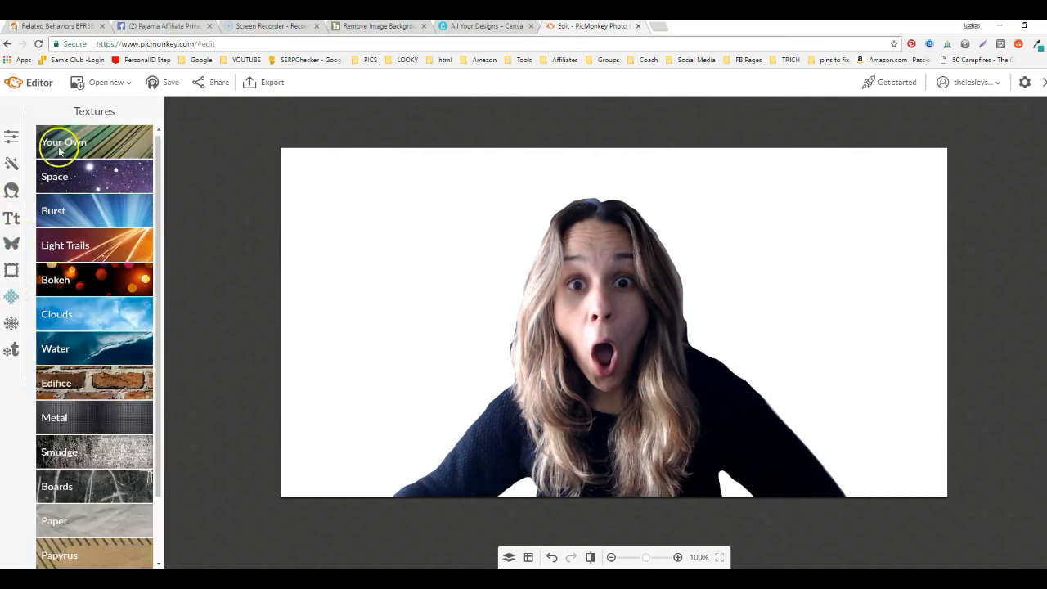
mouse_move(18, 172)
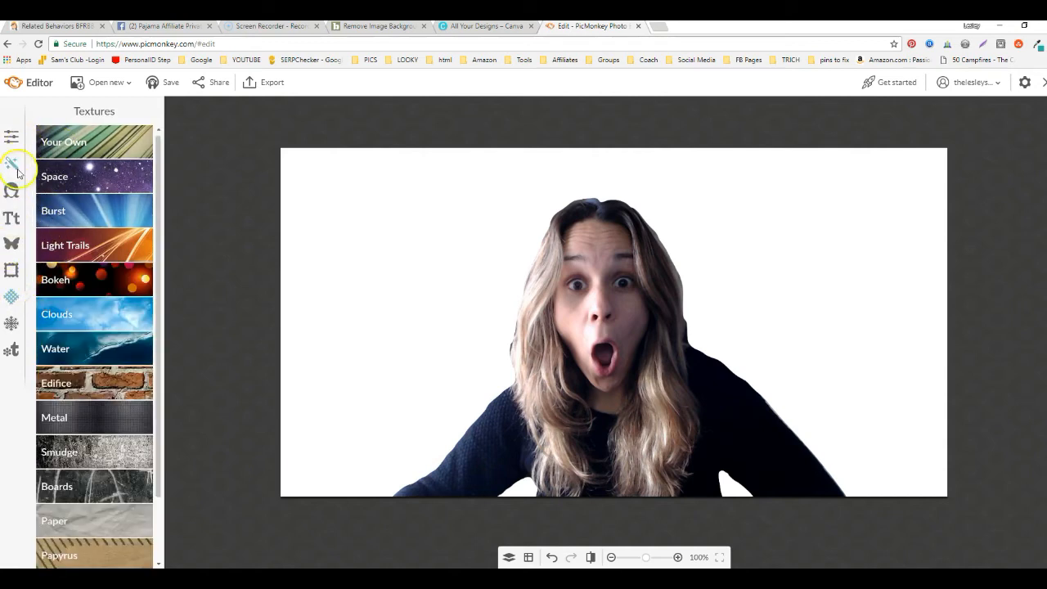
left_click(11, 137)
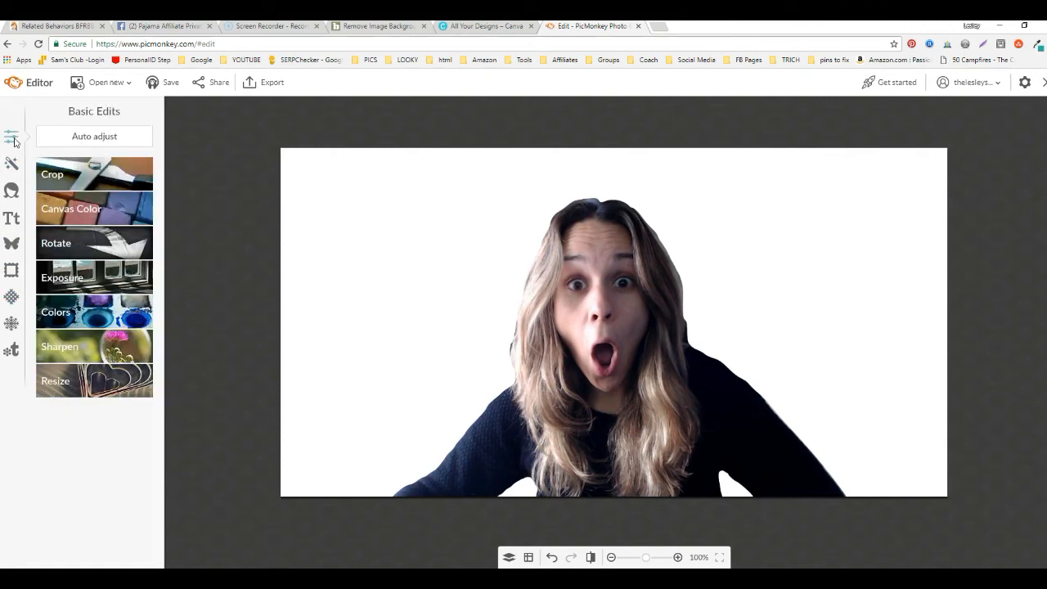
left_click(72, 208)
type("fd1085")
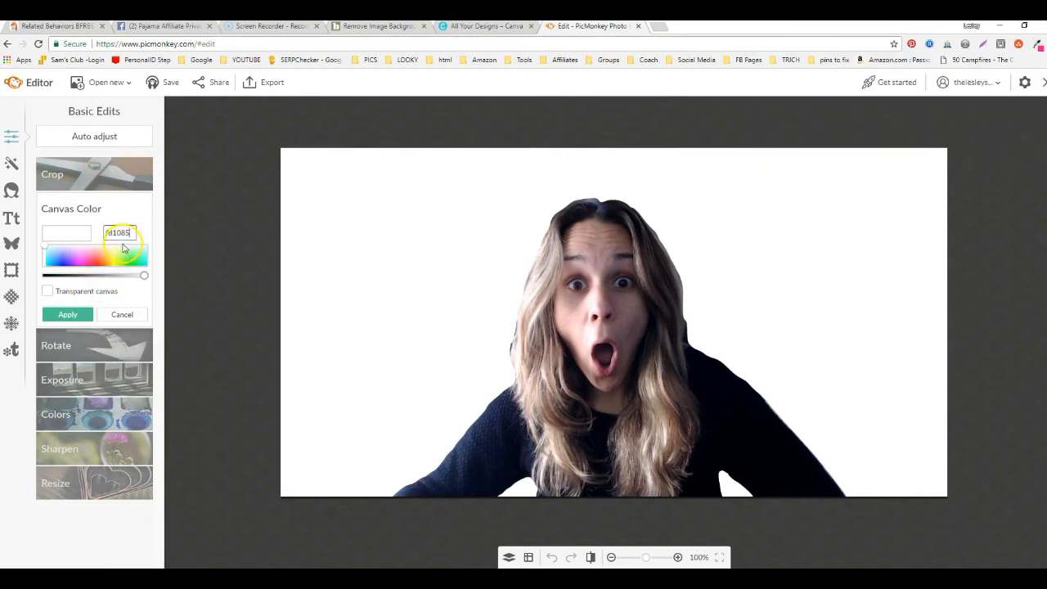
left_click(67, 314)
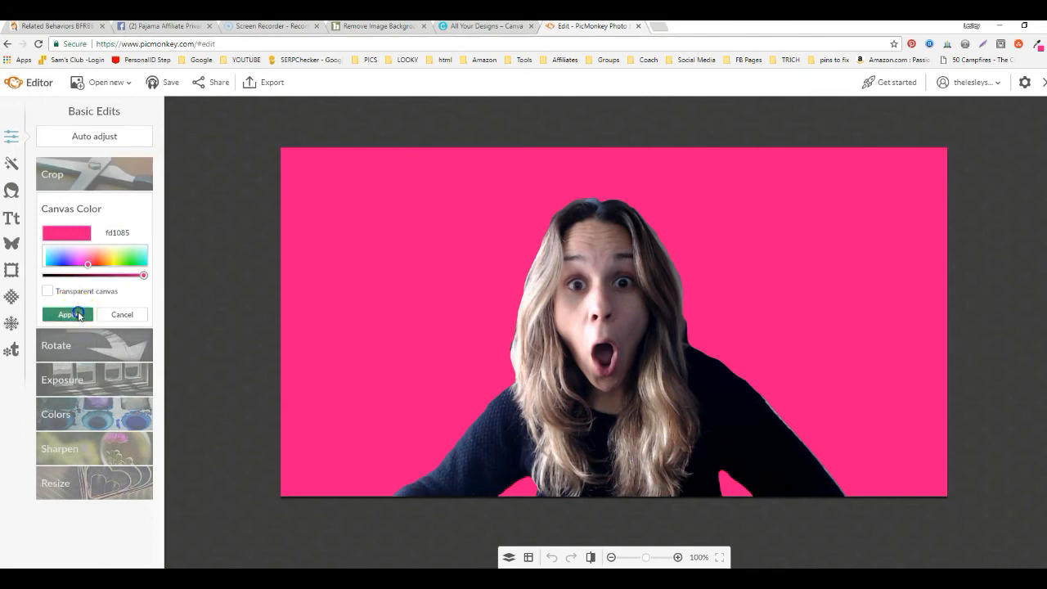
left_click(69, 315)
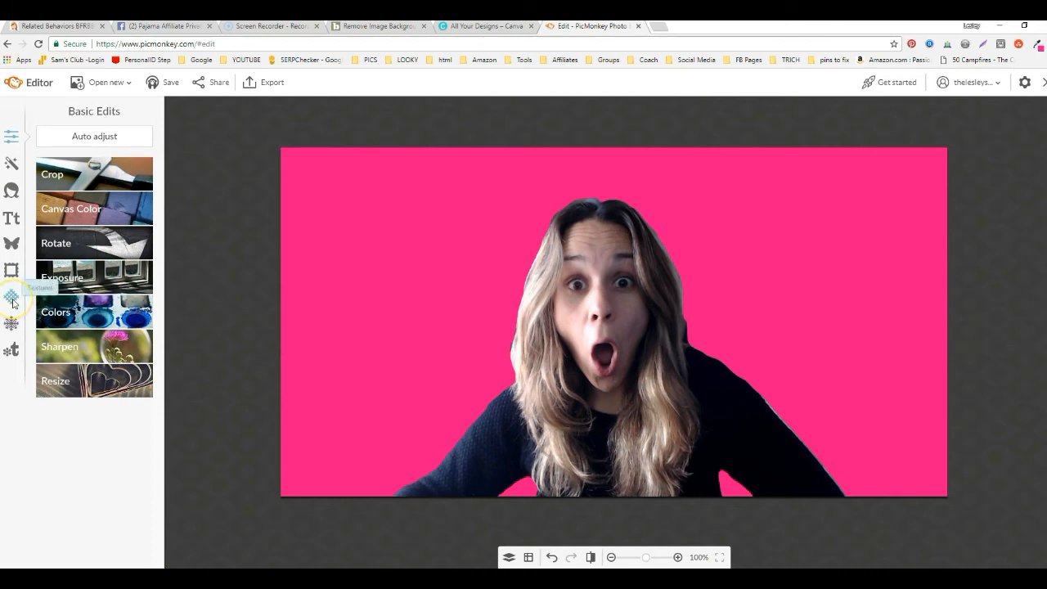
Step: Apply a sparkle texture over the pink backdrop, checking the reference Facebook post in between
left_click(12, 298)
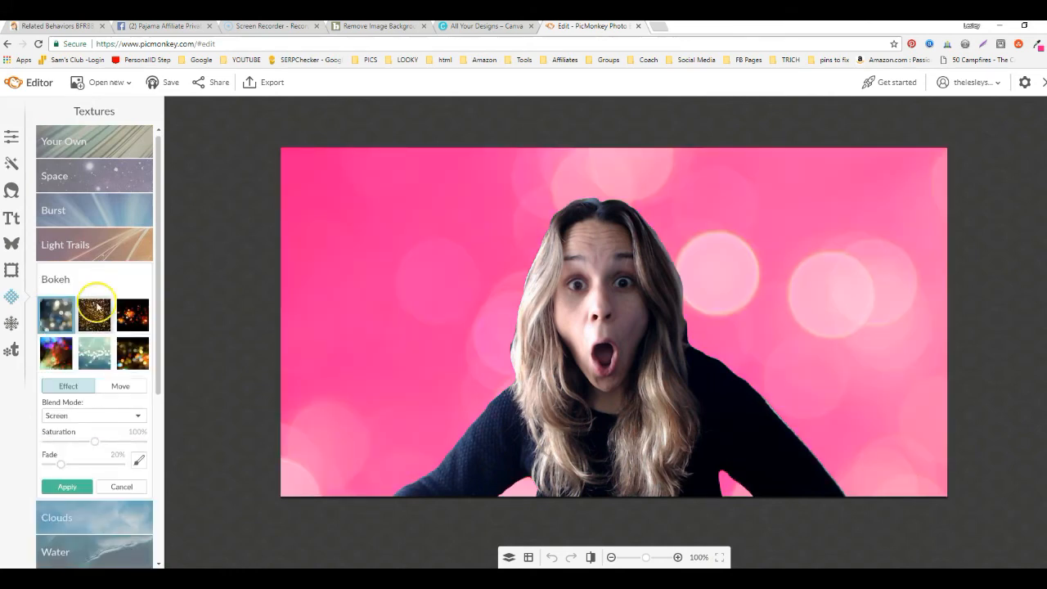
left_click(93, 314)
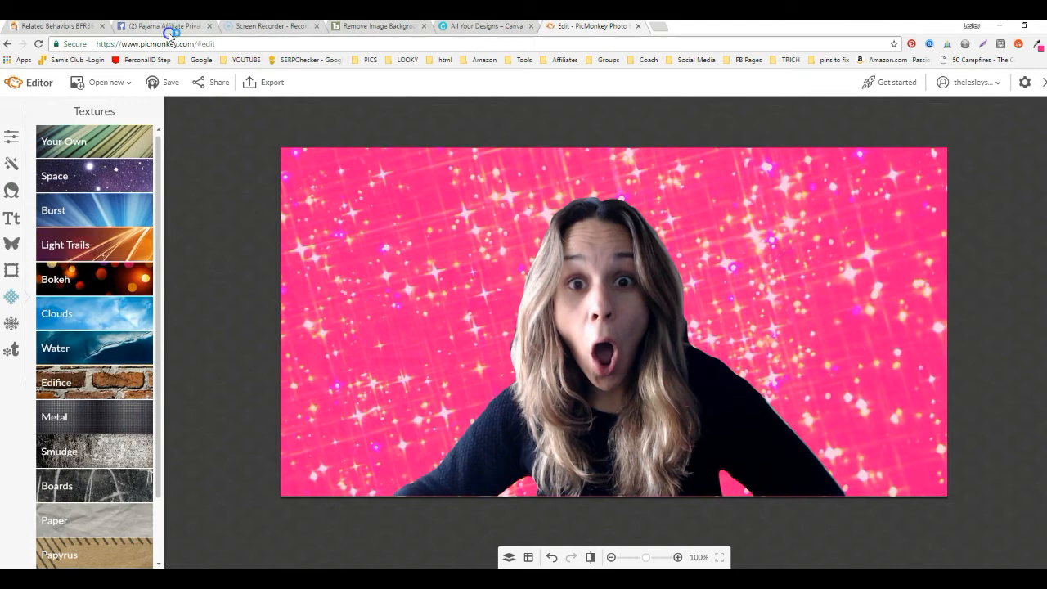
left_click(163, 26)
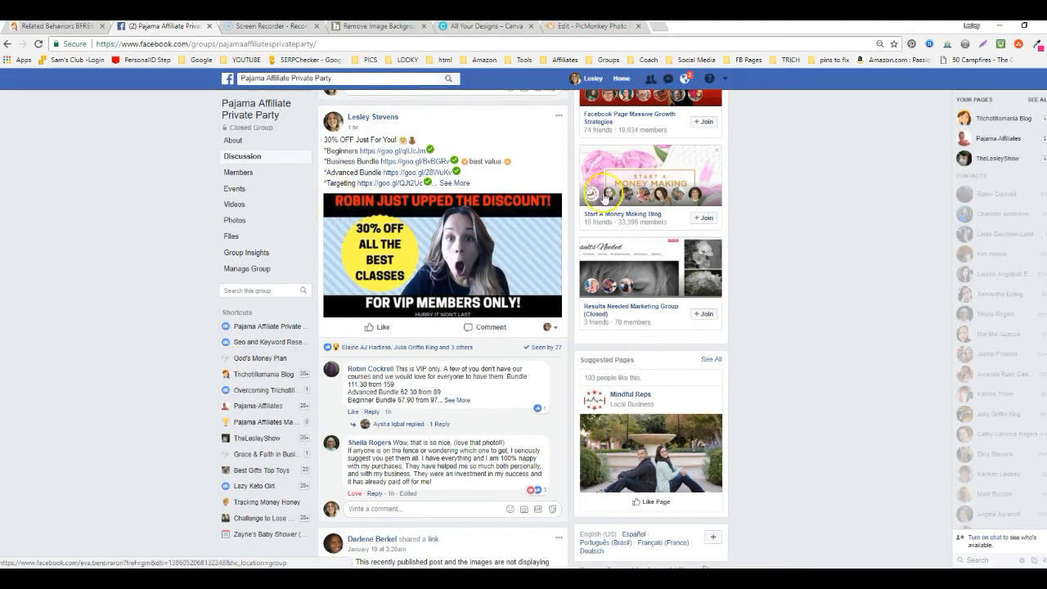
mouse_move(559, 27)
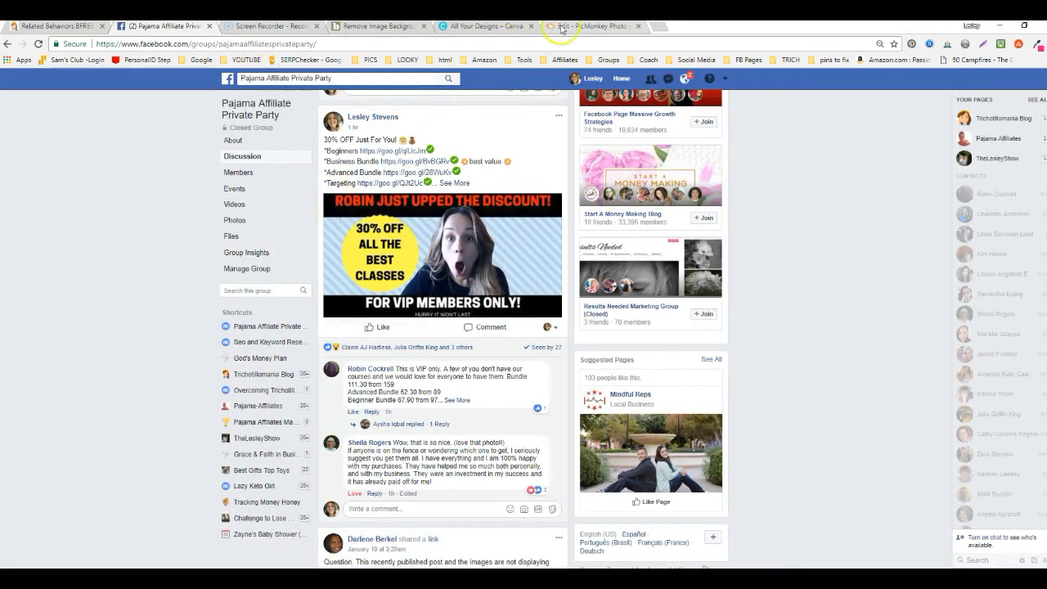
left_click(589, 27)
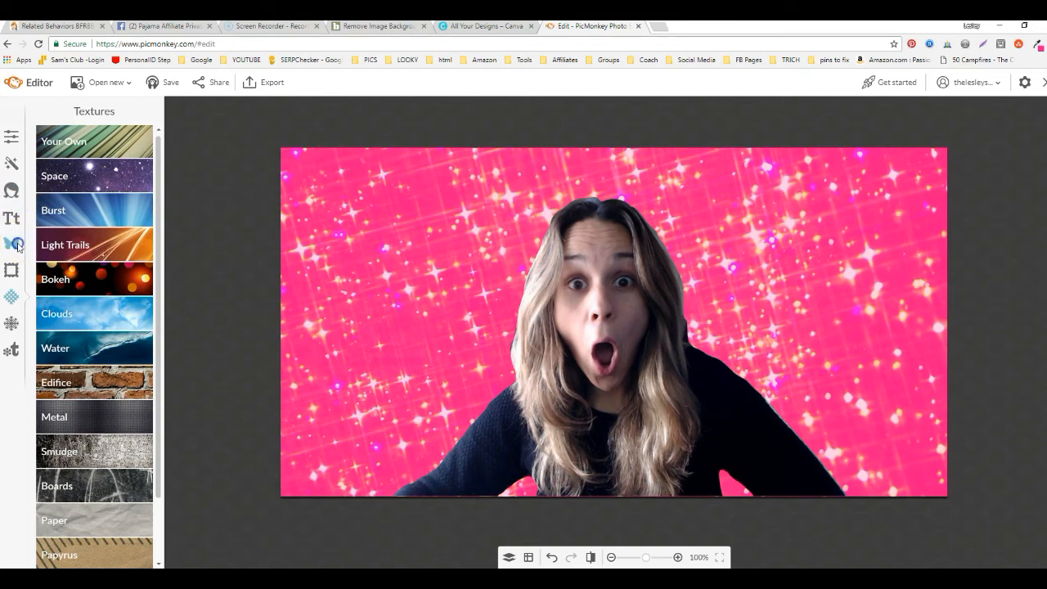
Step: Add a black geometric rectangle and stretch it across the top edge of the canvas
left_click(11, 245)
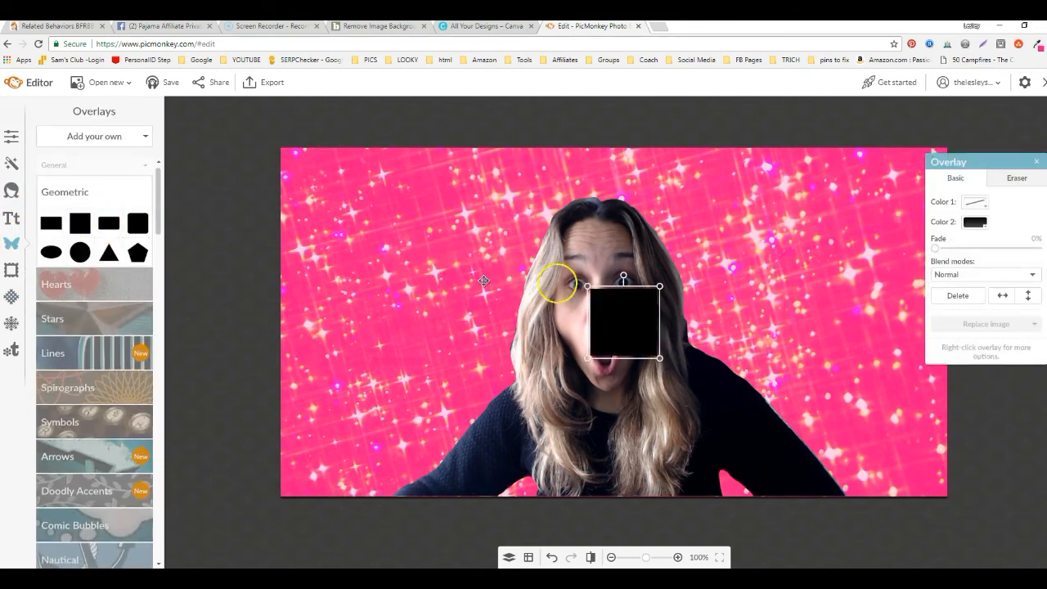
left_click_drag(623, 324, 304, 172)
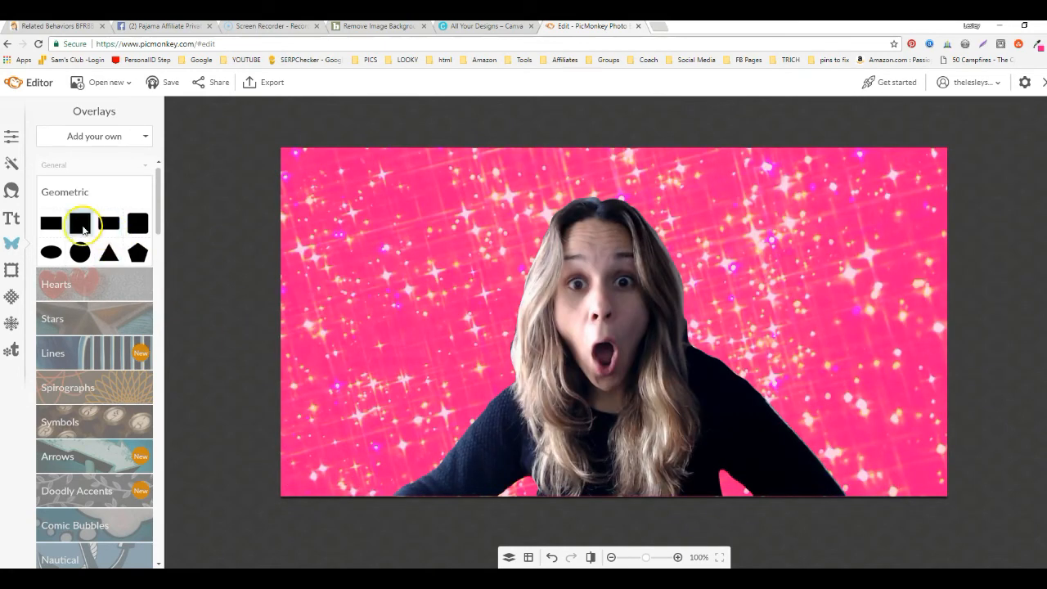
left_click(78, 223)
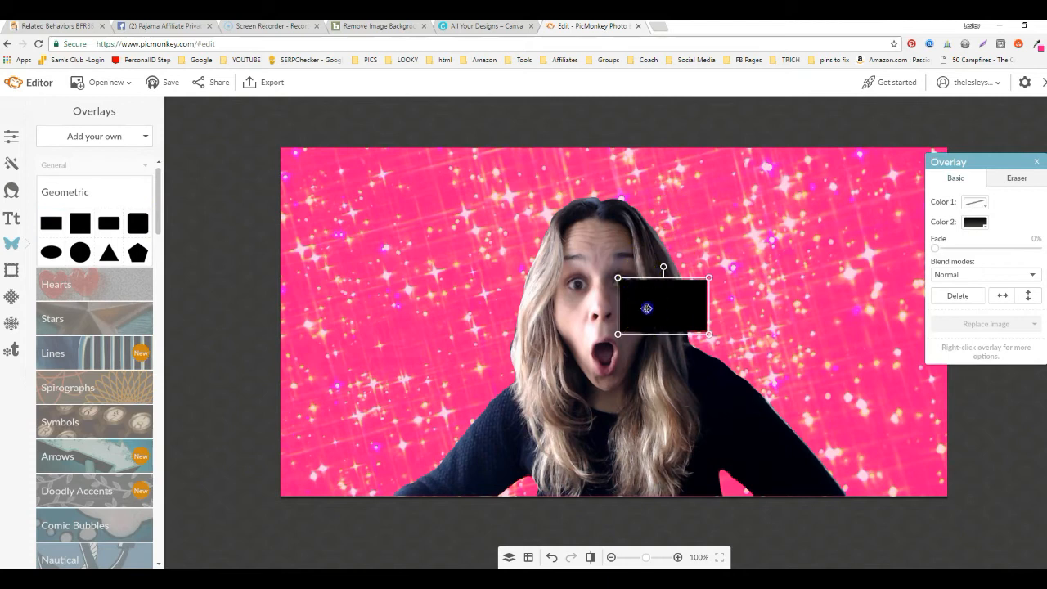
left_click_drag(663, 307, 324, 173)
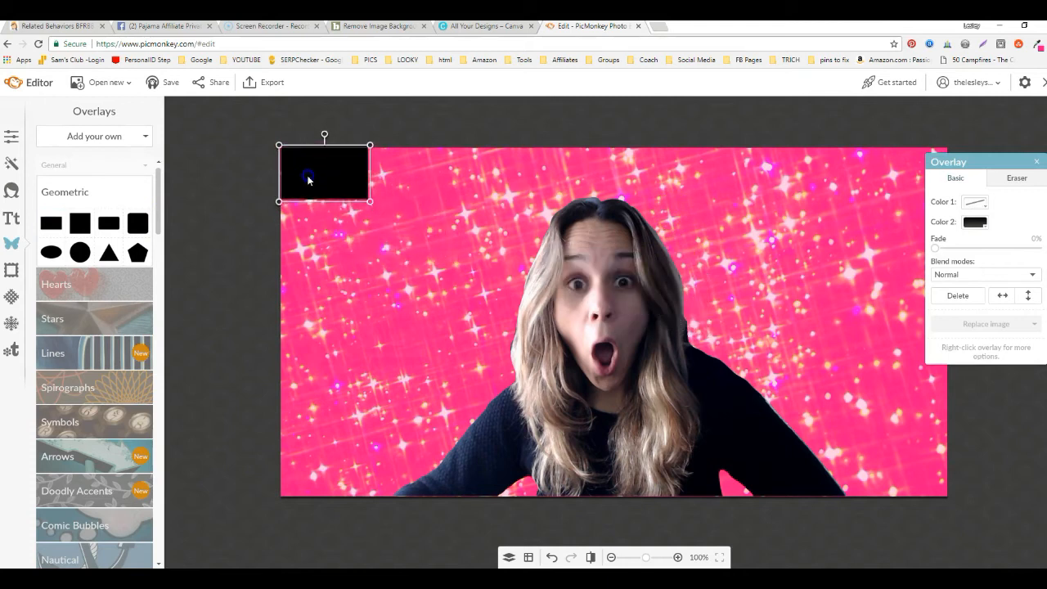
left_click_drag(370, 173, 961, 174)
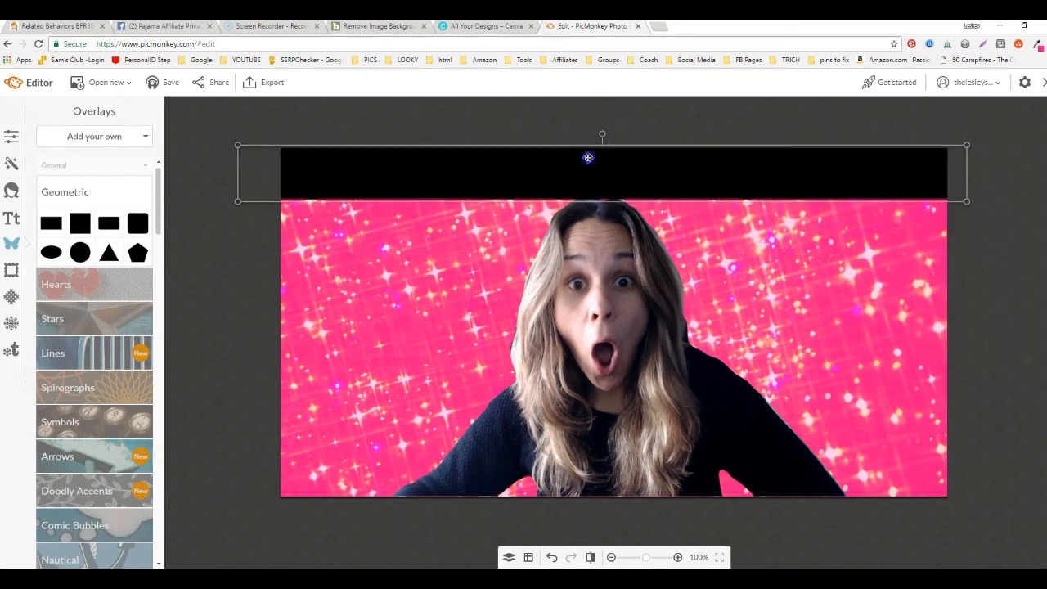
left_click(602, 172)
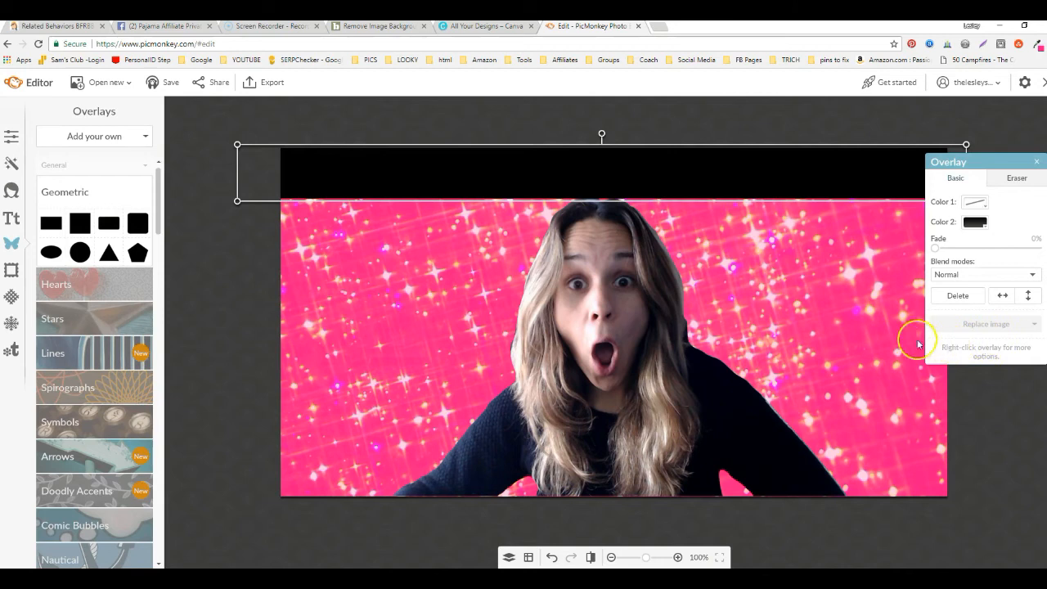
mouse_move(604, 178)
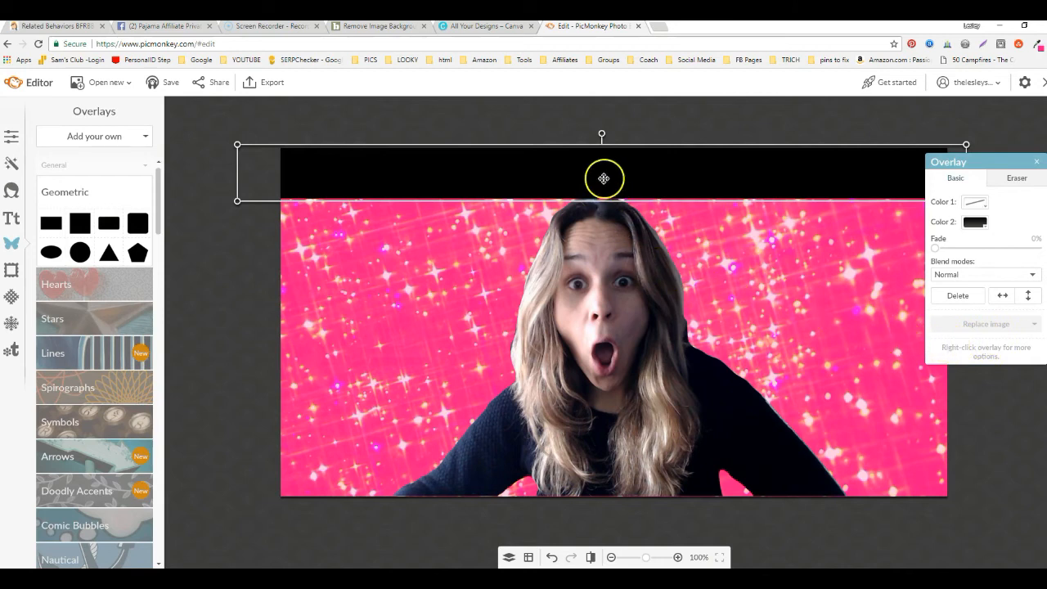
mouse_move(664, 172)
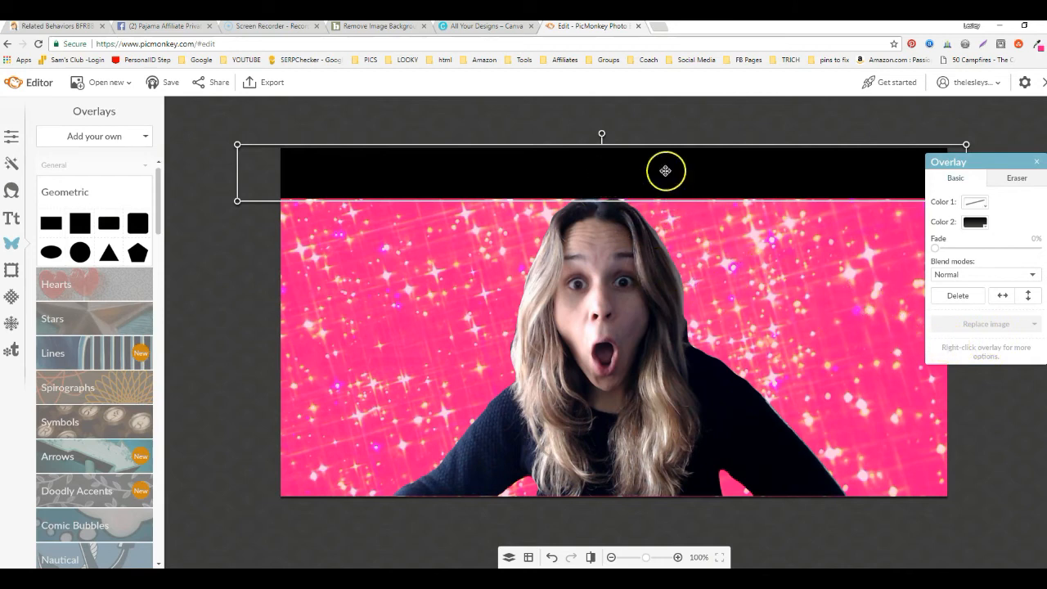
Step: Duplicate the black bar via its right-click menu to make the bottom band
right_click(664, 170)
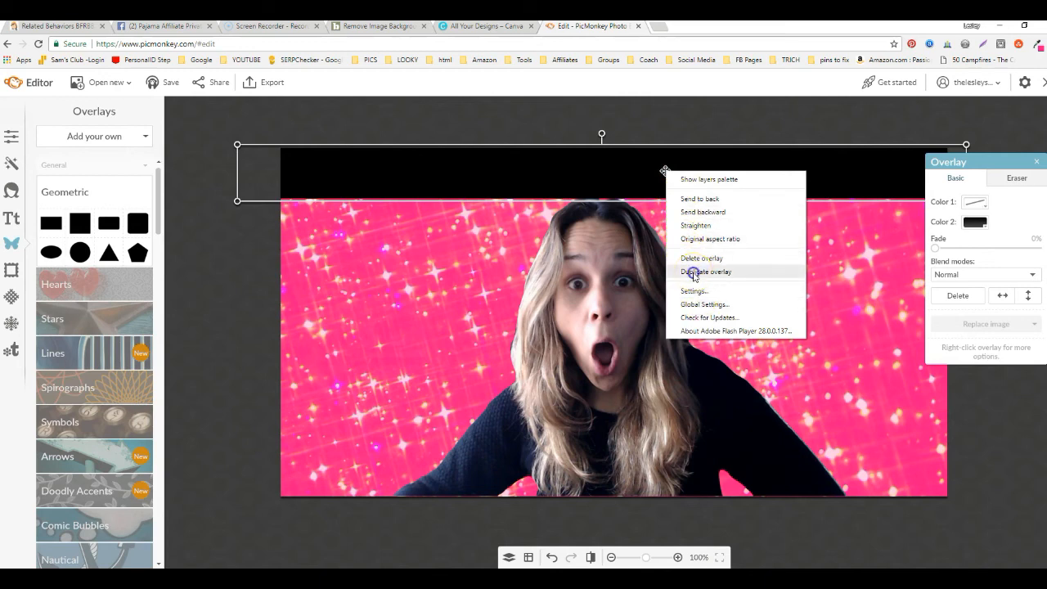
left_click(705, 271)
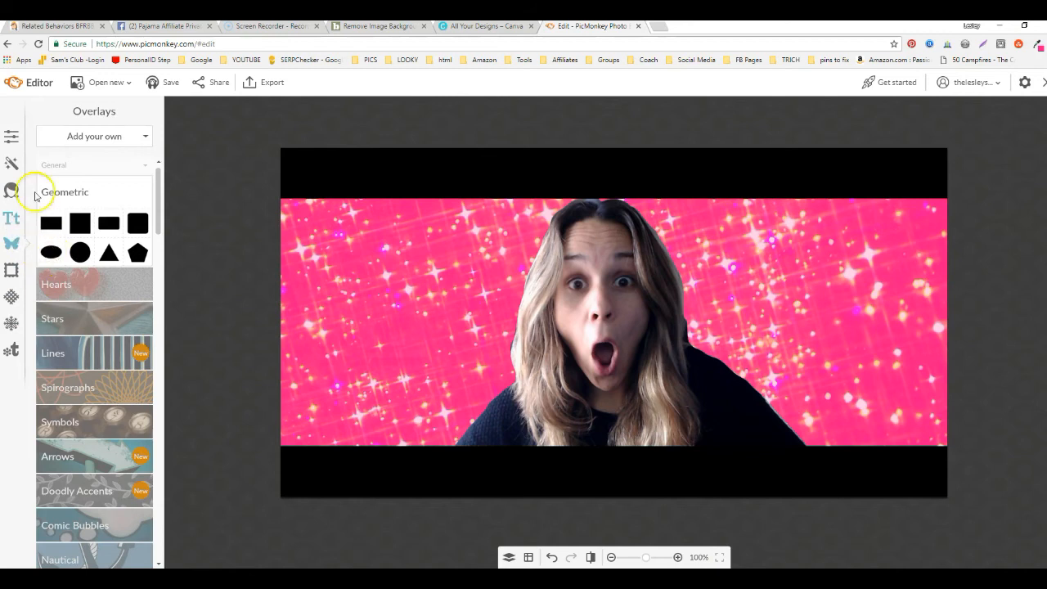
Step: Browse the texture collection, keep the pink sparkle background, and return to the text tools
left_click(12, 220)
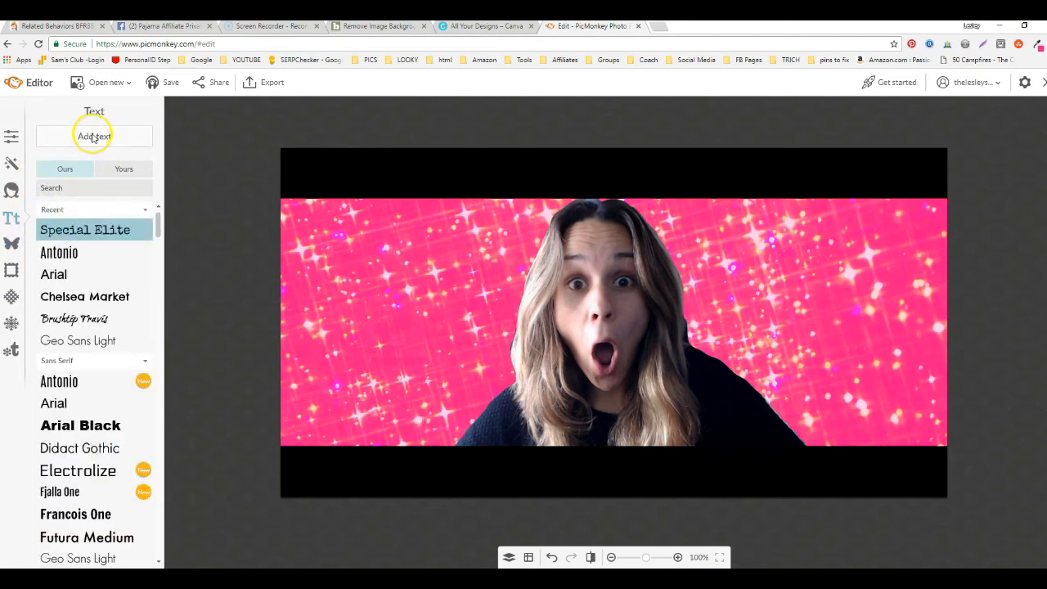
mouse_move(471, 319)
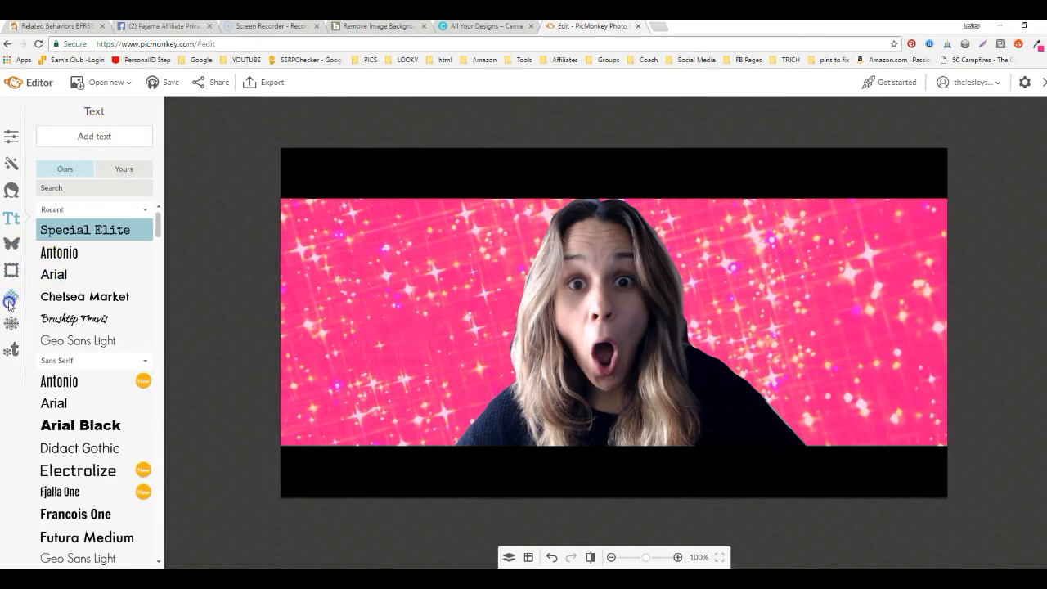
left_click(11, 298)
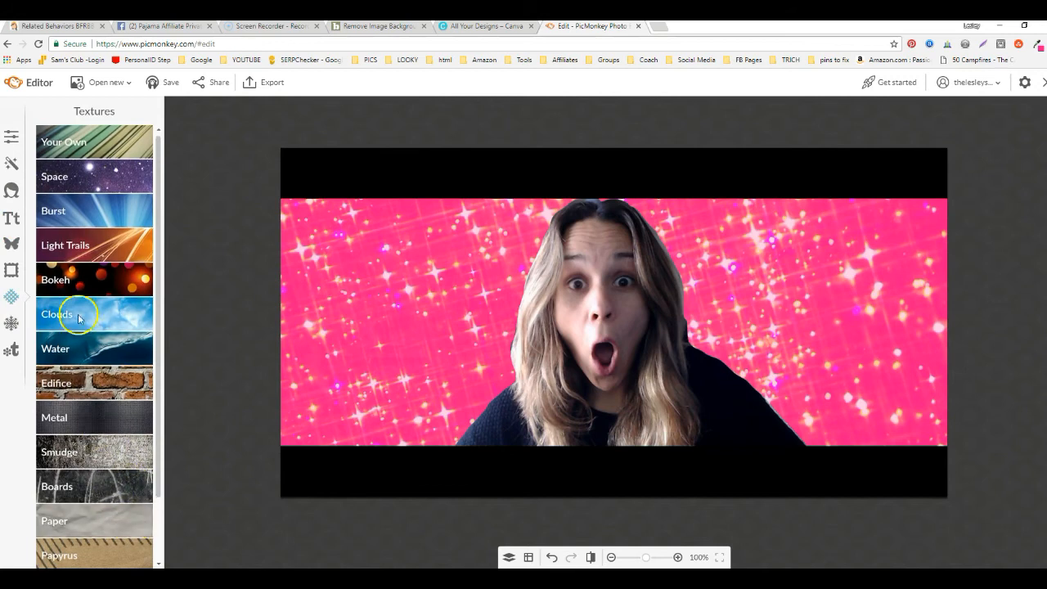
scroll("down", 3)
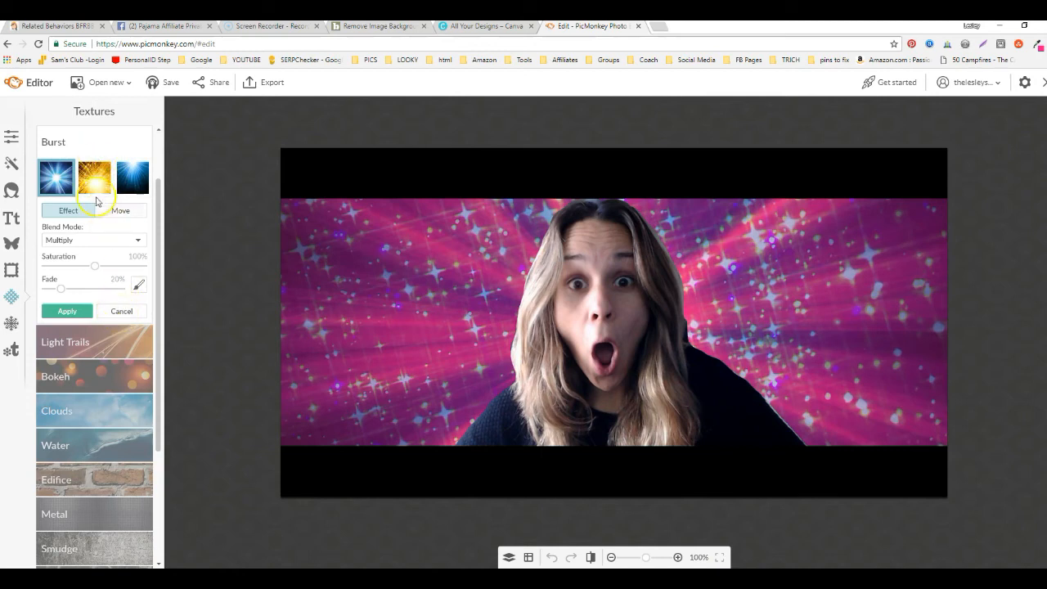
left_click(133, 177)
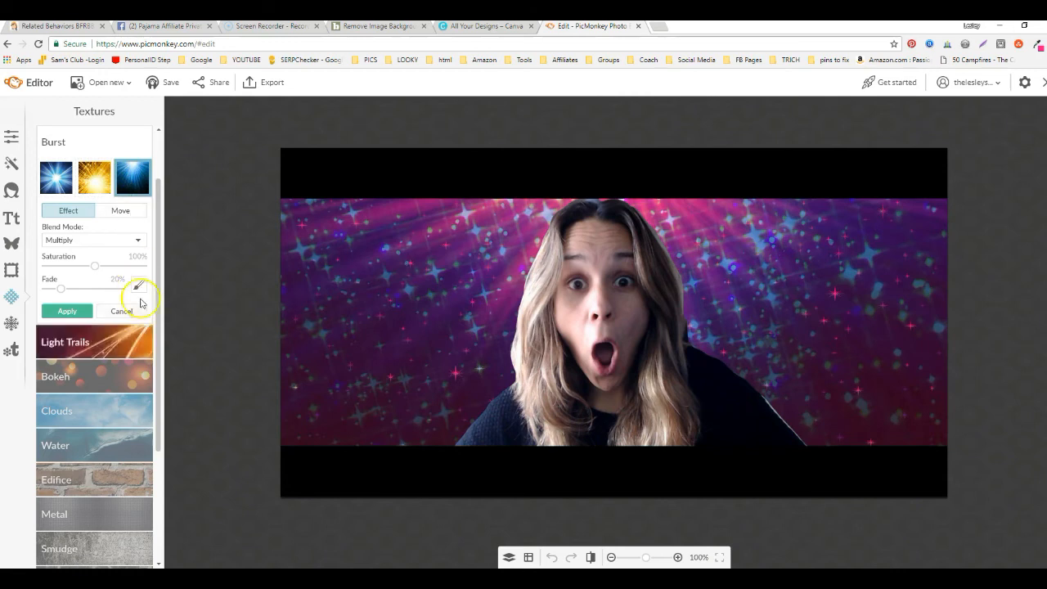
left_click(67, 310)
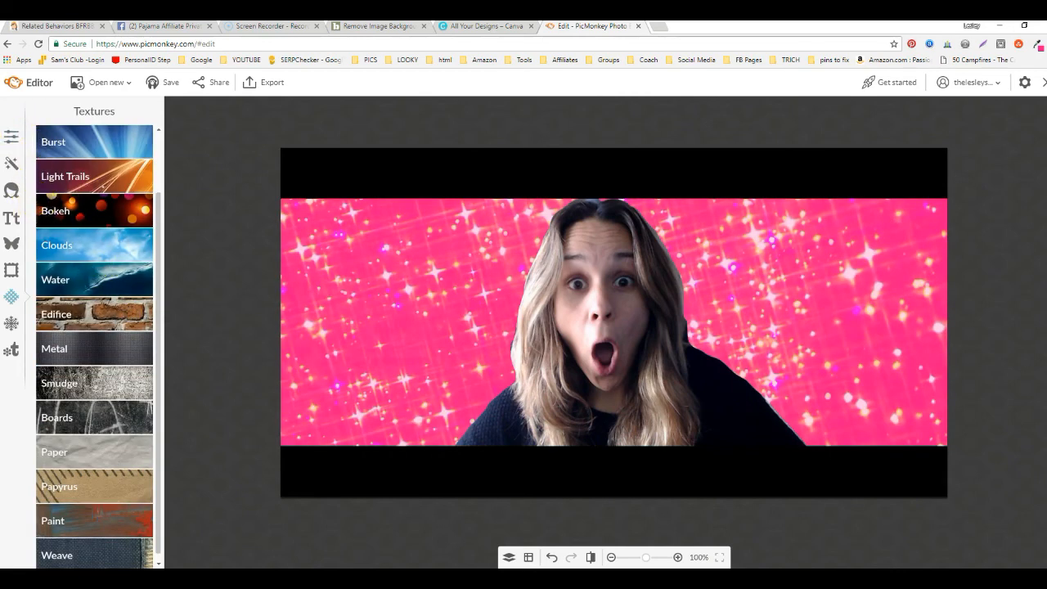
left_click(11, 220)
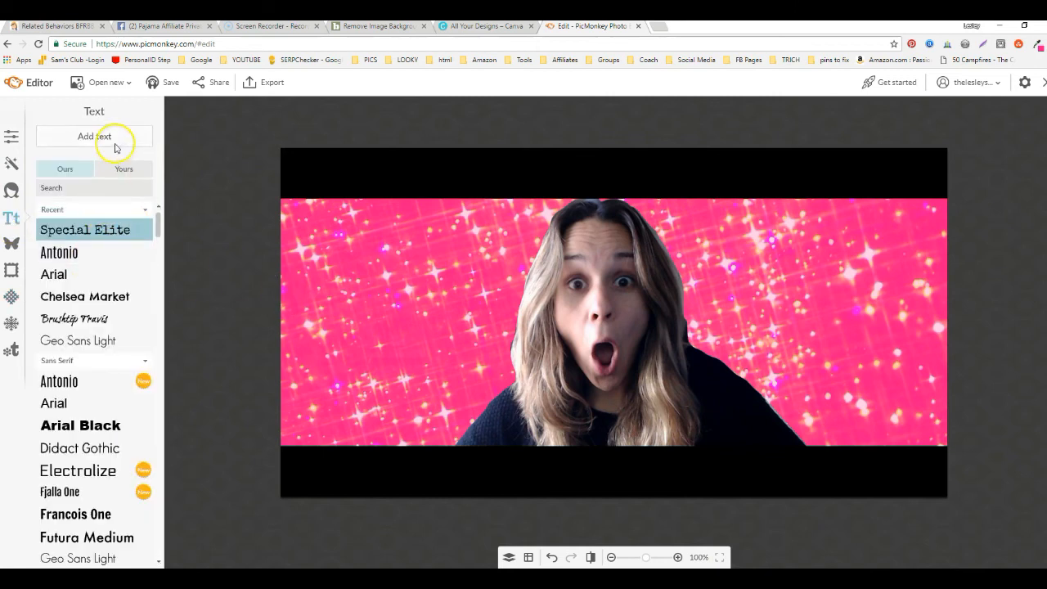
Step: Add a text box starting 'Robin Dropp' and place it in the top black bar
left_click(95, 135)
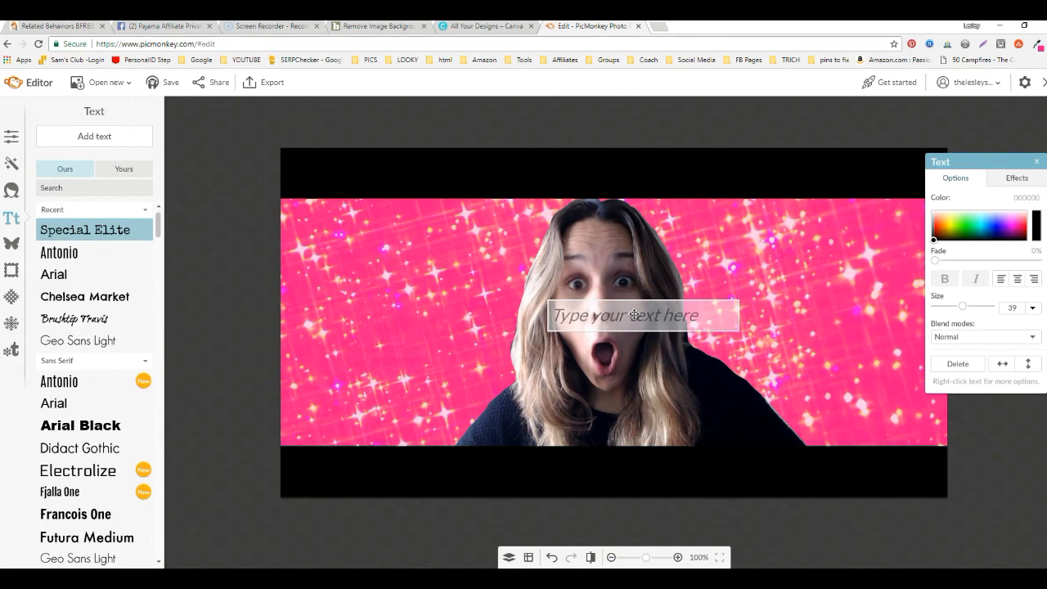
type("R")
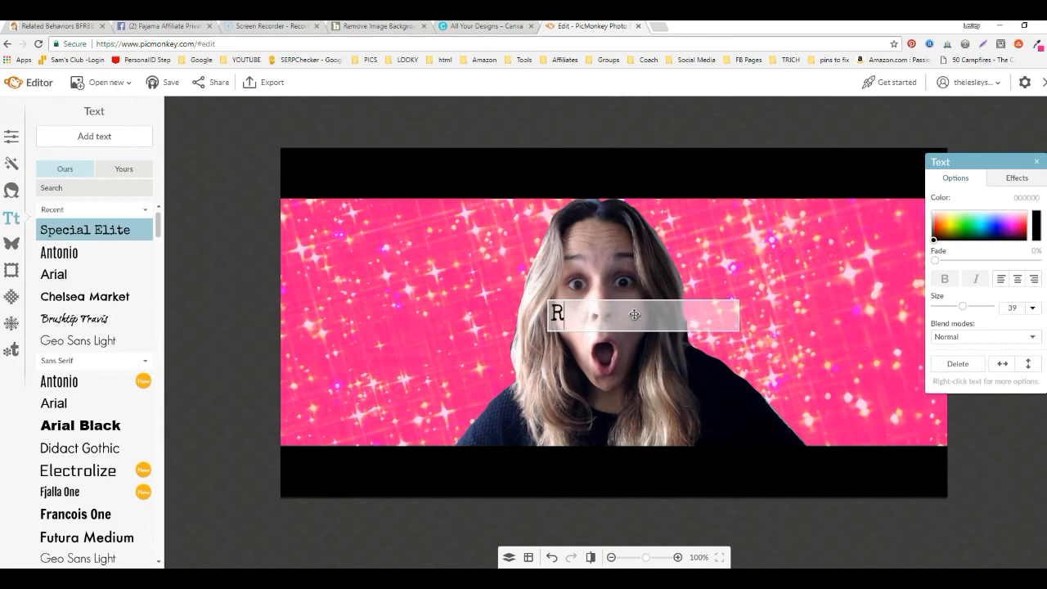
type("obin Dropped")
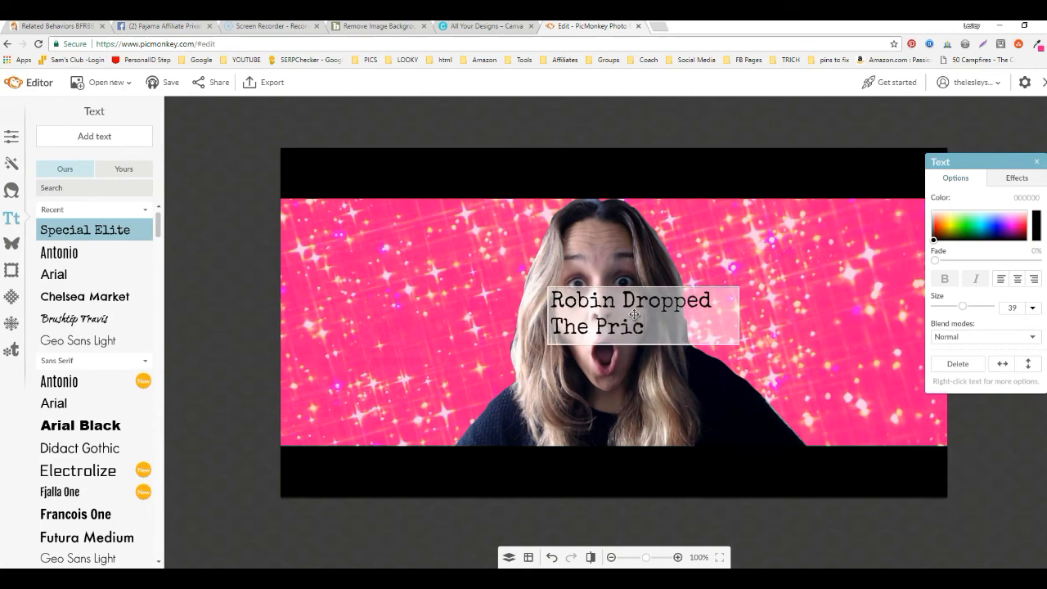
left_click(635, 314)
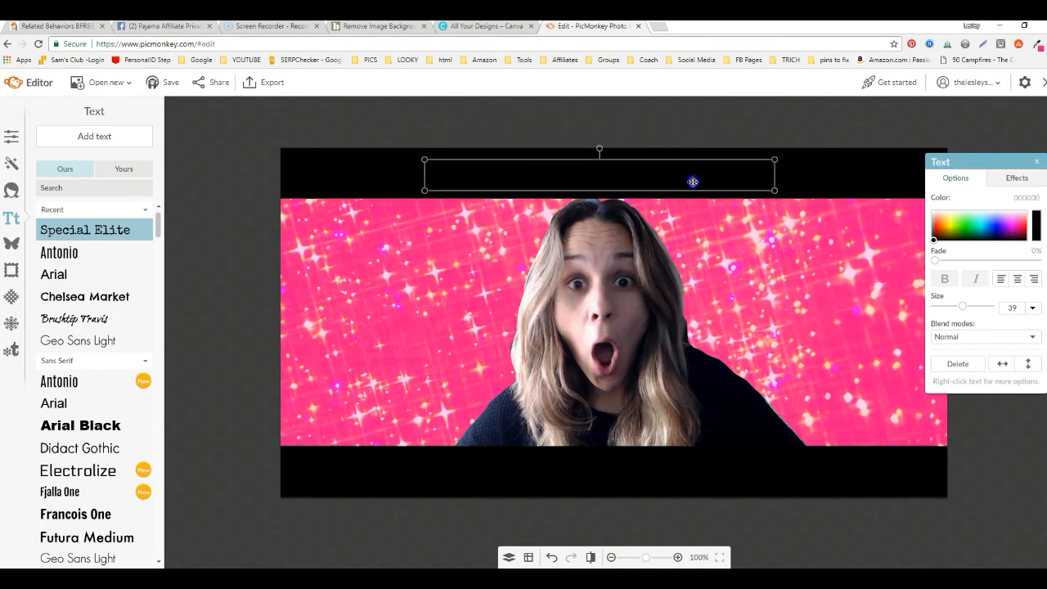
Step: Make the headline white and complete it as 'Robin Dropped The Price', then leave for Canva
left_click(85, 296)
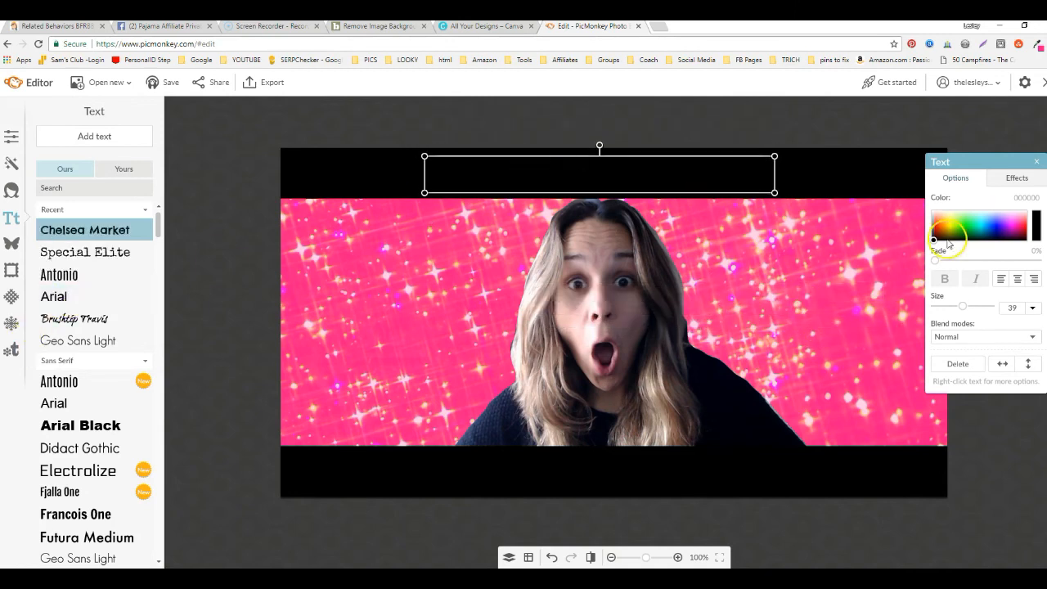
type("Robin Dropped The Price")
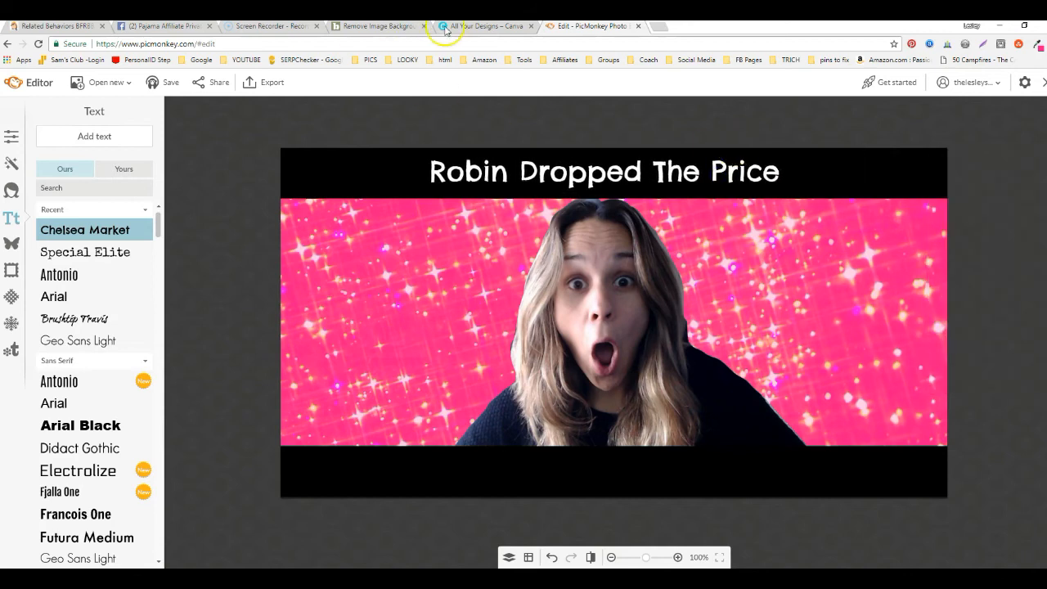
left_click(482, 26)
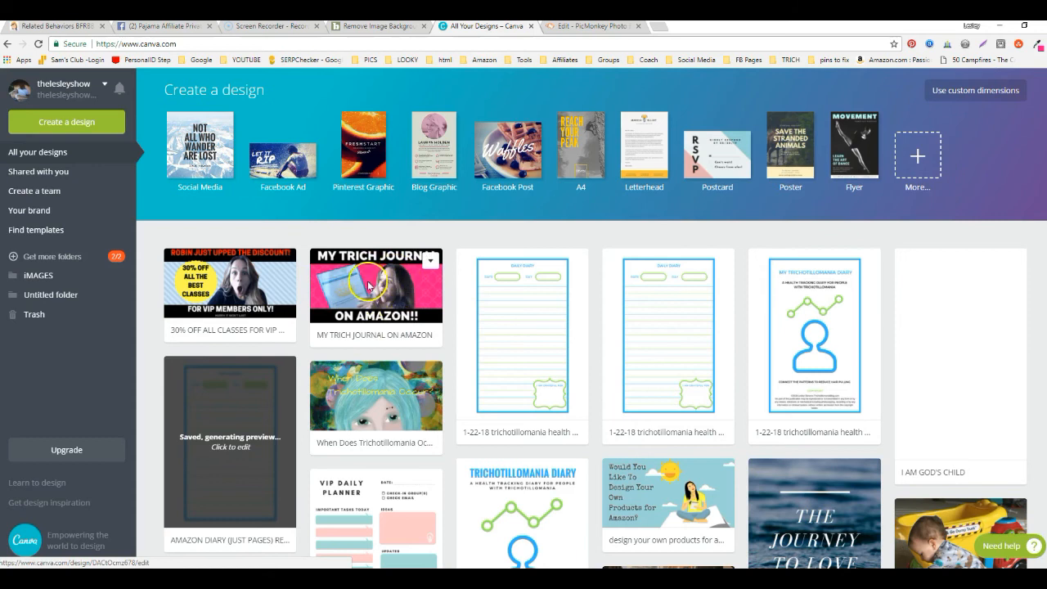
mouse_move(285, 277)
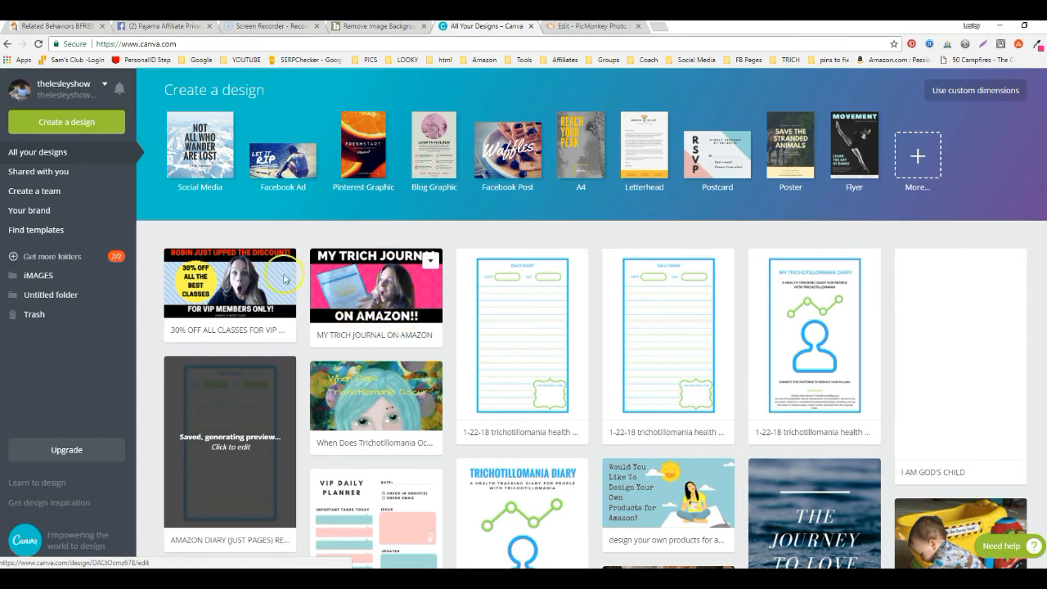
Step: Open the 30% off classes ad design from All your designs in Canva
left_click(229, 293)
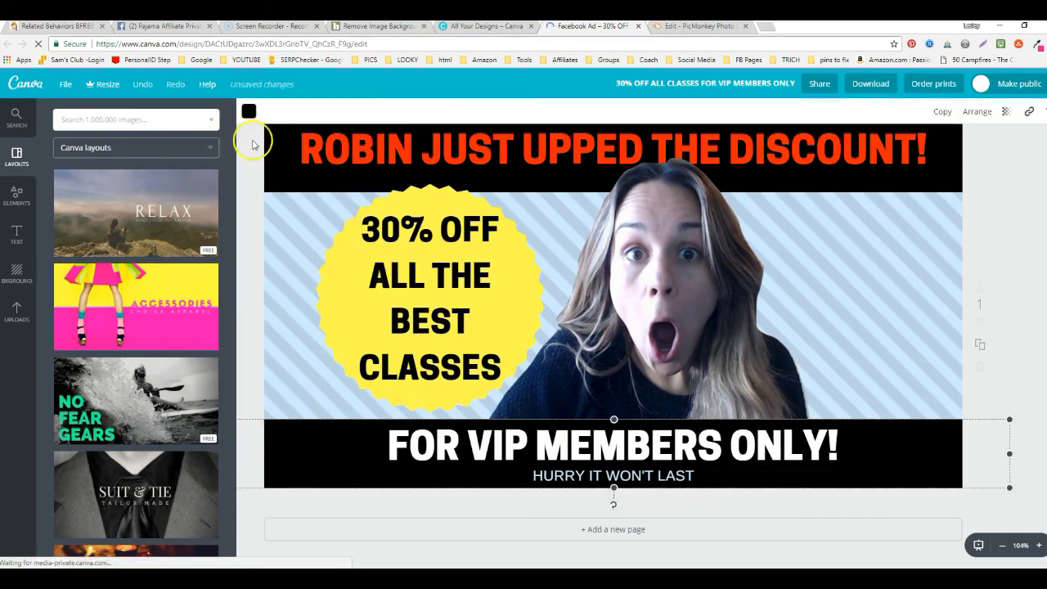
Step: Replace the ad's striped background with the watermelon pattern from Elements > Background
left_click(16, 193)
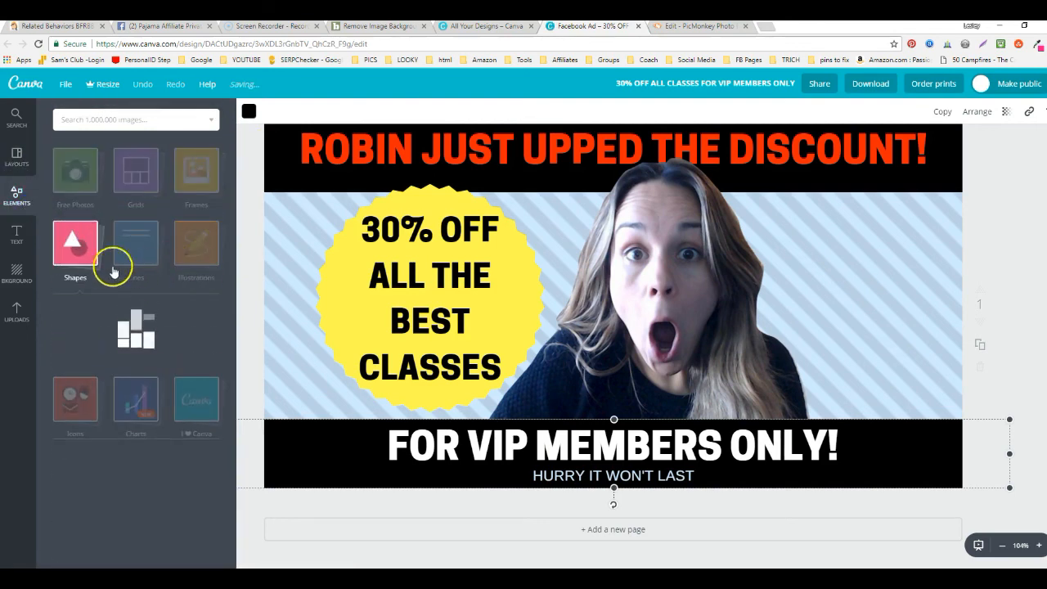
left_click(75, 242)
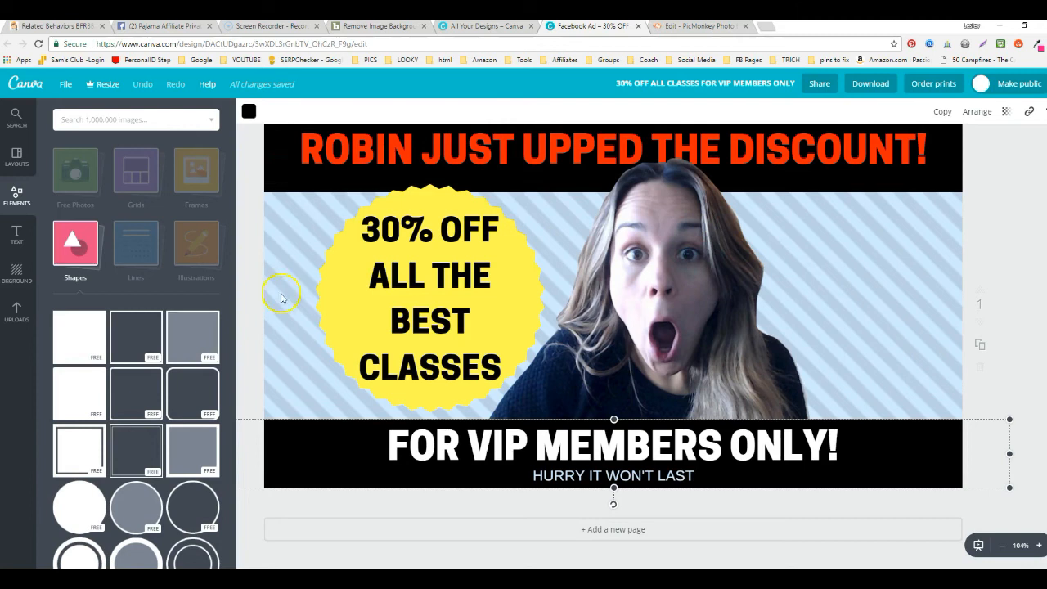
left_click(16, 270)
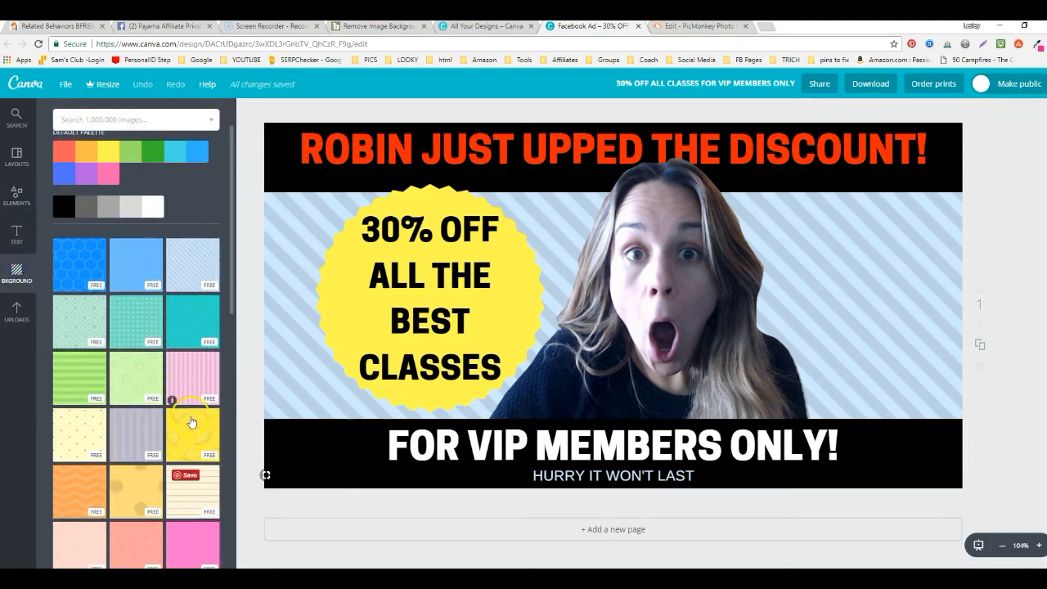
left_click(193, 434)
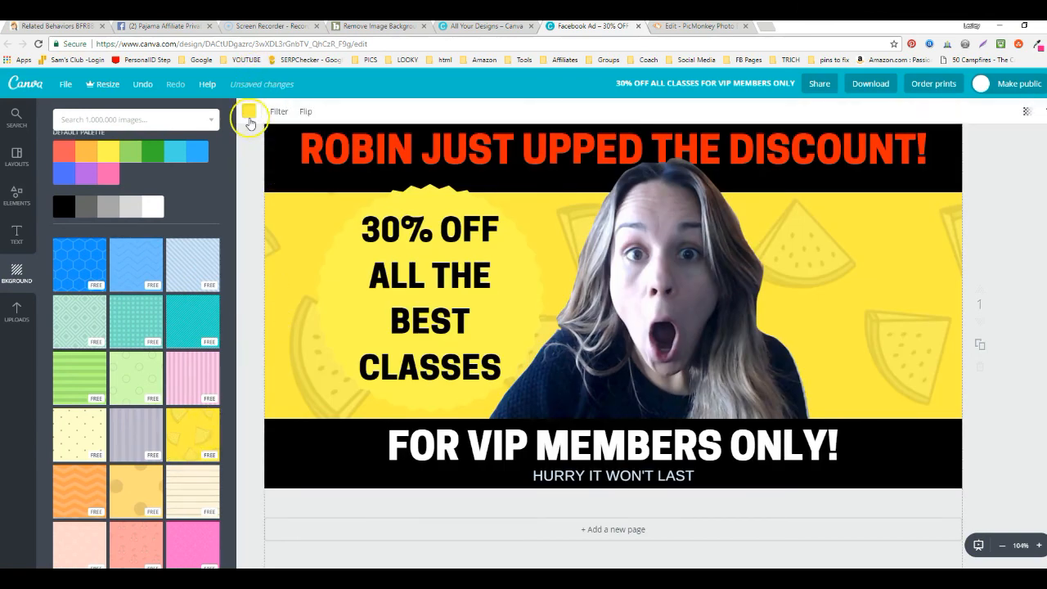
Step: Tint the watermelon background pattern light blue from the colour palette
left_click(248, 112)
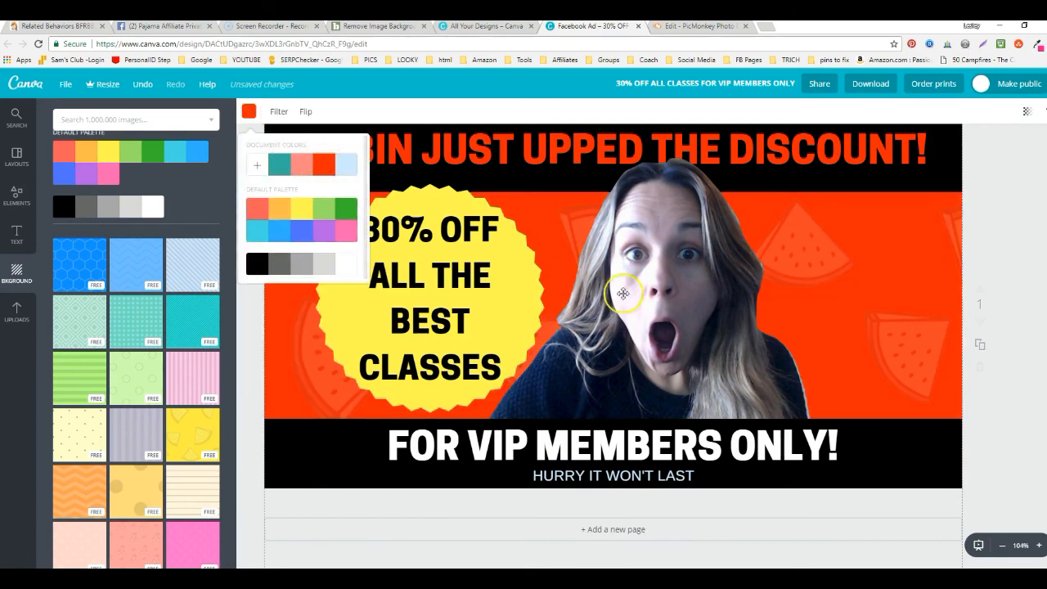
left_click(278, 164)
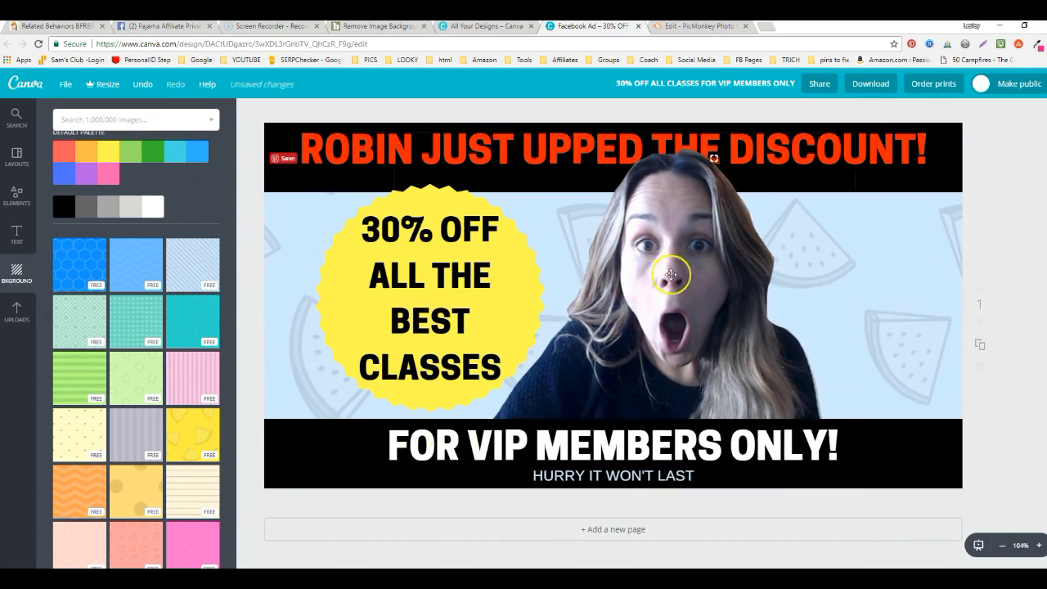
mouse_move(631, 131)
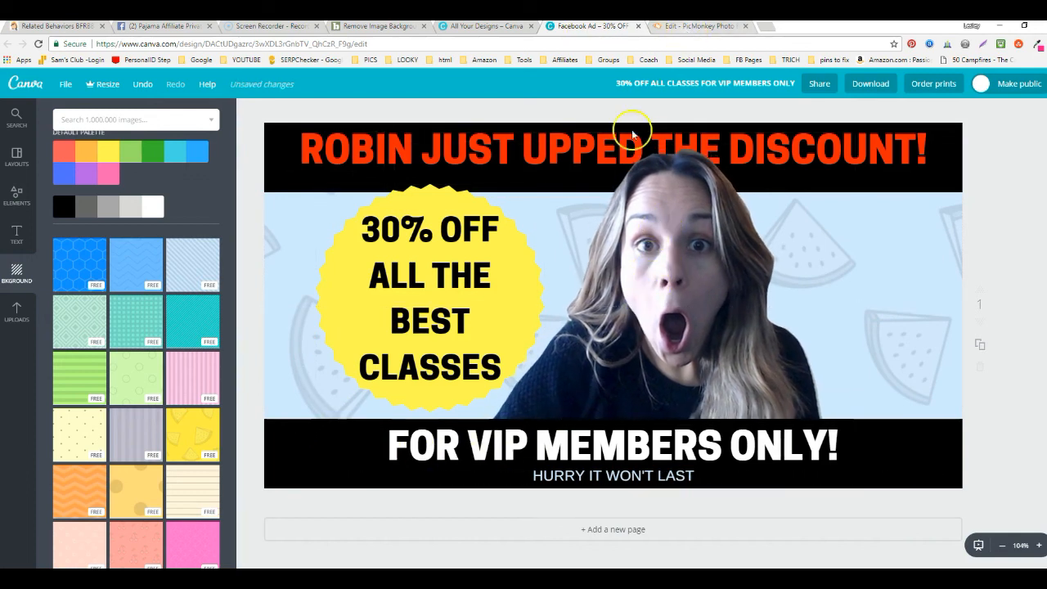
mouse_move(575, 321)
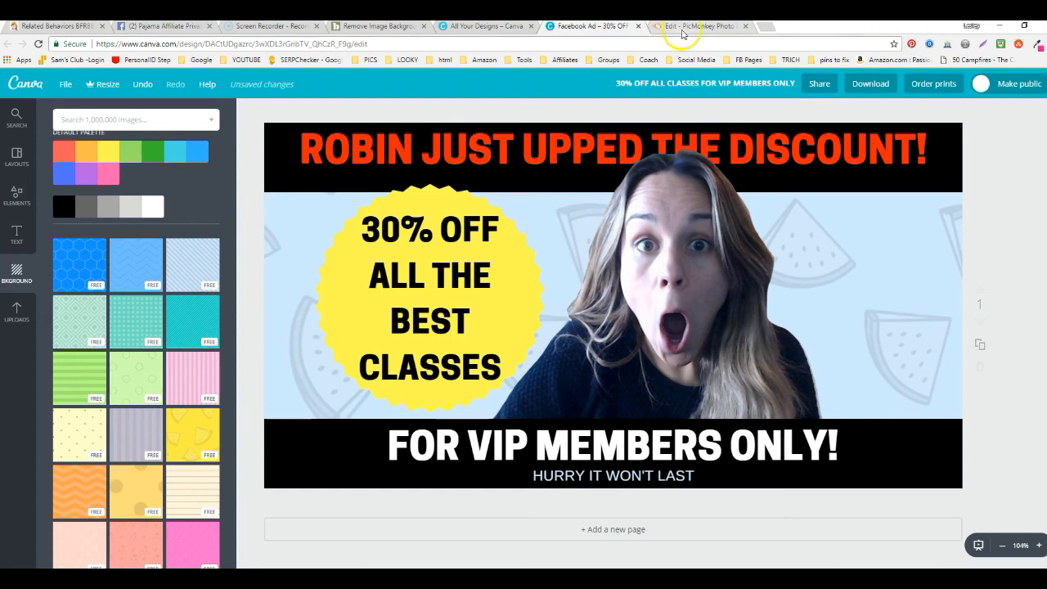
Step: Return to the PicMonkey design tab, then switch to the Background Burner page
left_click(700, 26)
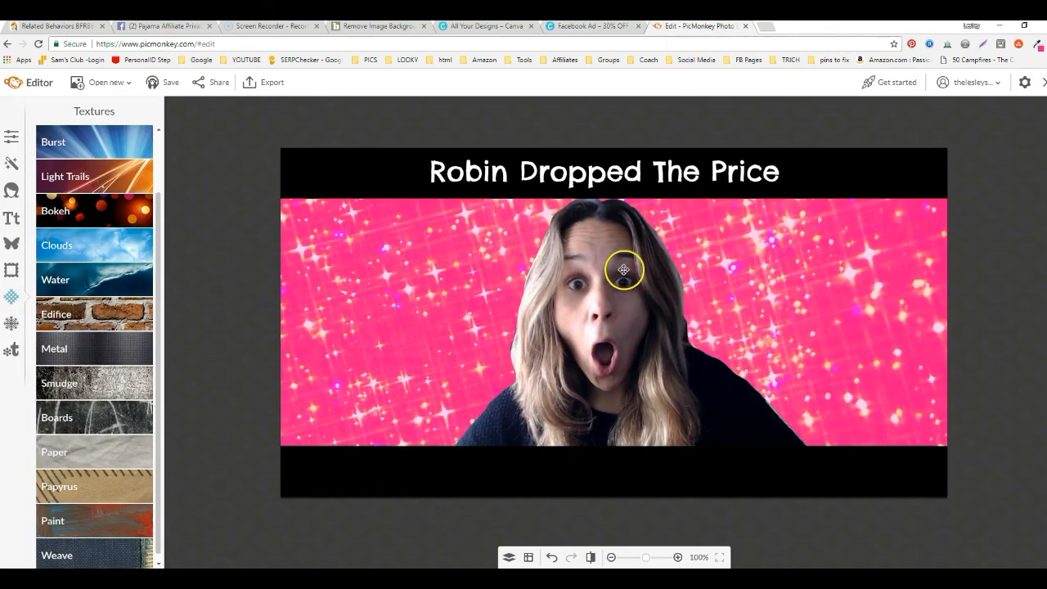
mouse_move(654, 398)
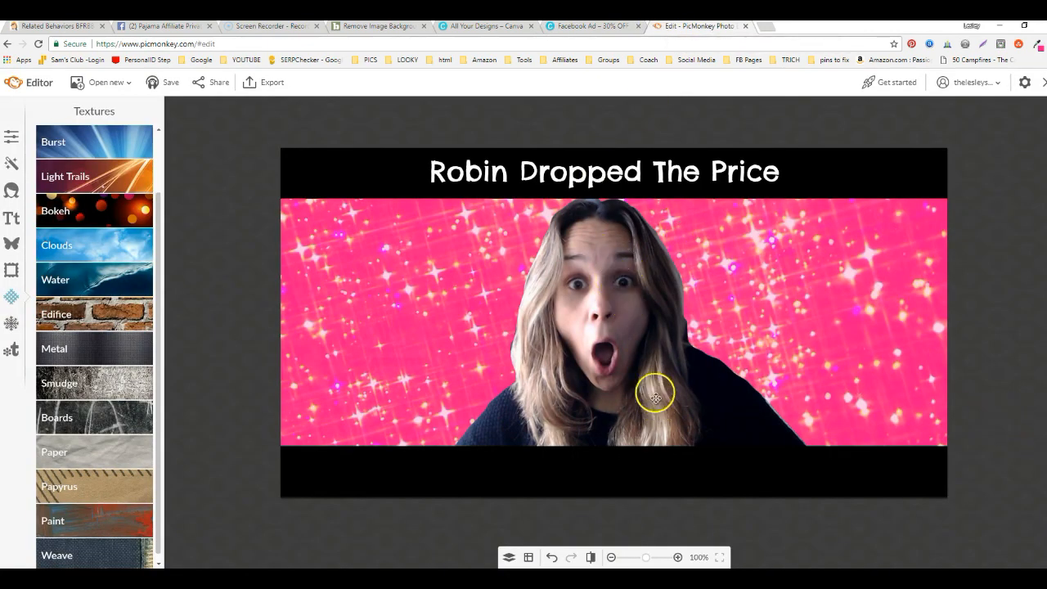
mouse_move(628, 278)
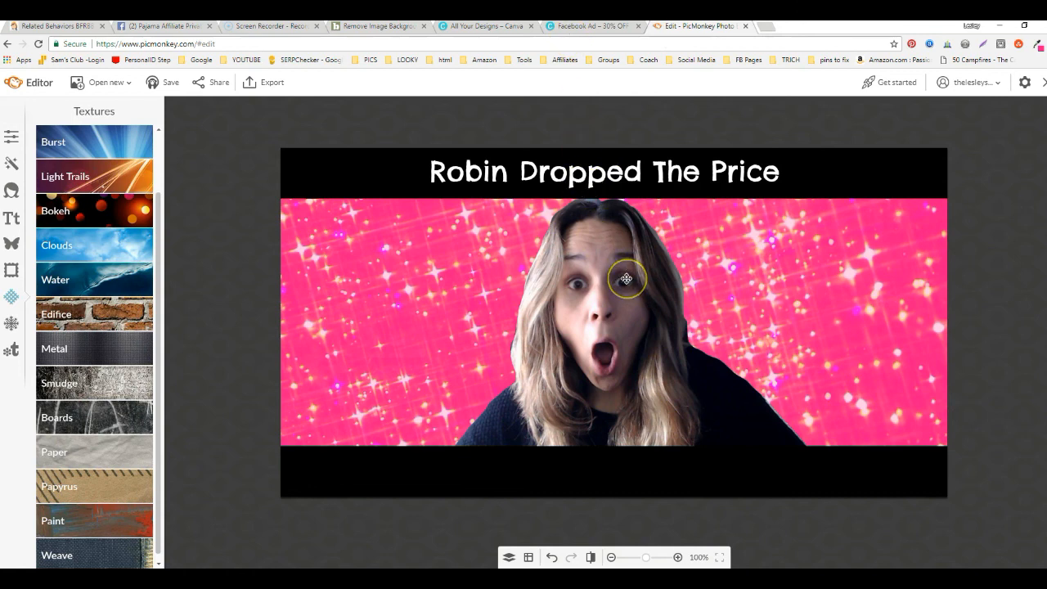
mouse_move(418, 232)
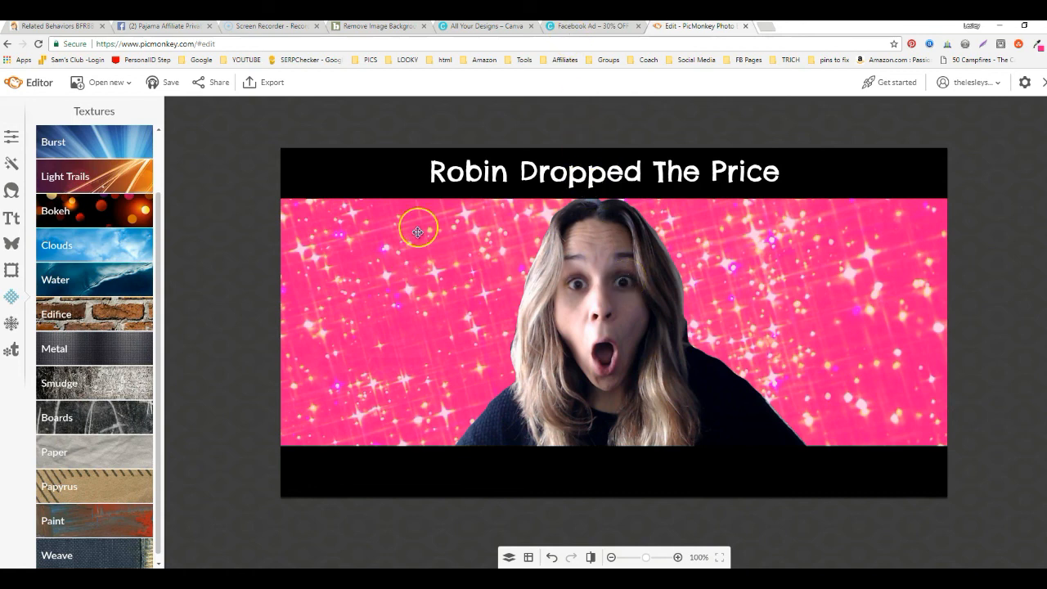
mouse_move(494, 213)
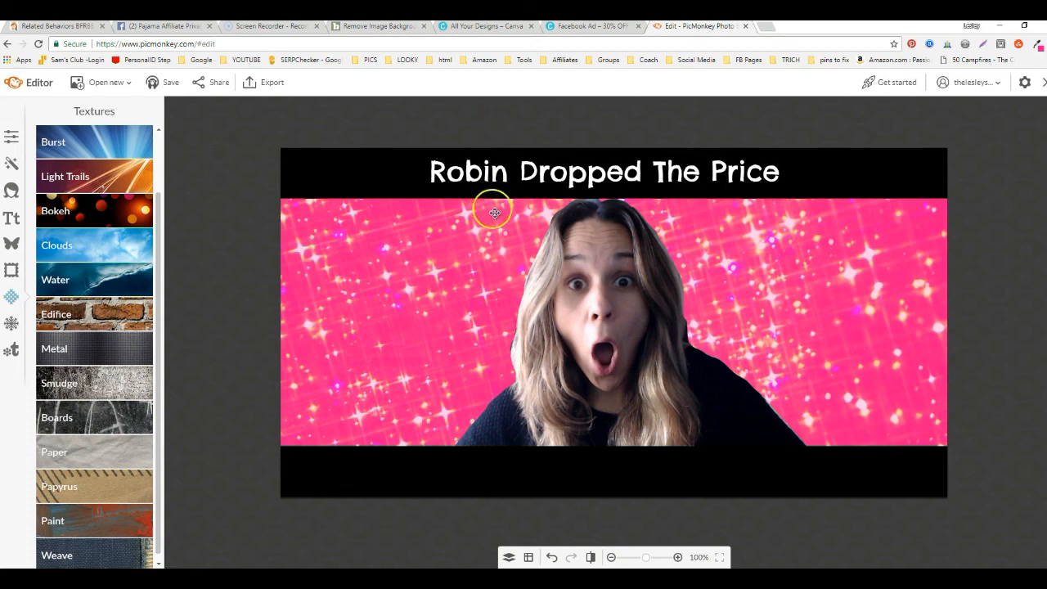
mouse_move(762, 327)
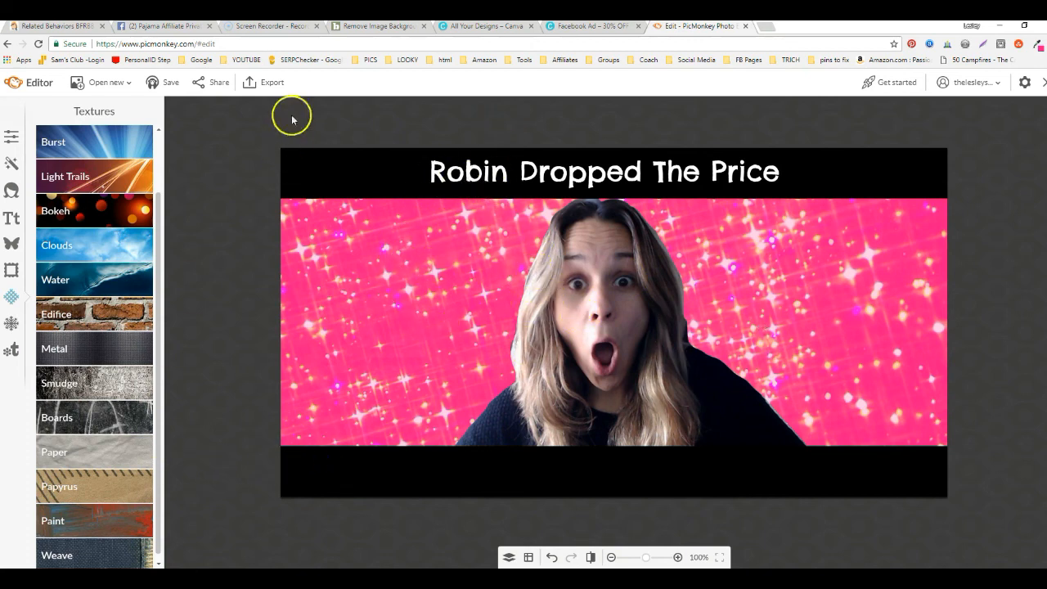
left_click(376, 26)
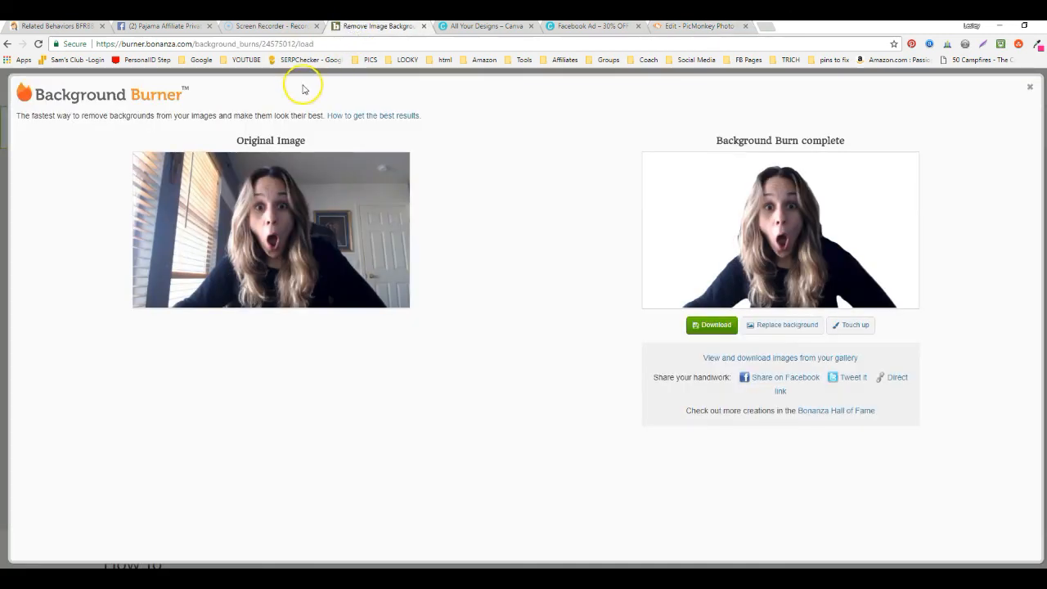